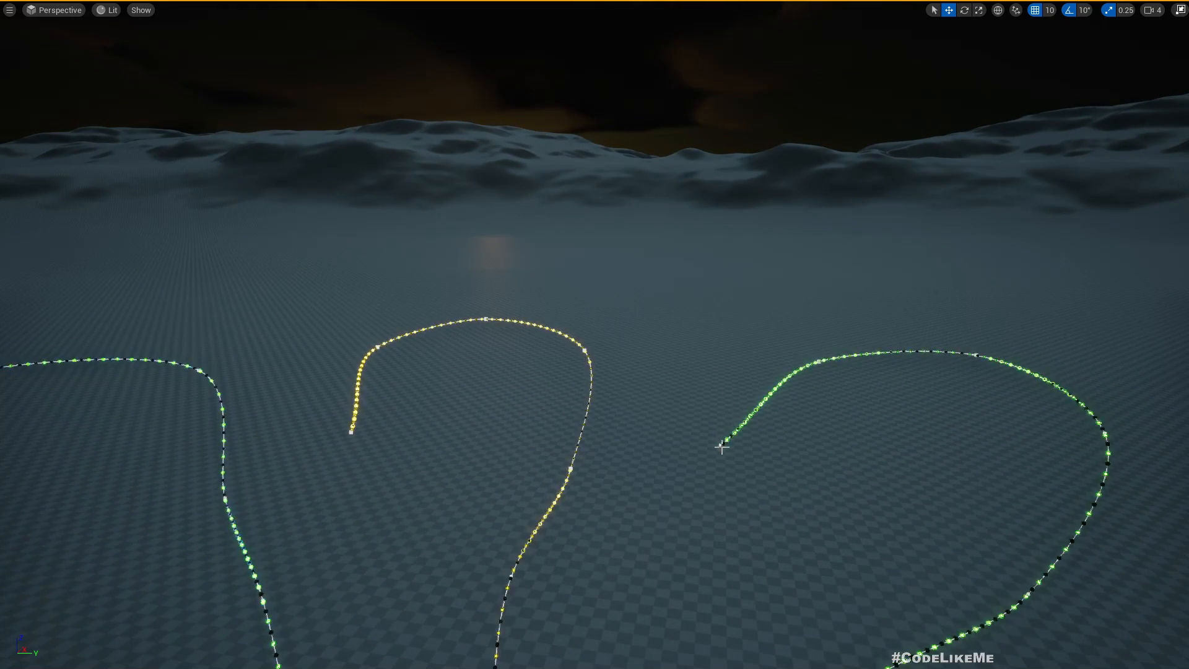
- Show the Moon Bridge procedural tools Patreon post, then return to the Moon level editor
right_click(721, 447)
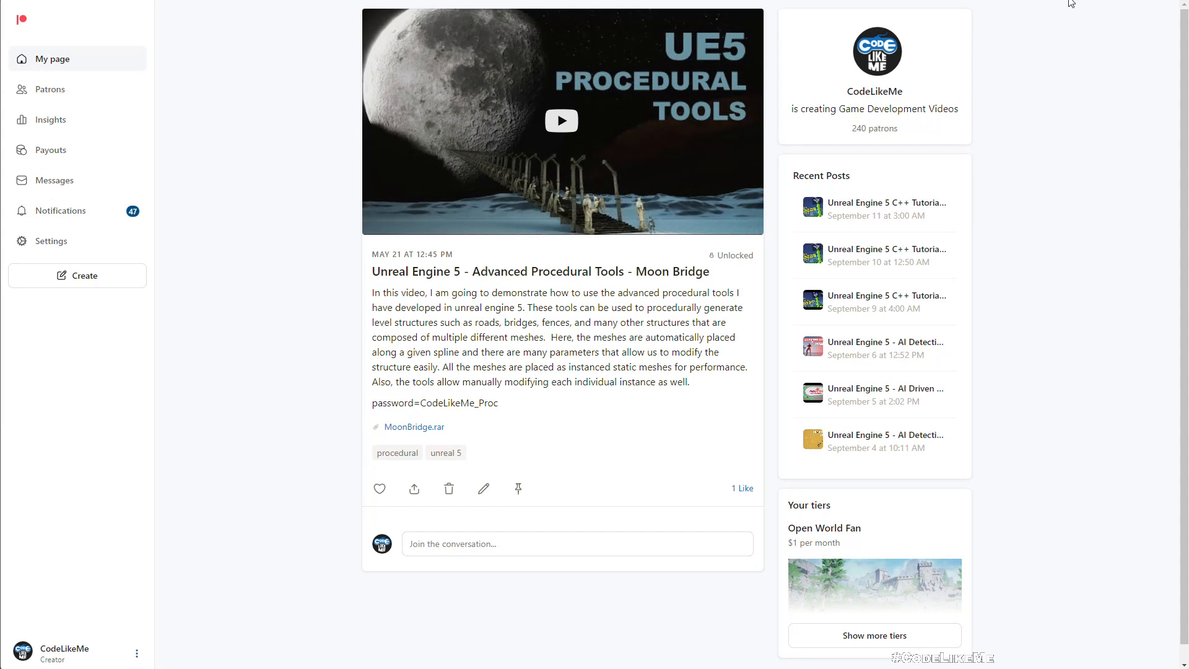
mouse_move(516, 293)
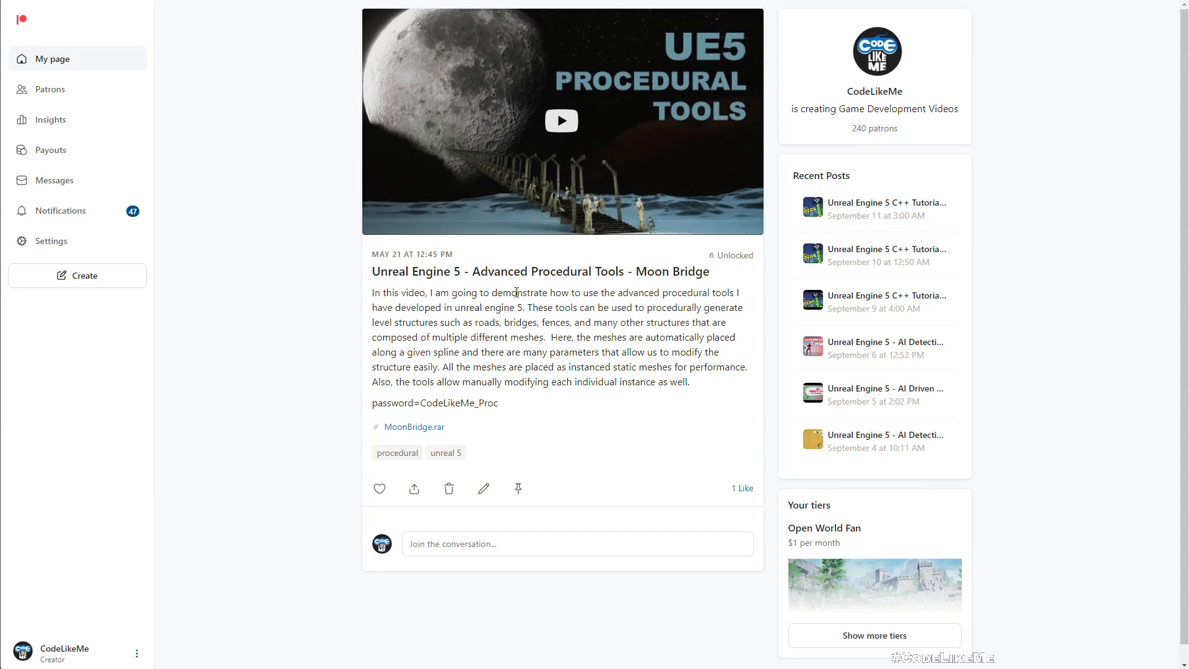
mouse_move(523, 262)
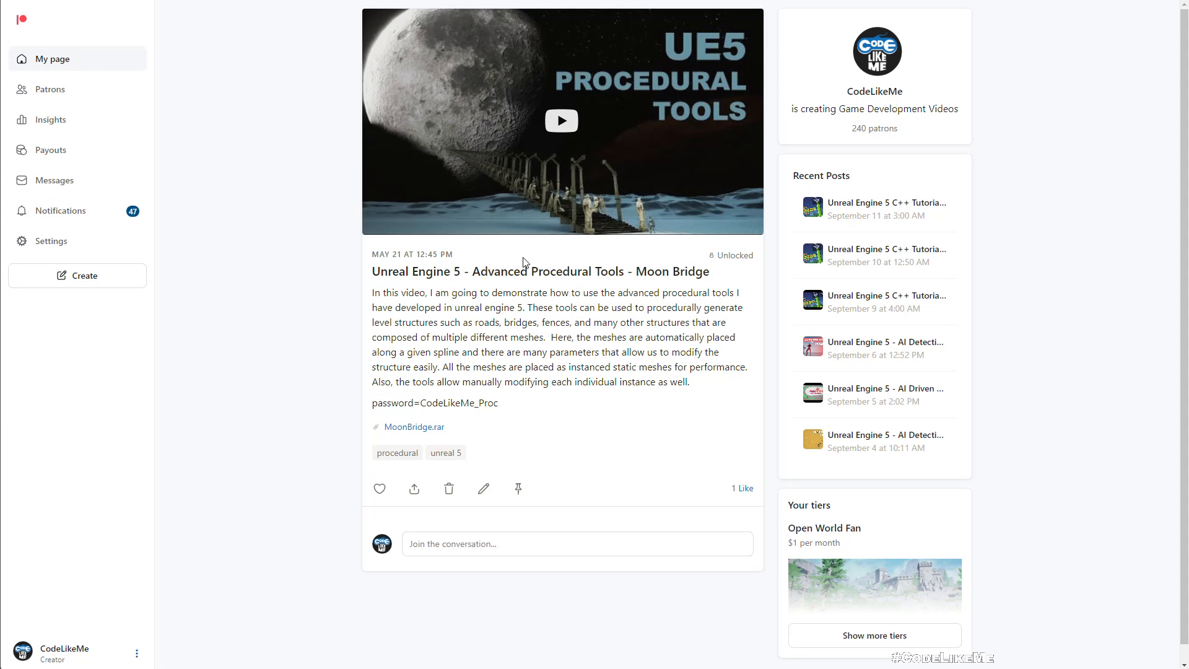
mouse_move(590, 192)
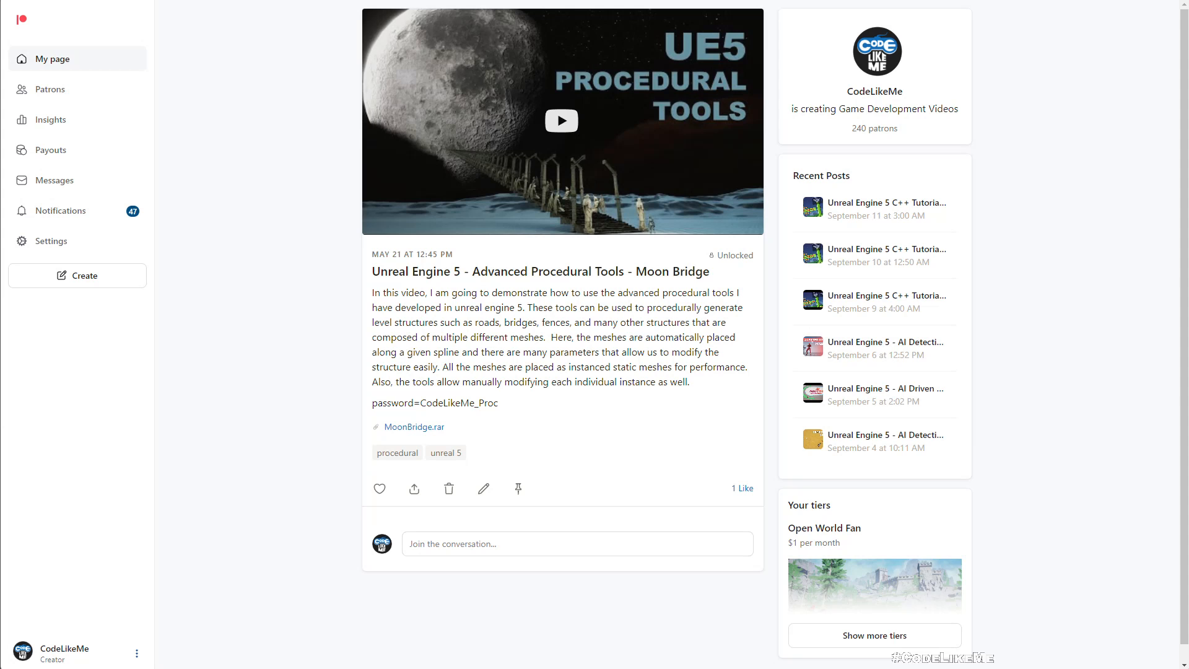
mouse_move(874, 585)
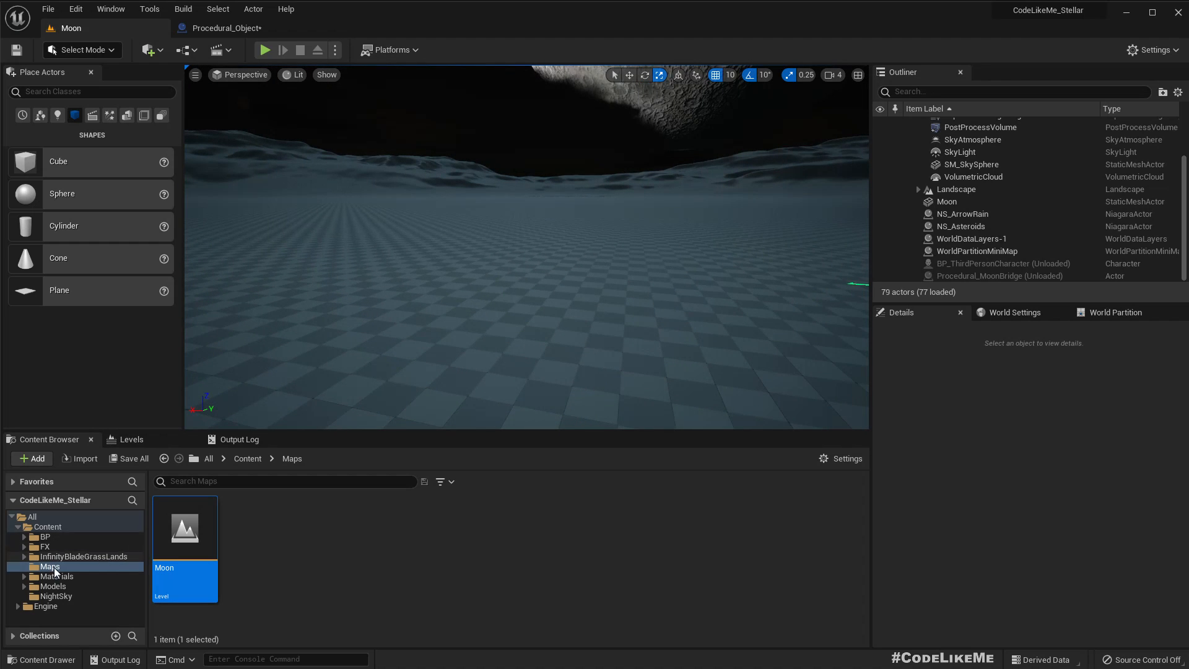
- Place Procedural_Object from Content/BP/Procedural and drag its spline points into a winding curve
click(64, 546)
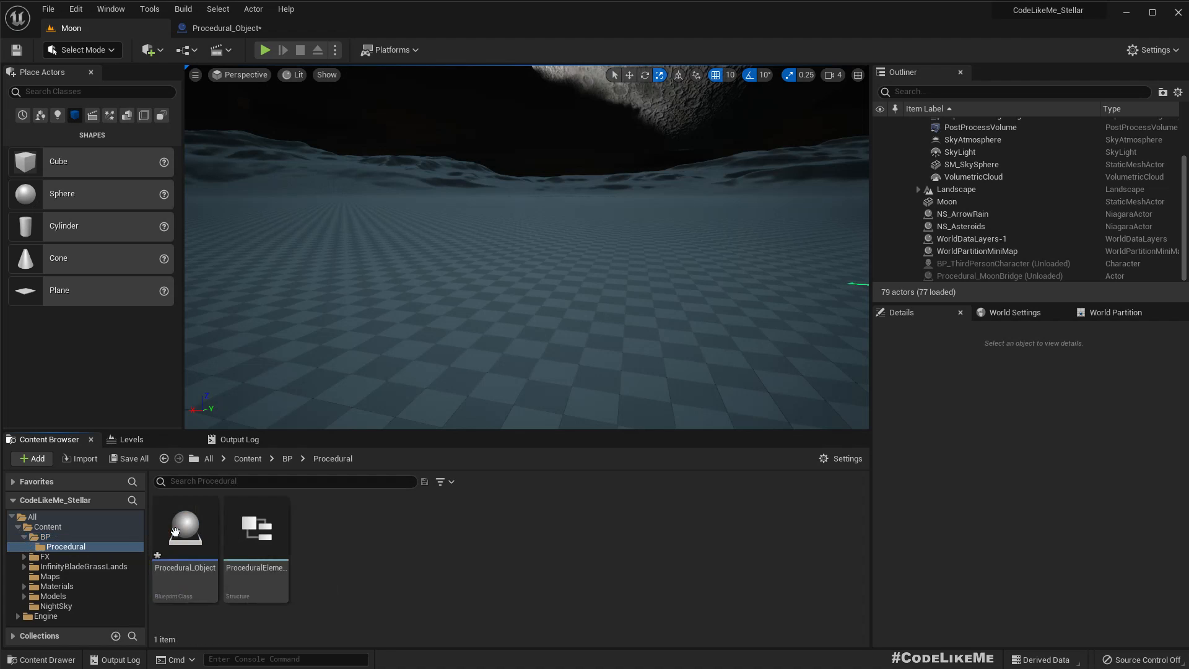
click(185, 527)
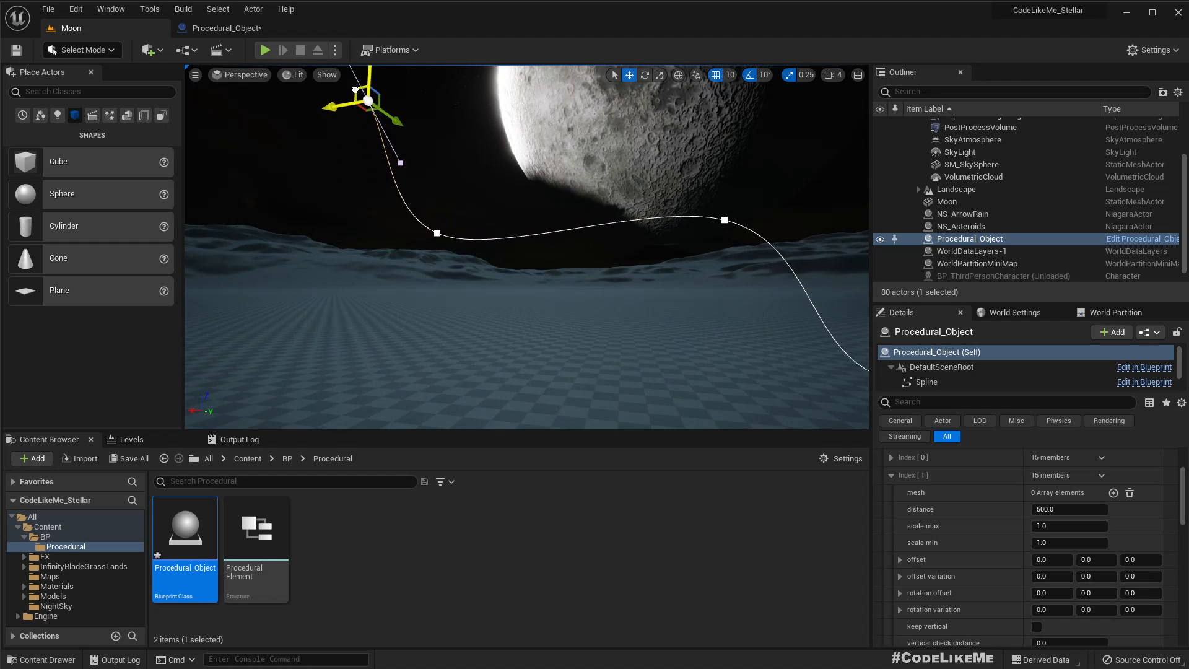
click(971, 163)
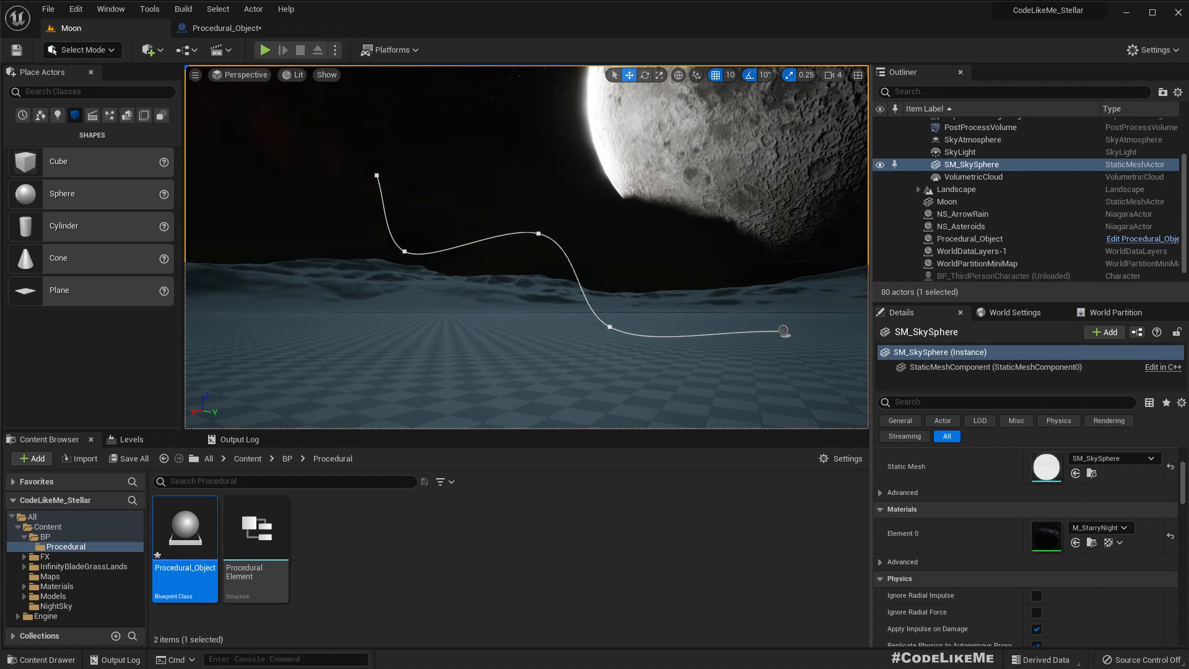
- Replace all Procedural Elements with one new element holding an empty mesh slot, and drop a Sphere
click(969, 238)
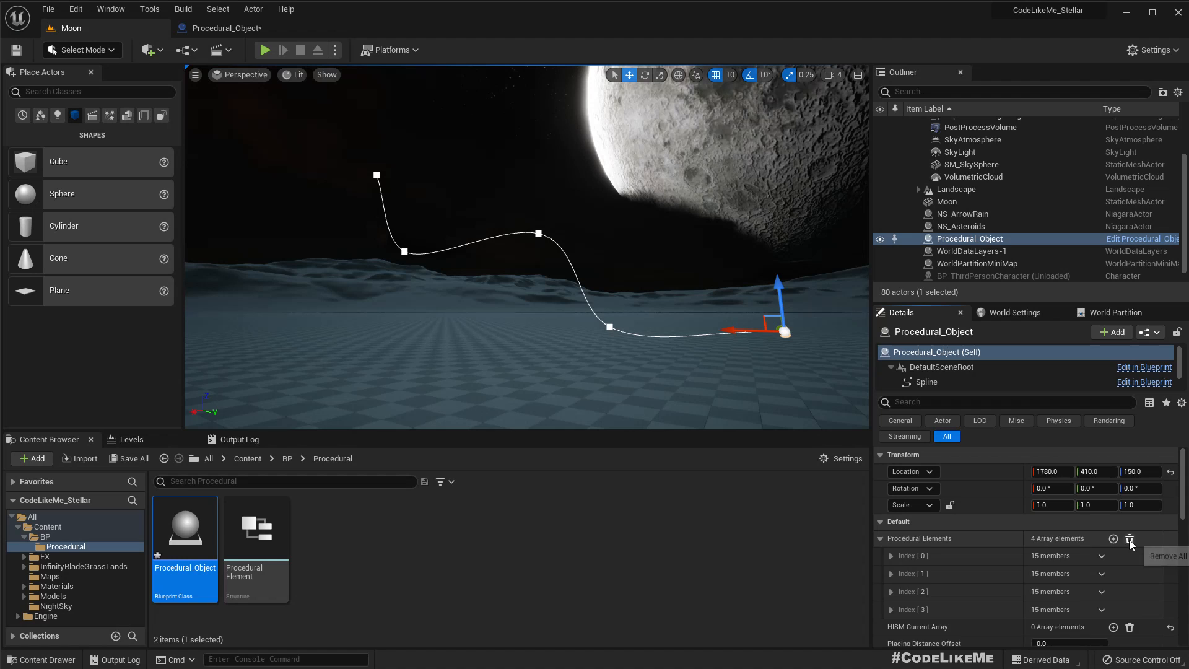
click(1128, 540)
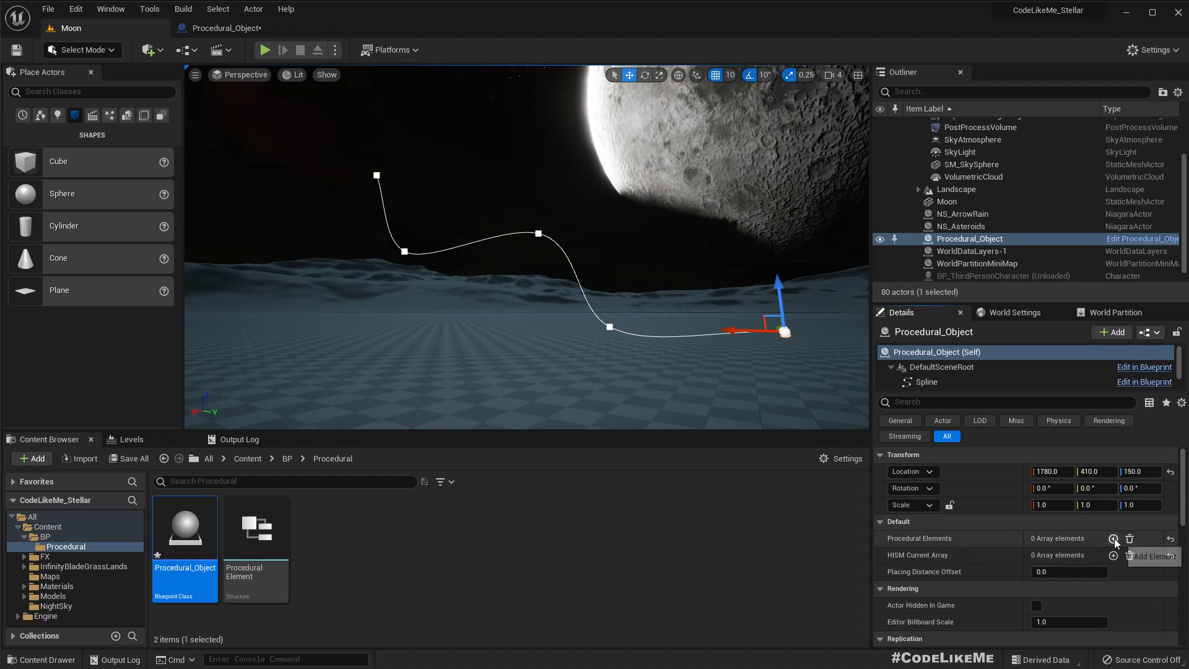
click(1113, 538)
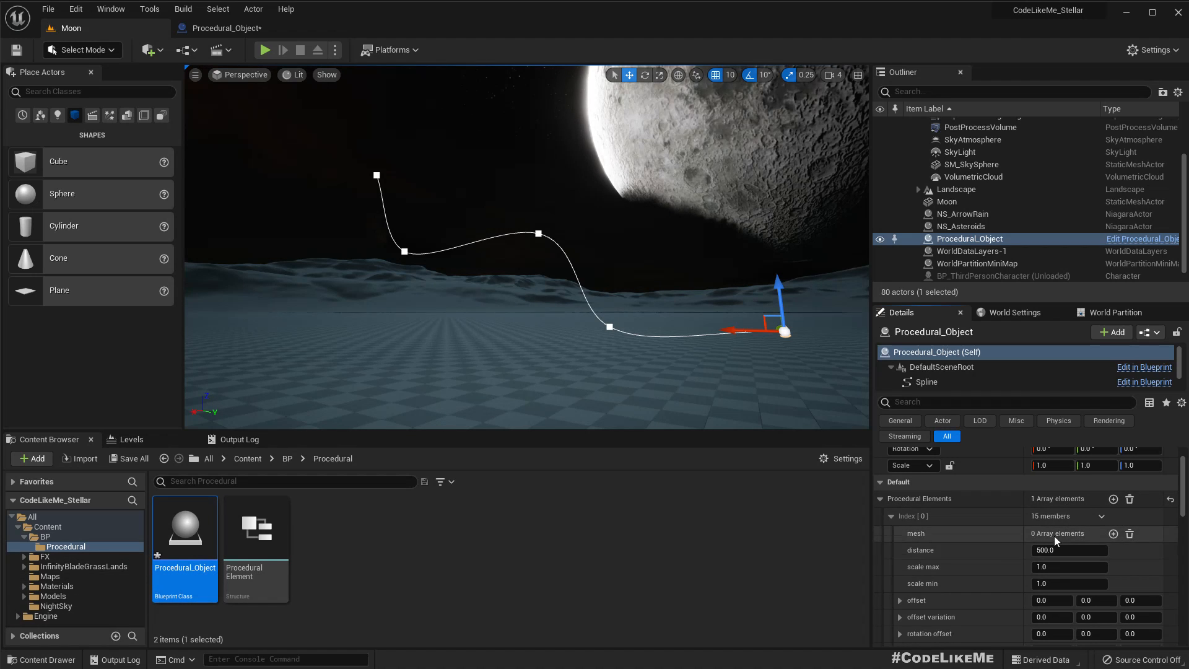
click(1112, 533)
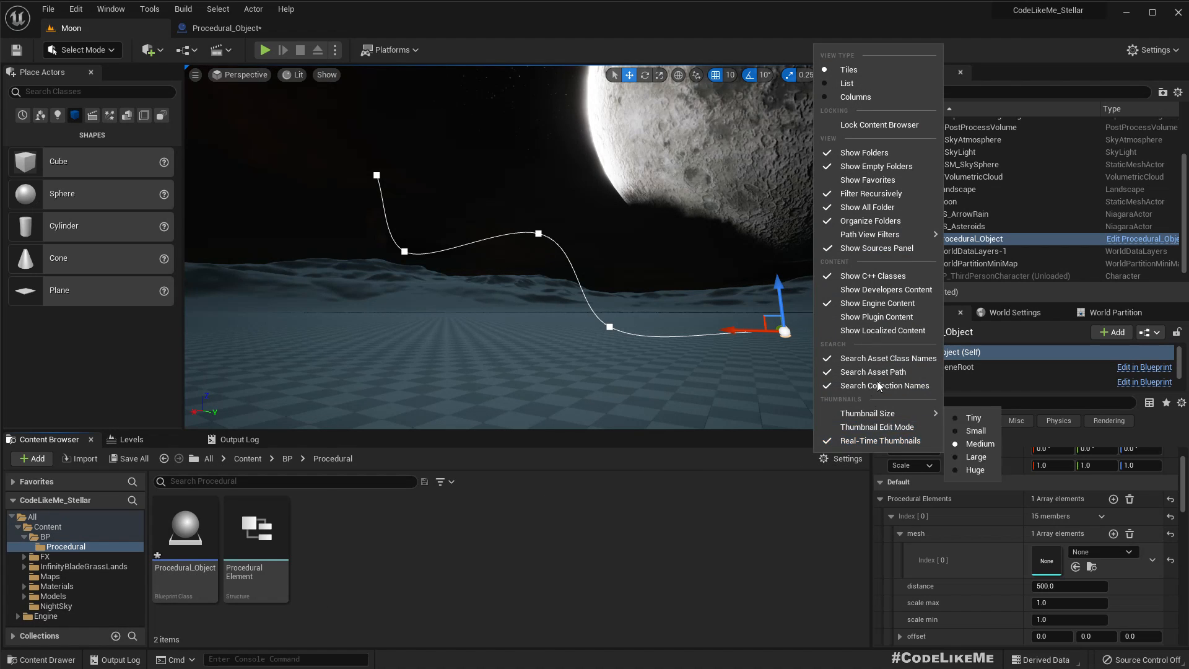
mouse_move(877, 303)
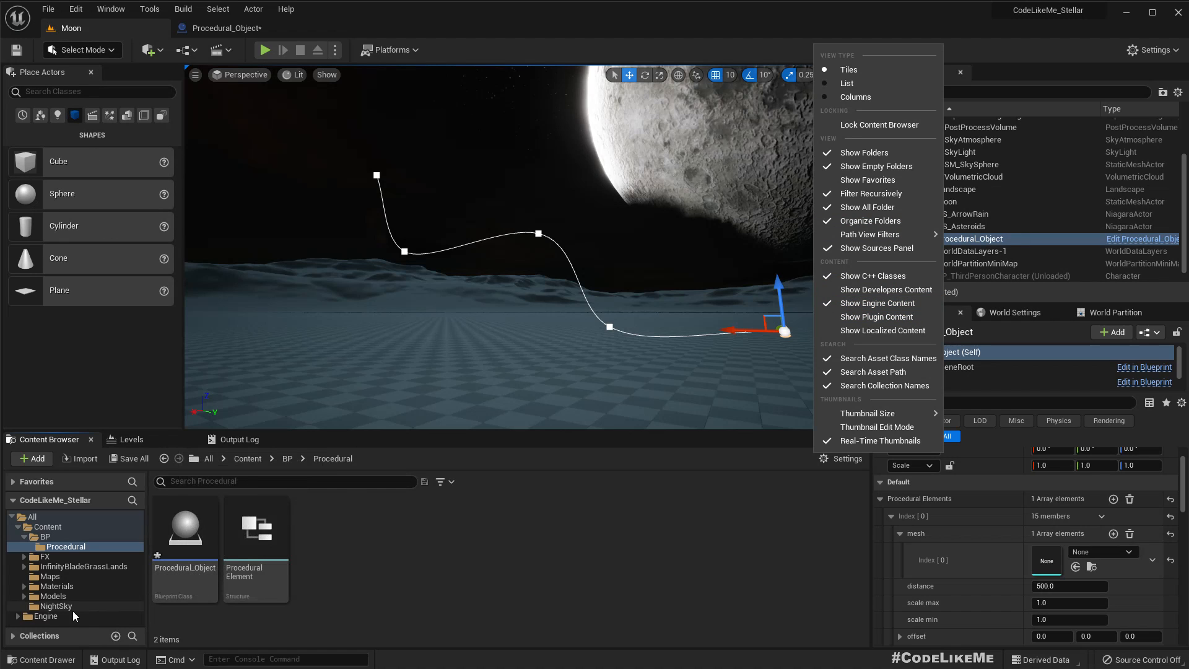
mouse_move(60, 194)
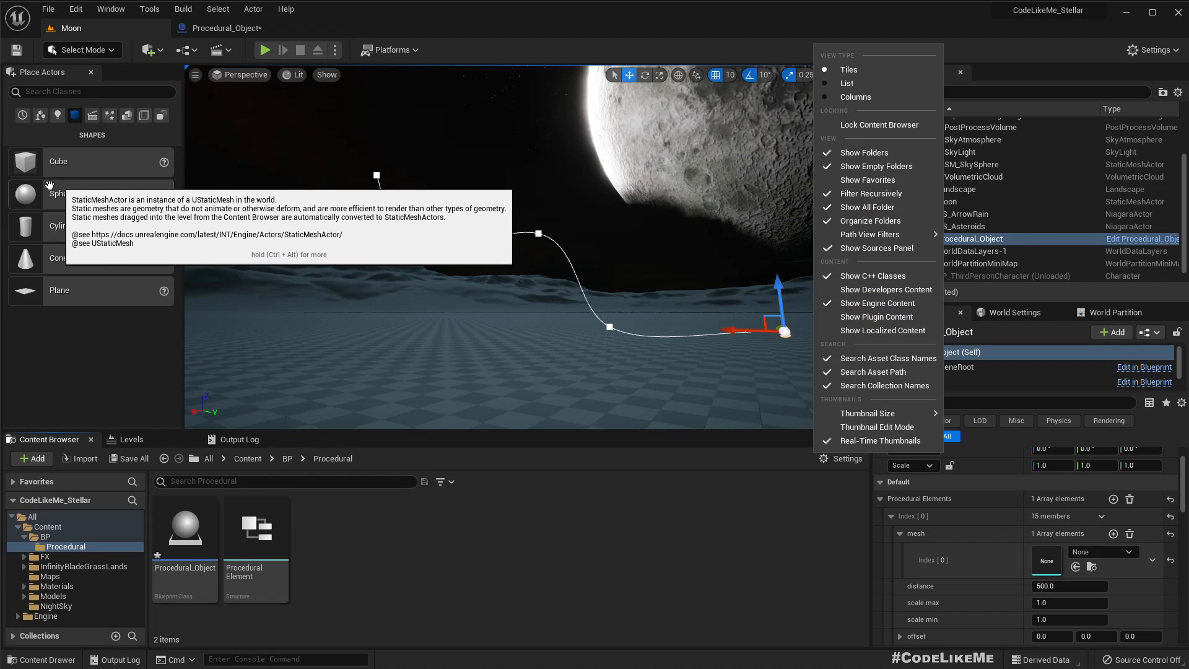
mouse_move(73, 617)
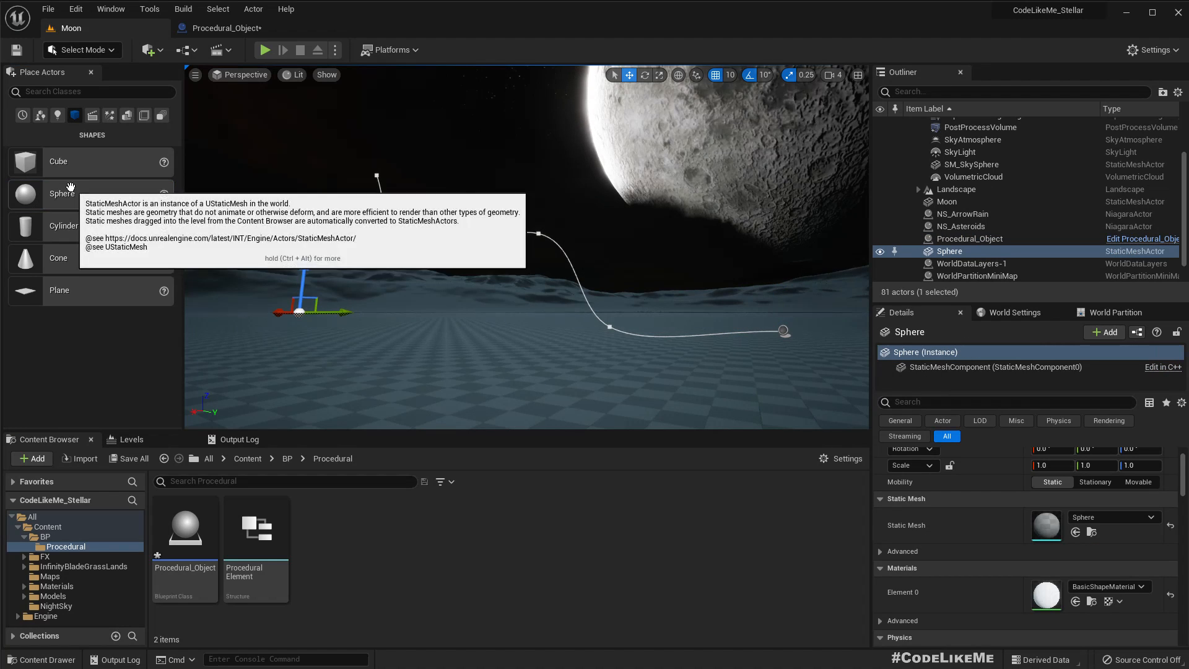
click(313, 314)
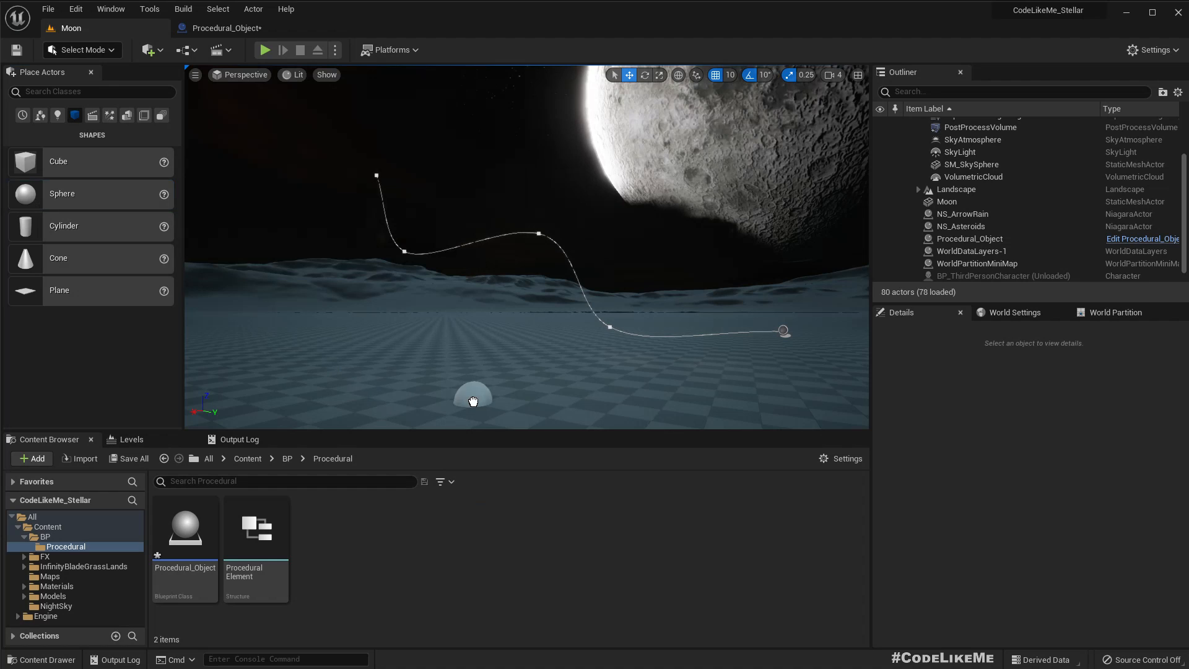
- Put the Content/Models Sphere mesh into mesh slot Index 0, then deselect to view the spheres
click(473, 395)
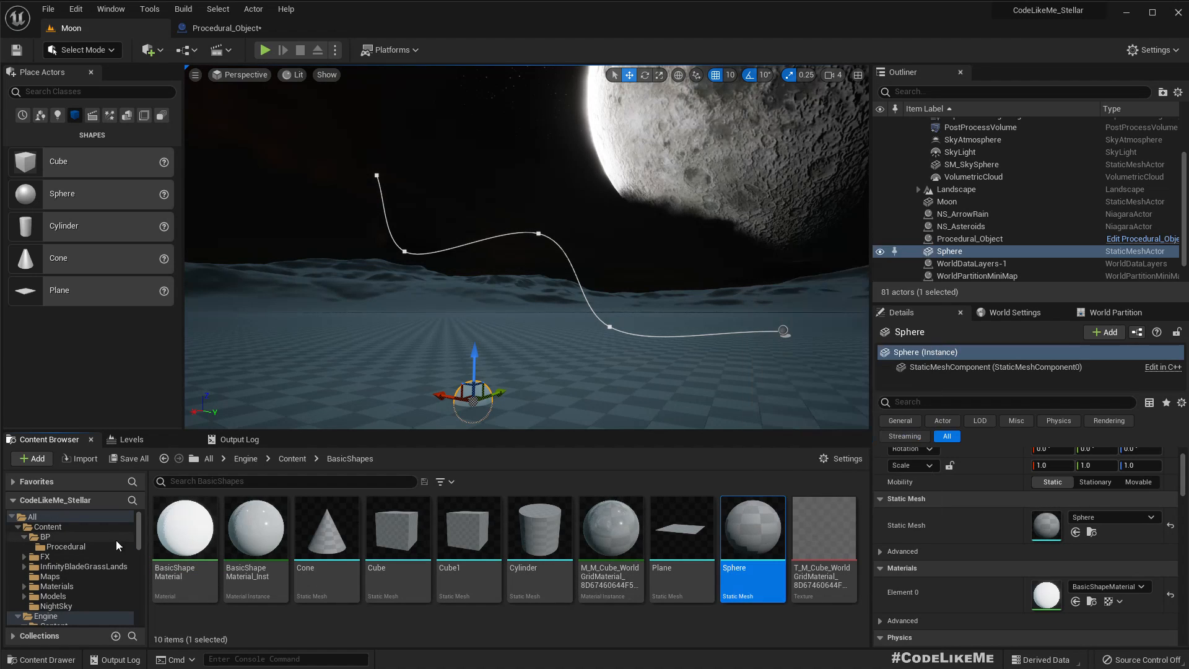
mouse_move(753, 527)
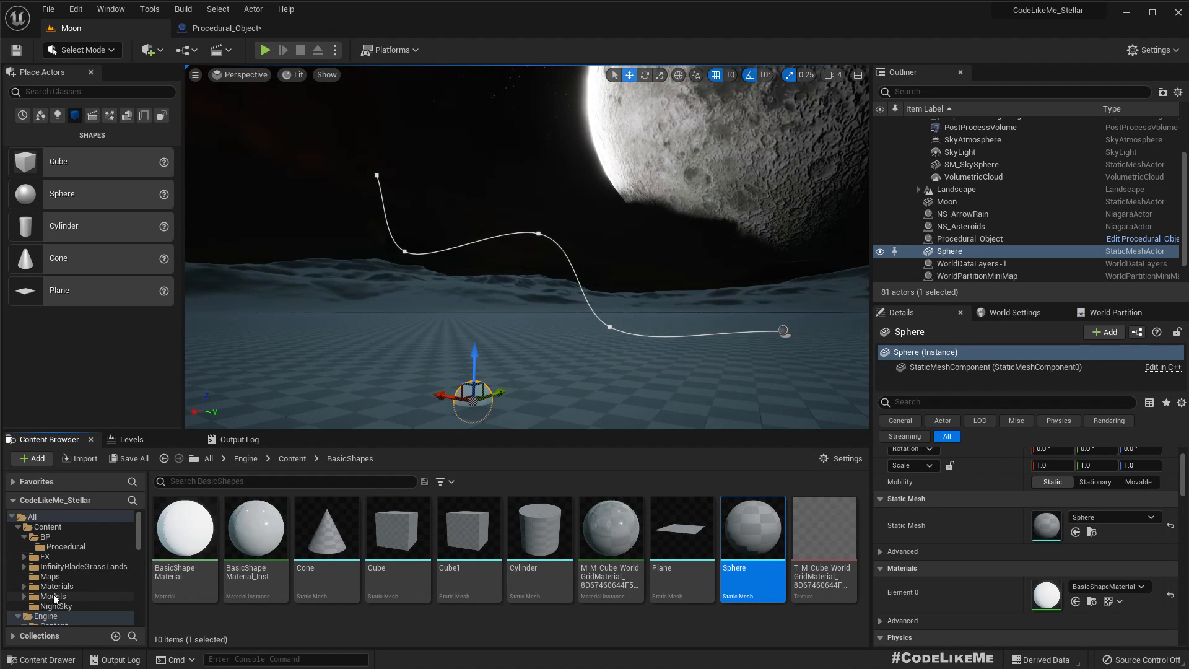
mouse_move(752, 528)
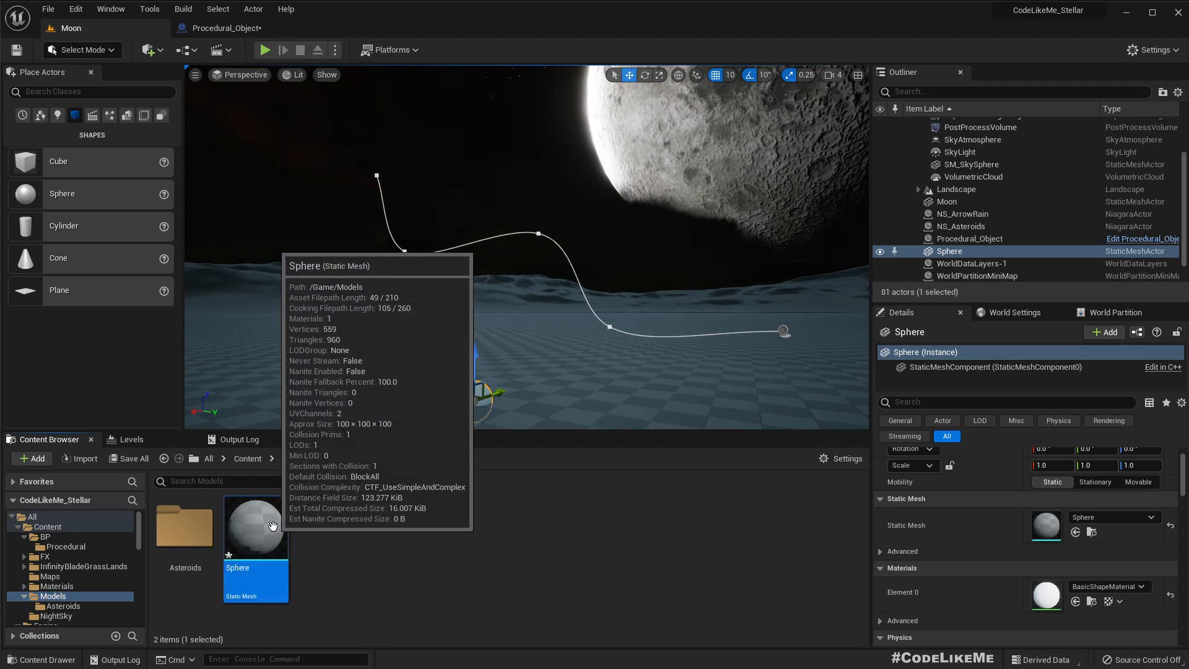
mouse_move(848, 561)
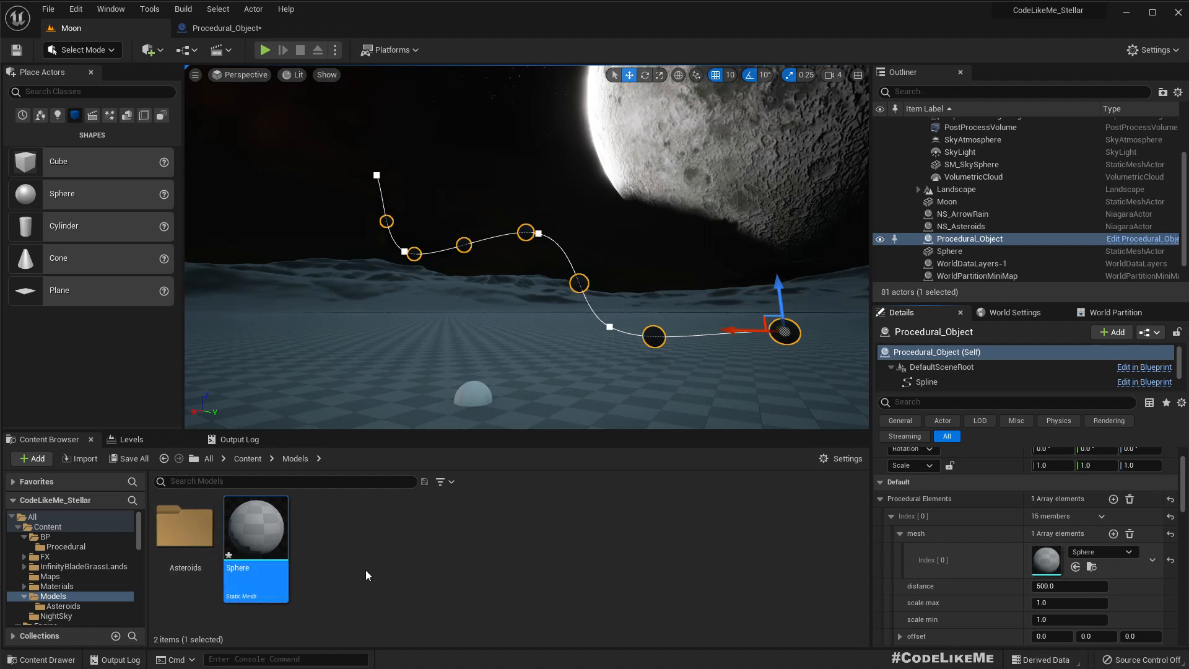
click(970, 164)
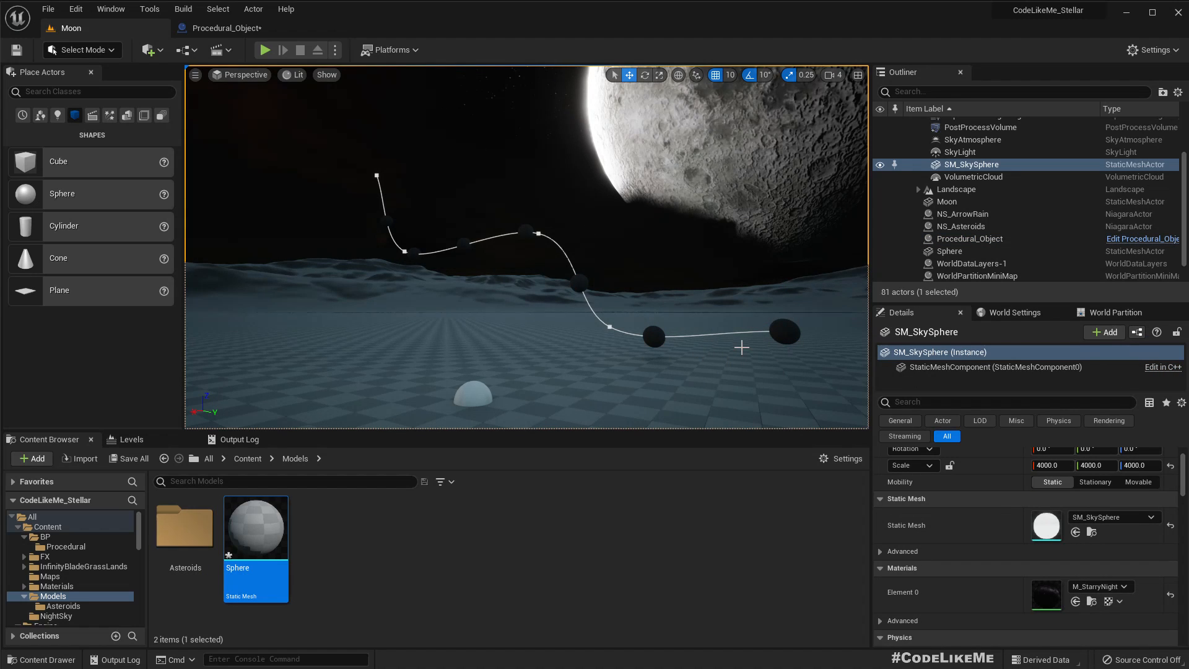
mouse_move(849, 388)
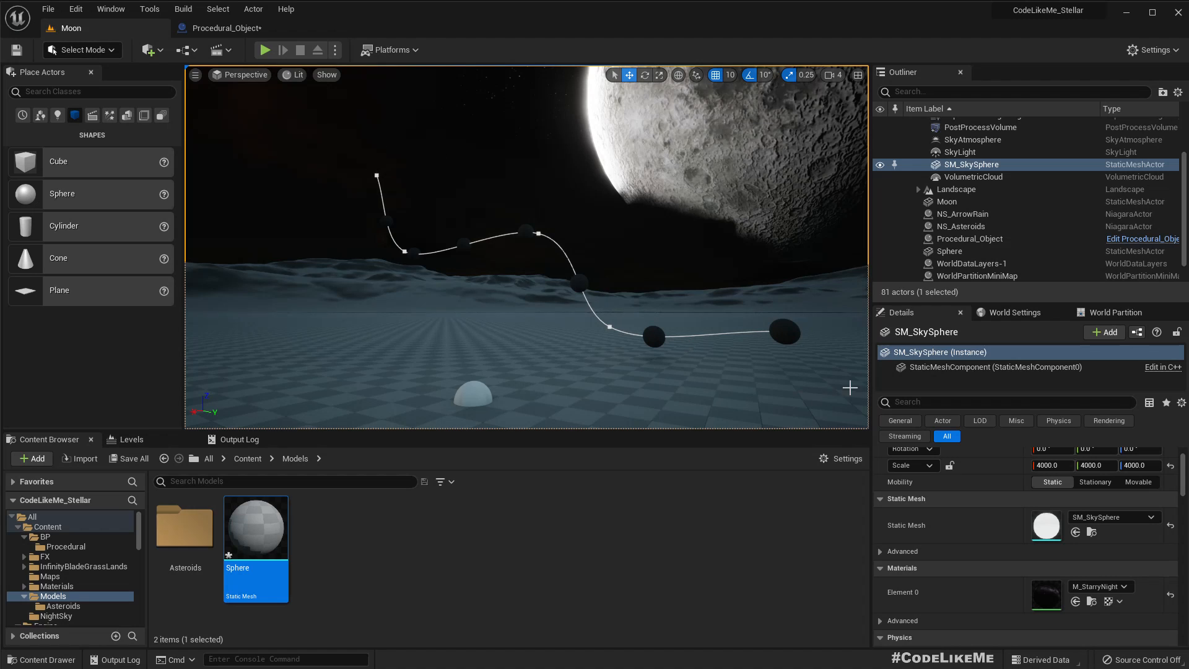
mouse_move(561, 517)
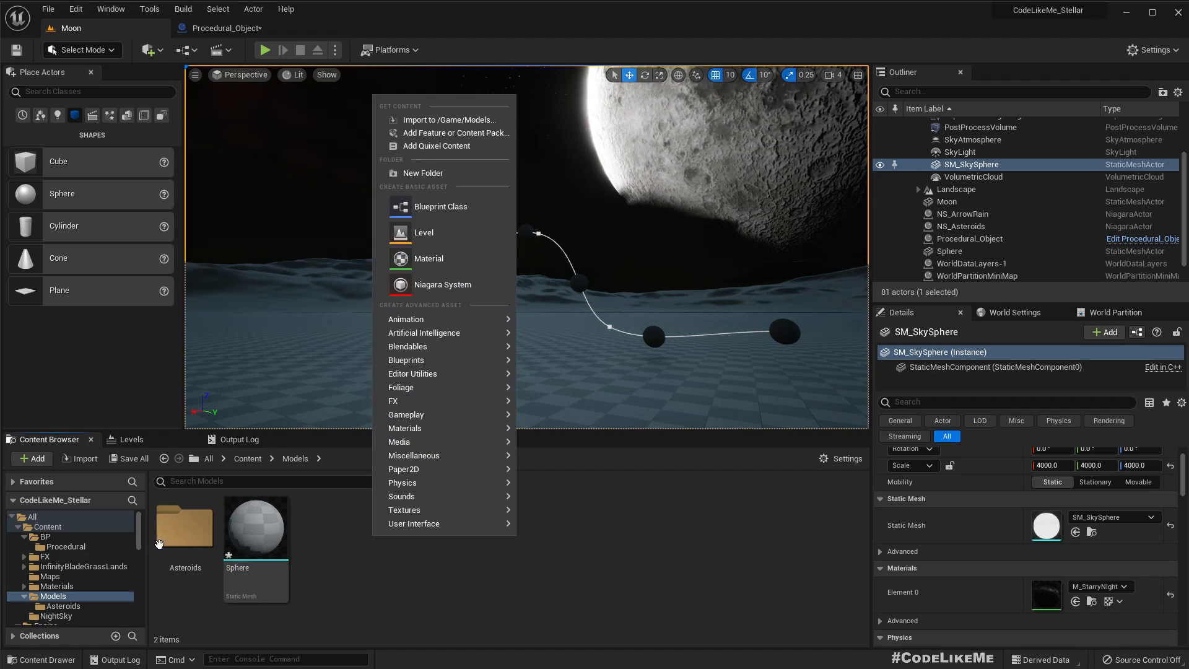
- Create a new material named M_Light in the Materials folder and open it
click(56, 587)
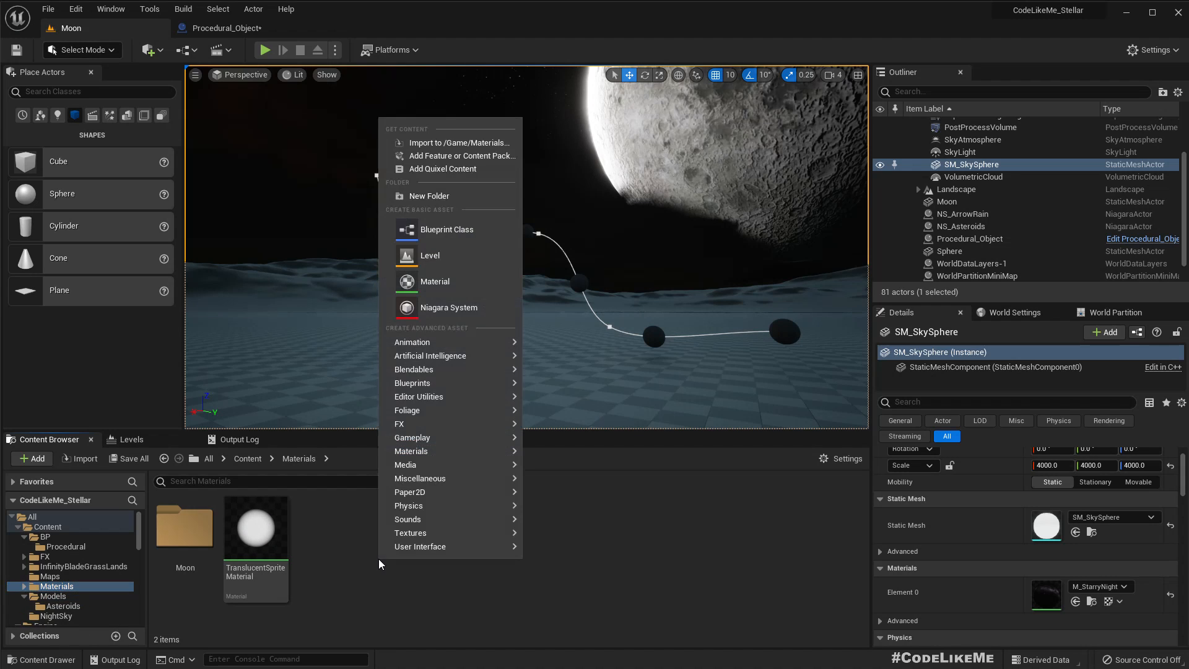
click(435, 281)
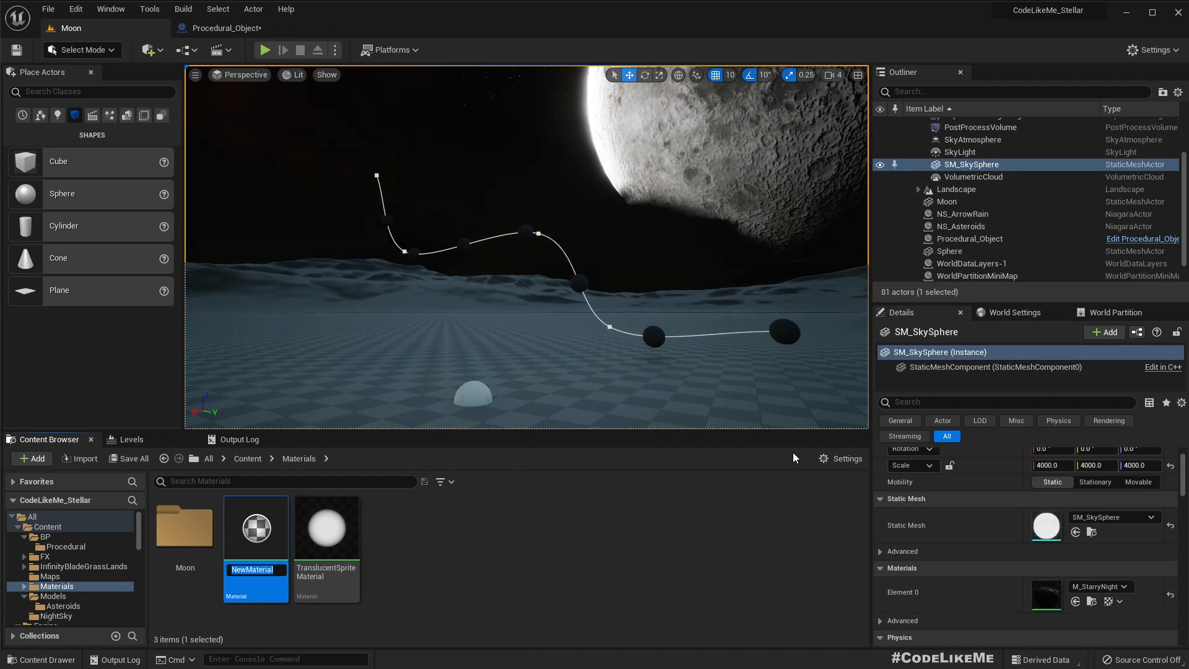
text(M_Li)
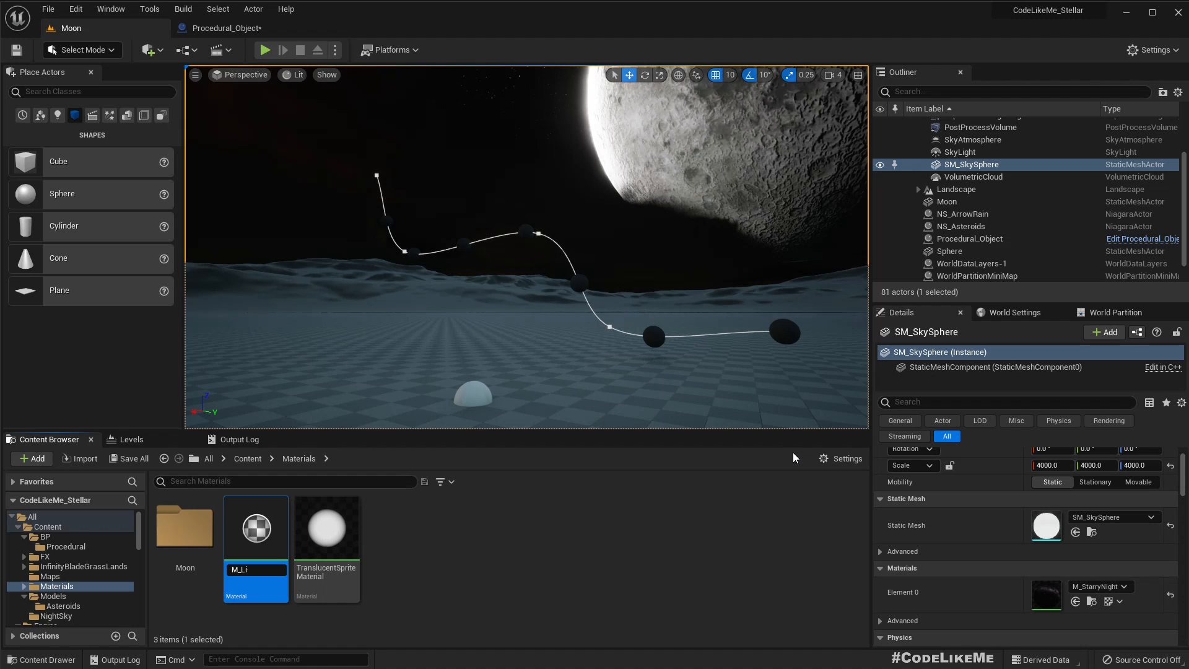
double_click(256, 528)
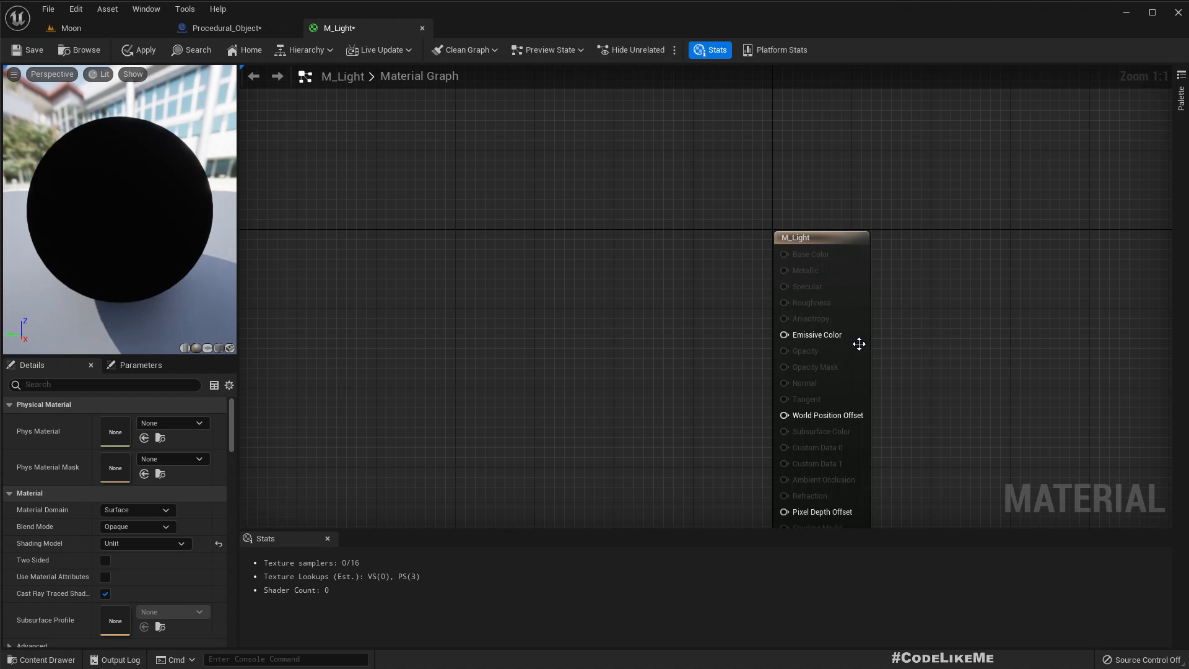
- Add a Color vector parameter and set it to yellow
text(v)
text(Color)
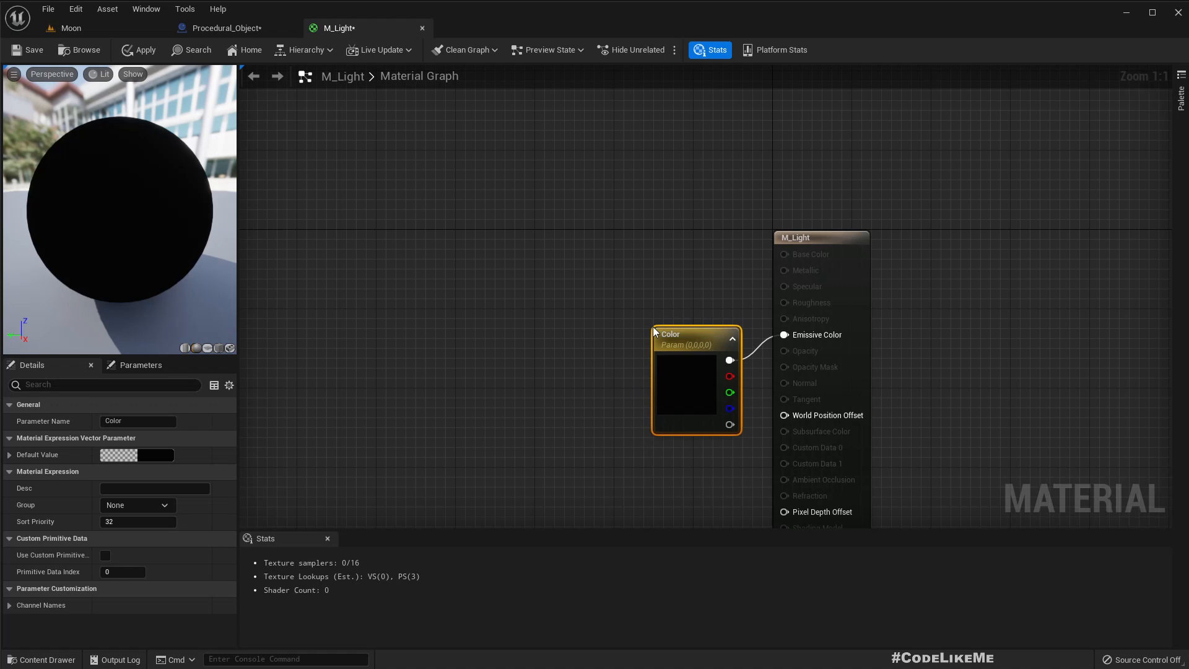
drag(695, 334, 508, 308)
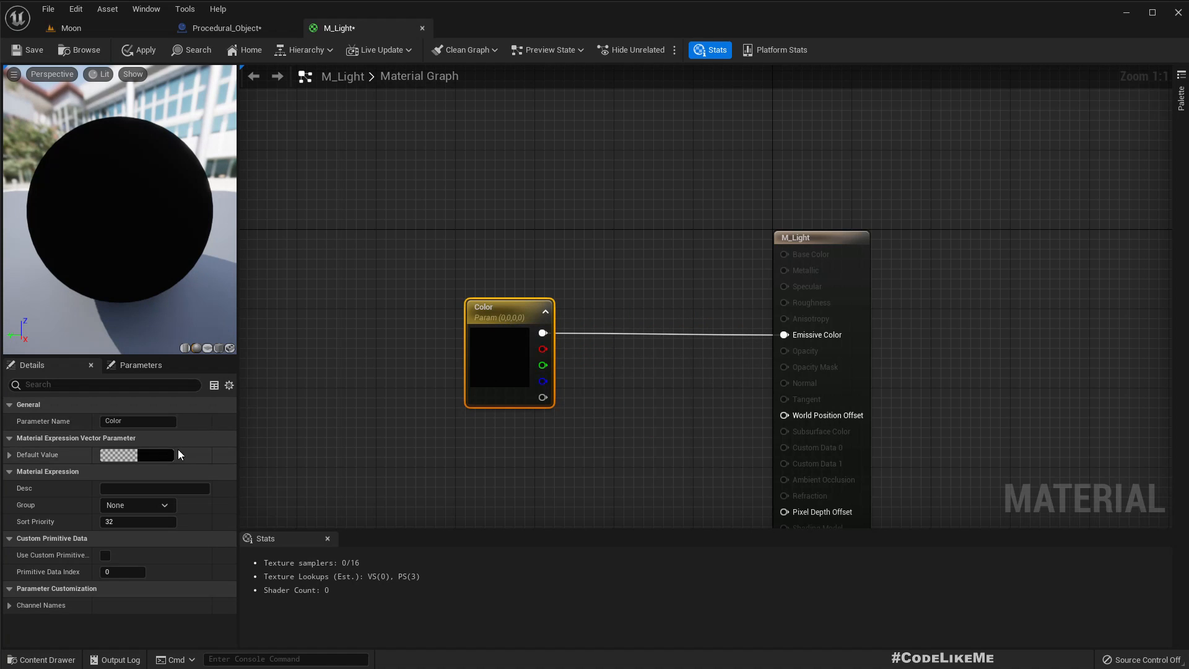
click(136, 454)
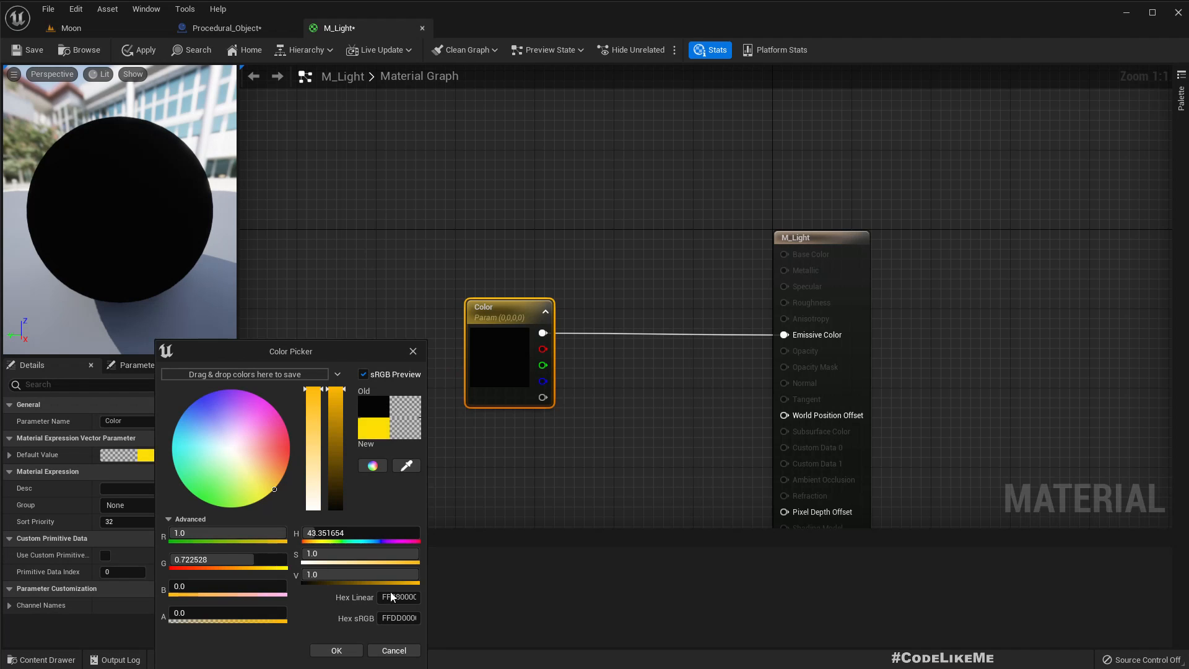
click(335, 650)
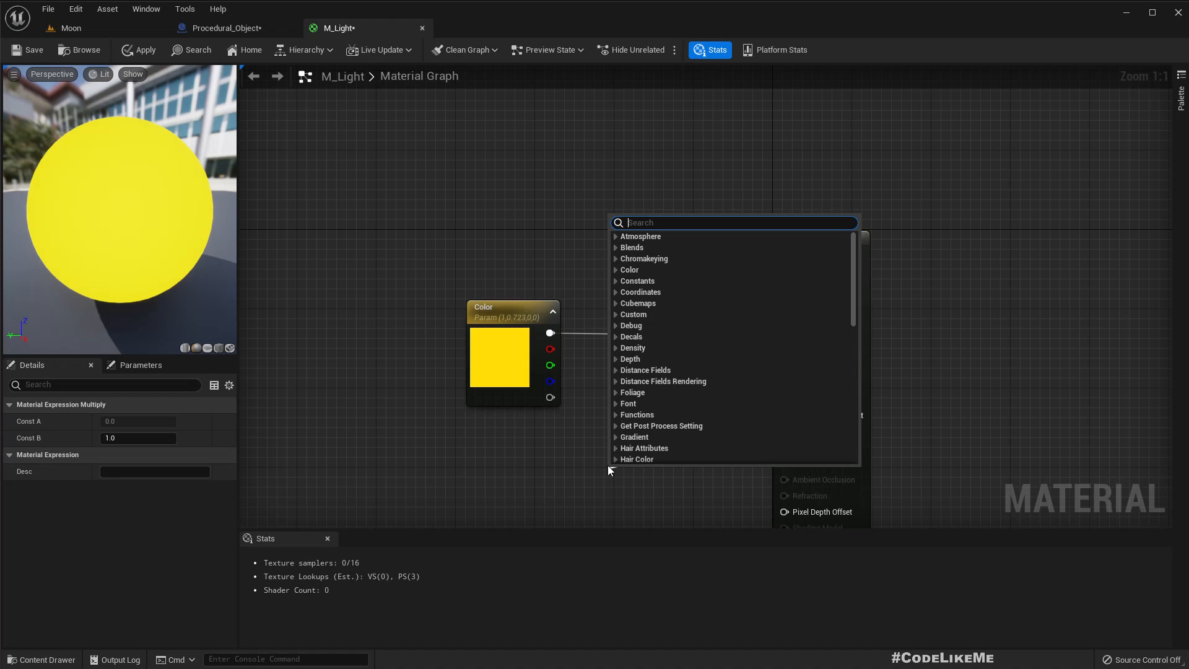
- Promote Multiply's B input to an Intensity parameter defaulting to 5.0, and apply
right_click(679, 317)
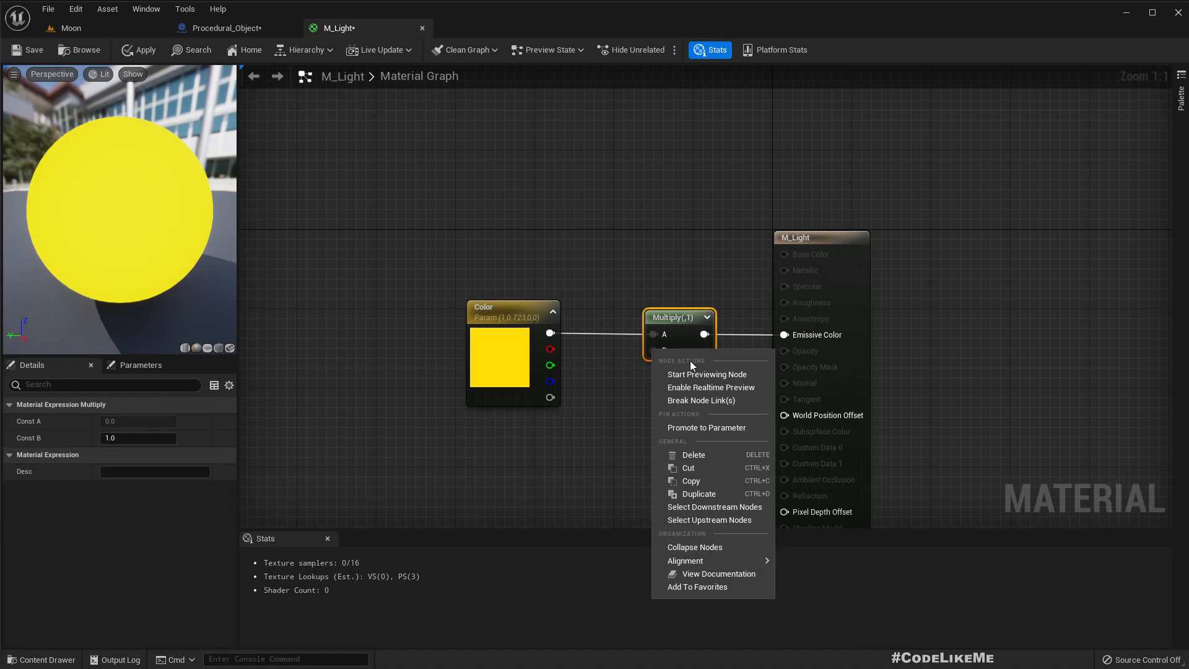
mouse_move(719, 436)
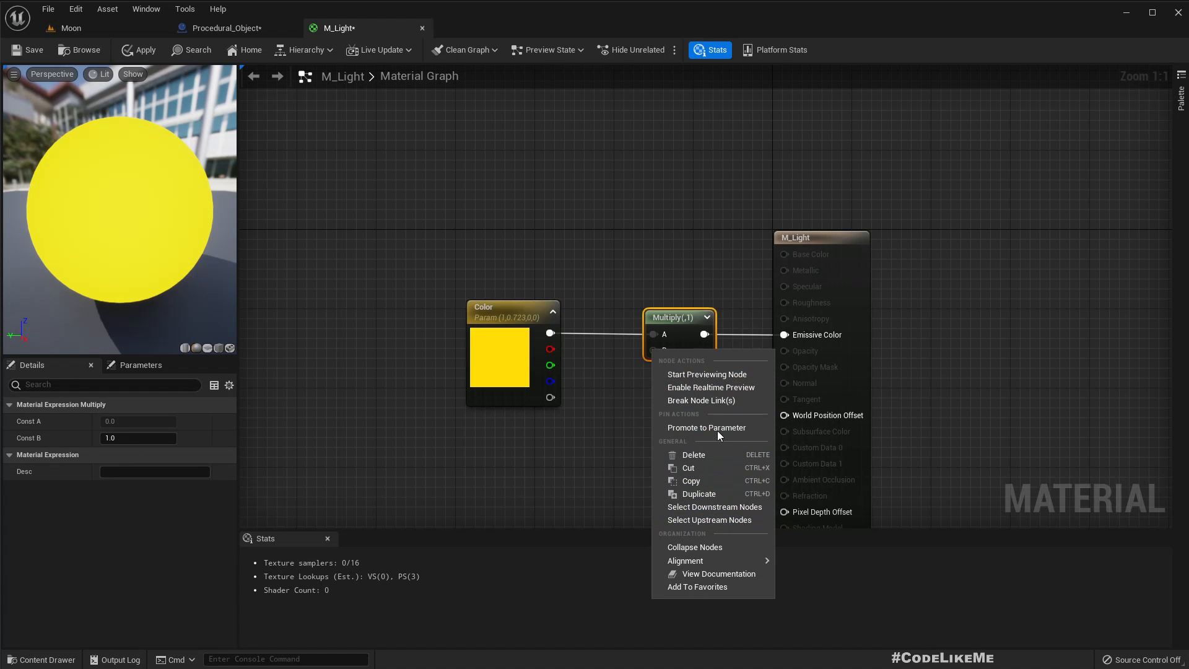
click(705, 426)
text(Intensity)
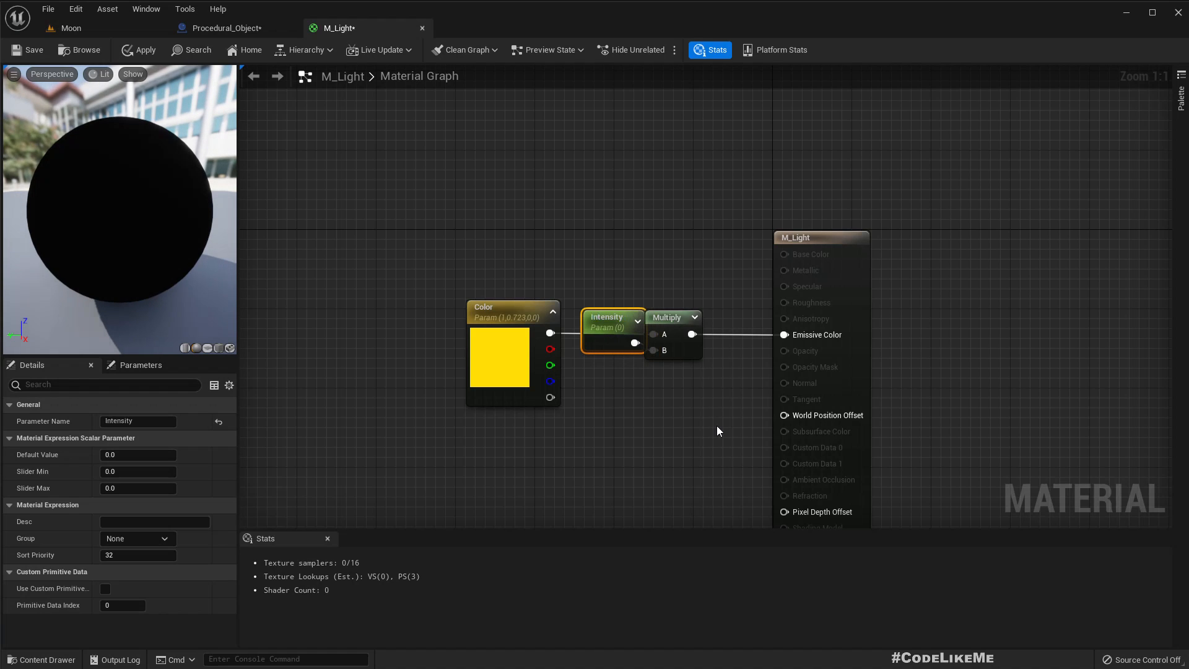
drag(610, 330, 520, 459)
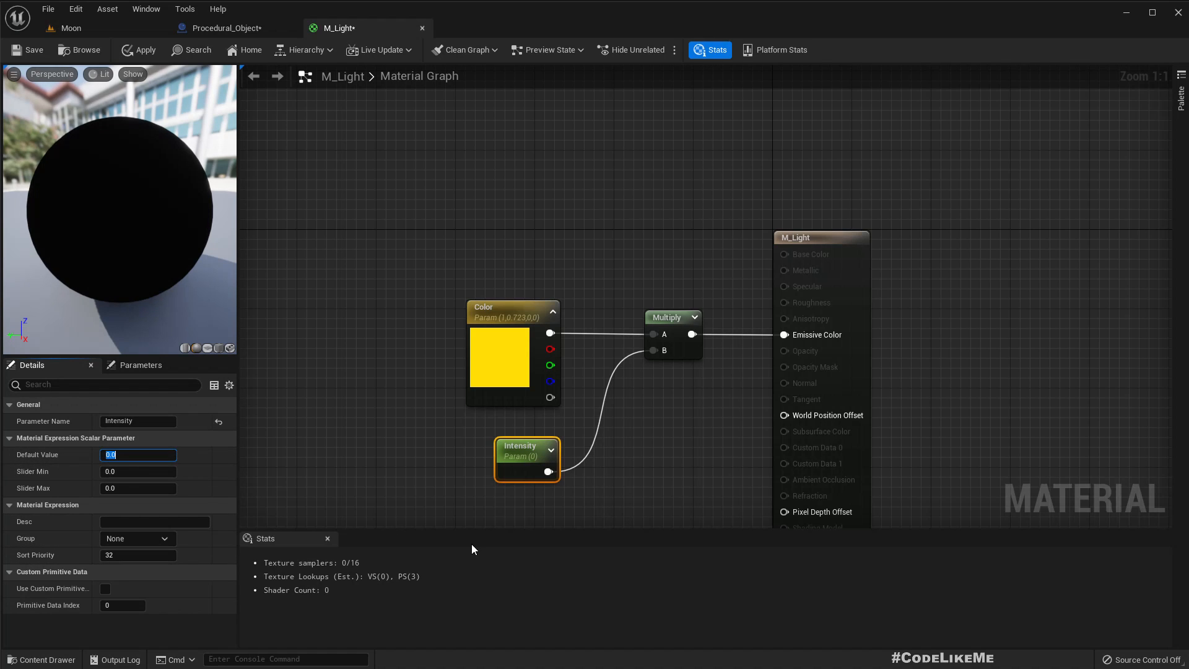
text(5.0)
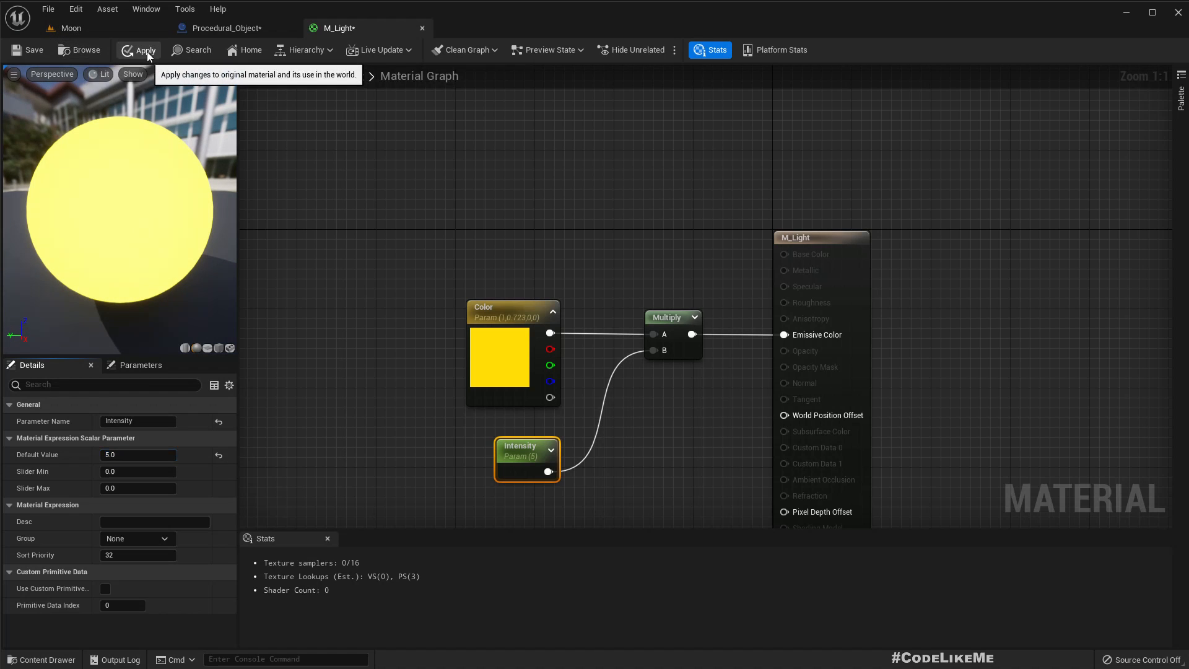
click(143, 50)
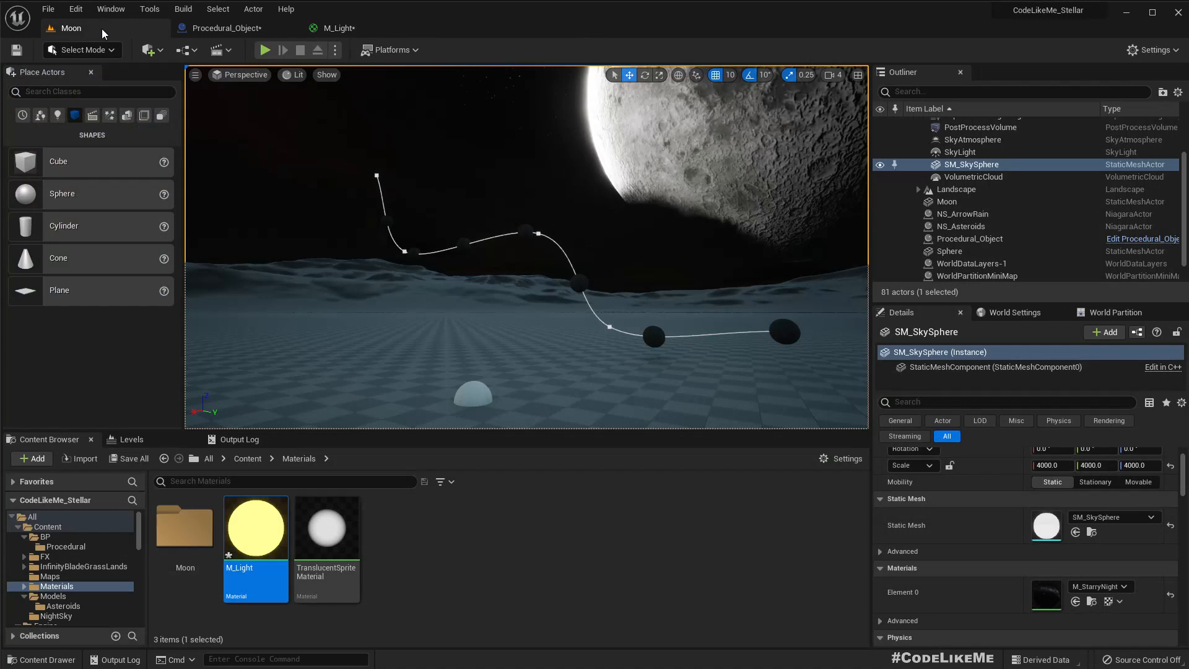
mouse_move(327, 527)
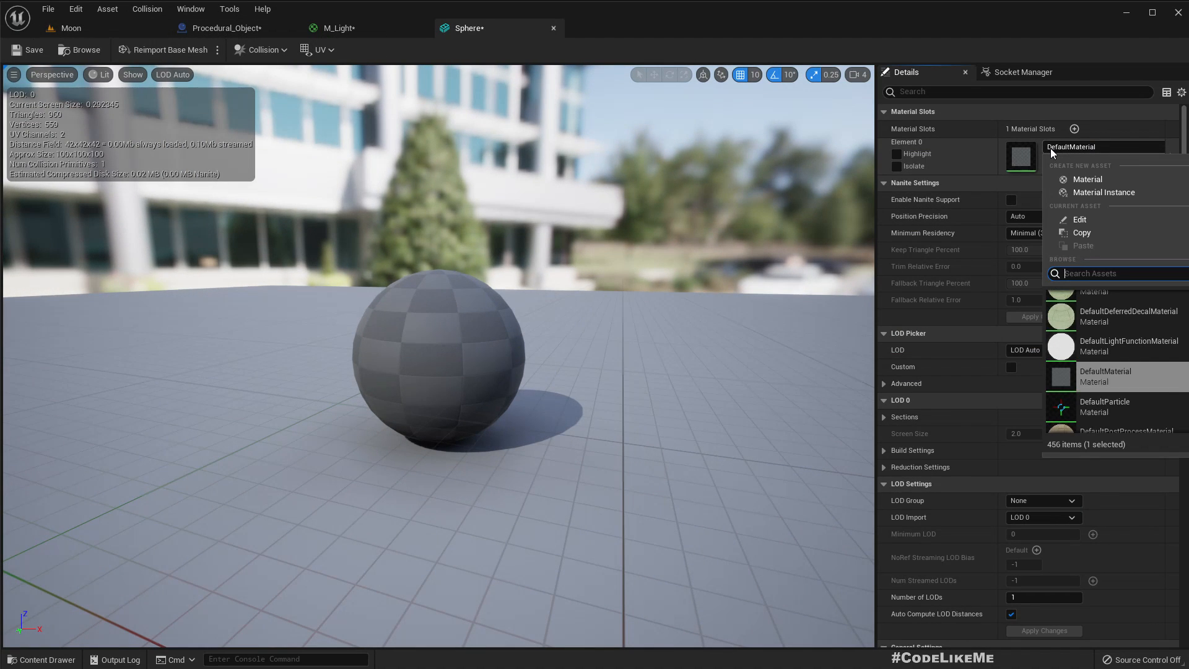
- Assign M_Light to the Sphere mesh's Element 0 material slot and close the mesh editor
text(m ligh)
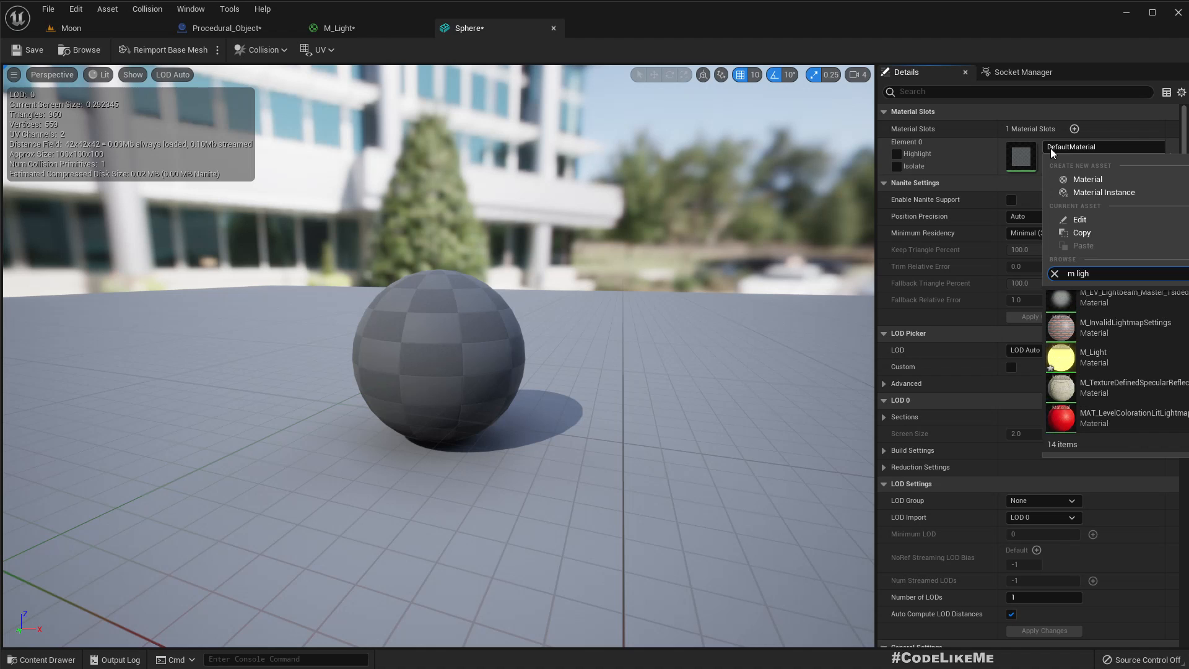
click(1094, 352)
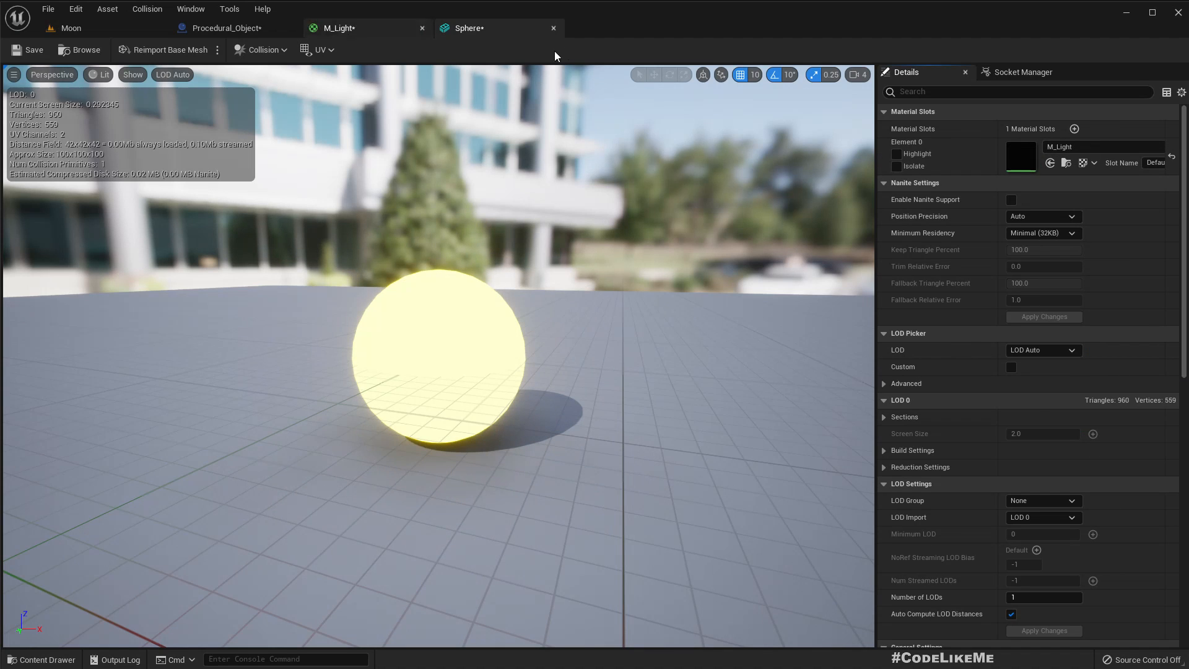
click(335, 28)
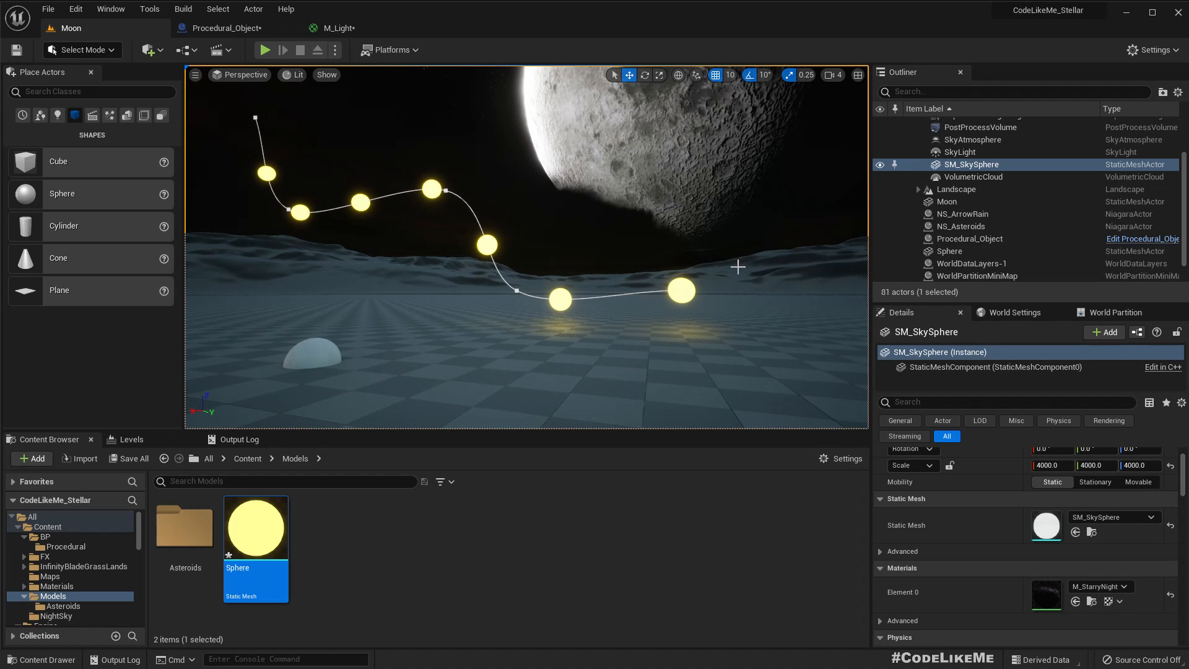
- Set Procedural_Object's sphere scale to 0.2 and spacing distance to 50
click(969, 237)
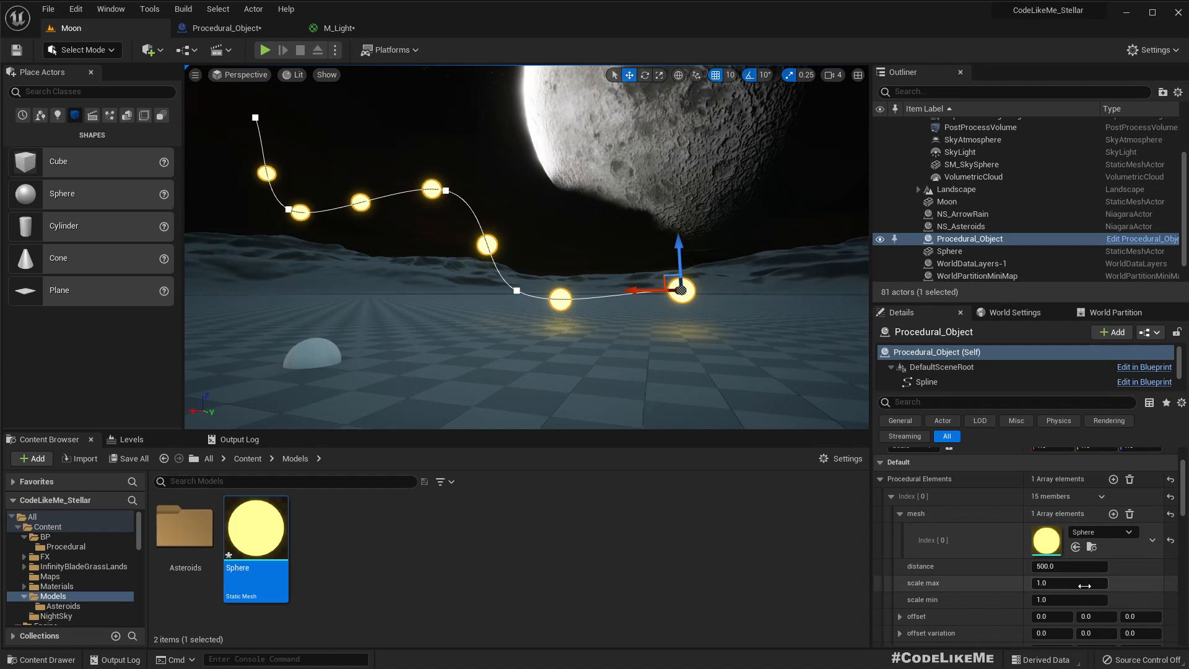
click(1069, 584)
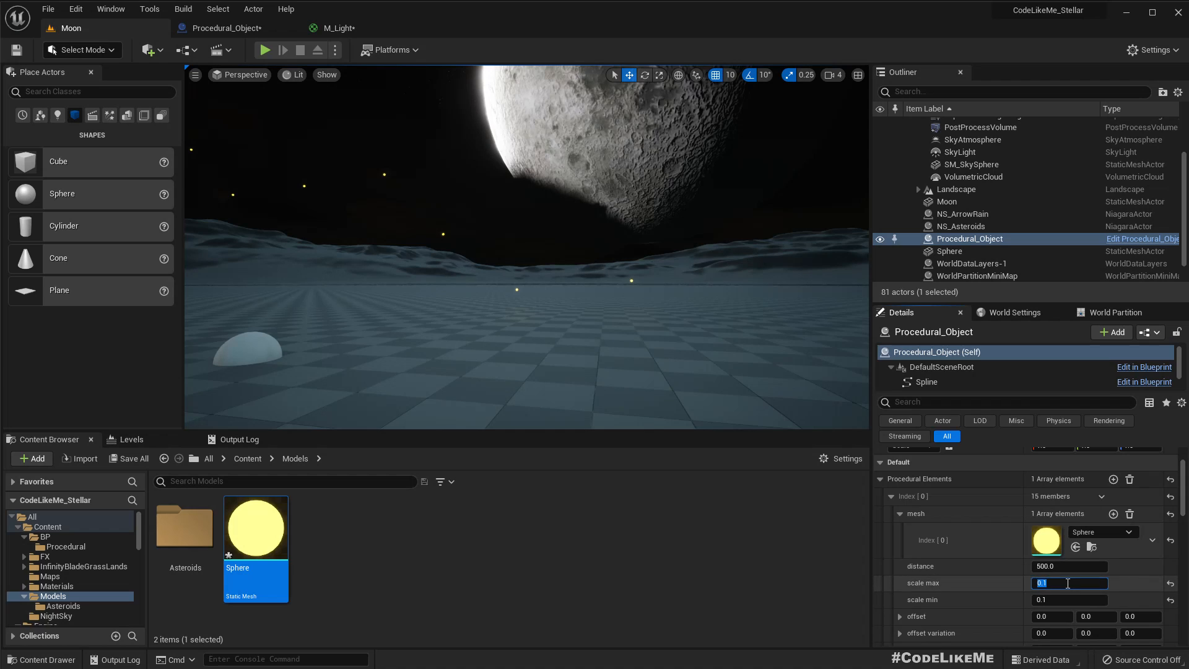
text(0.2)
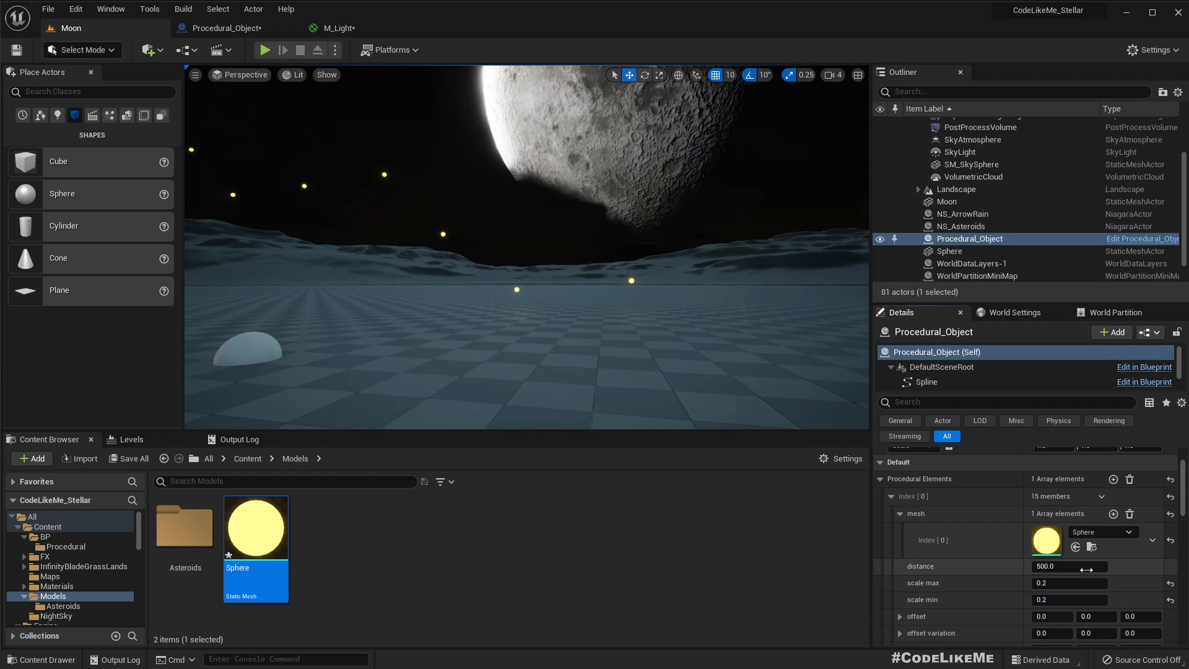
double_click(1067, 567)
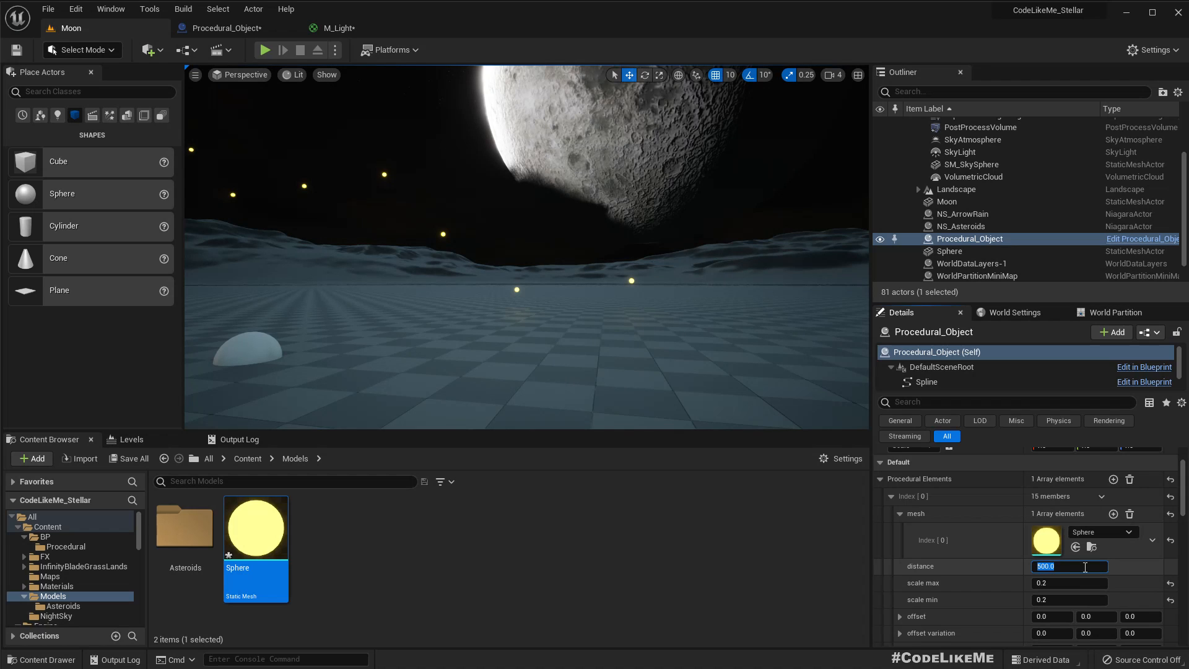
text(100.0)
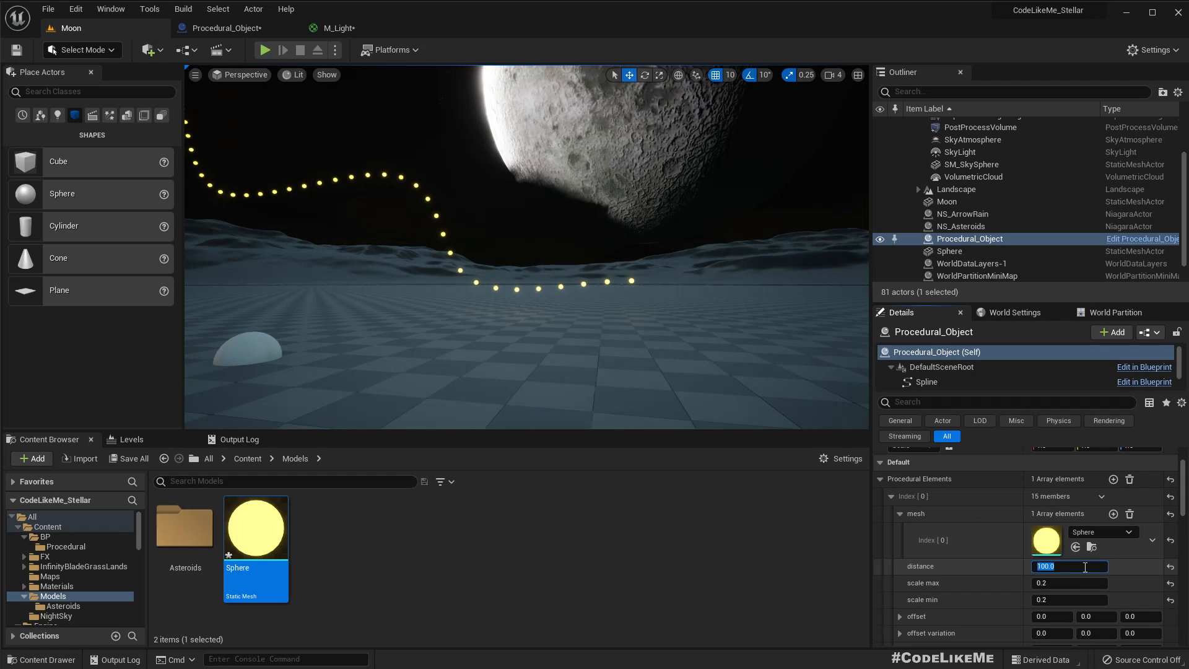
text(50.0)
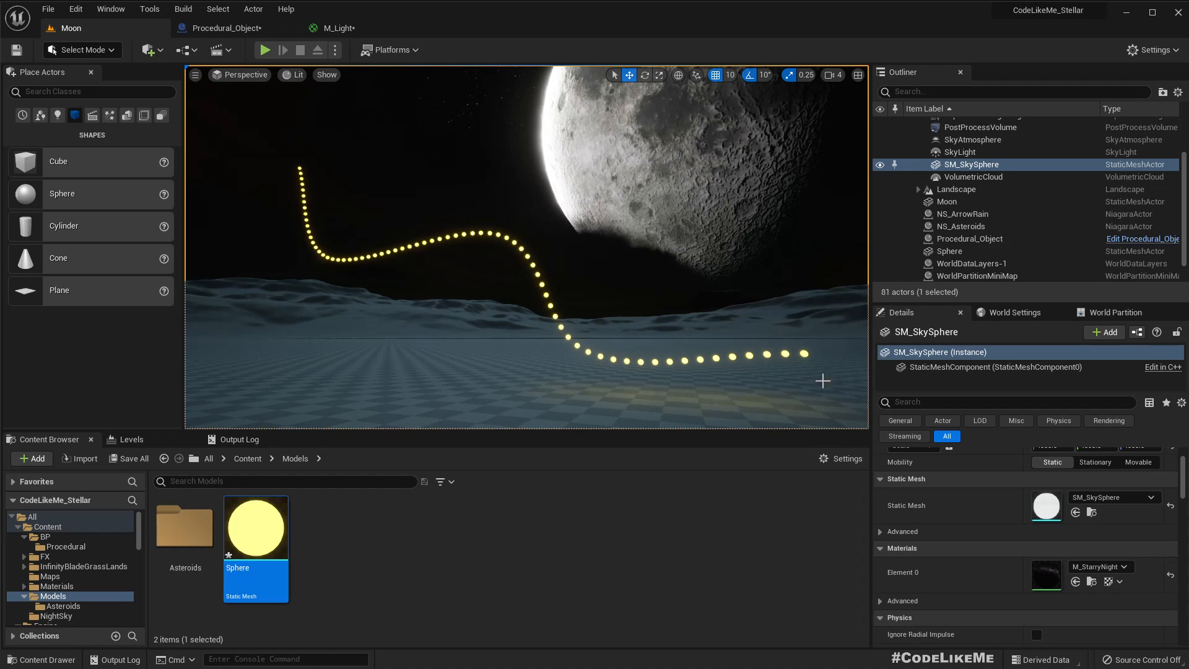
mouse_move(519, 297)
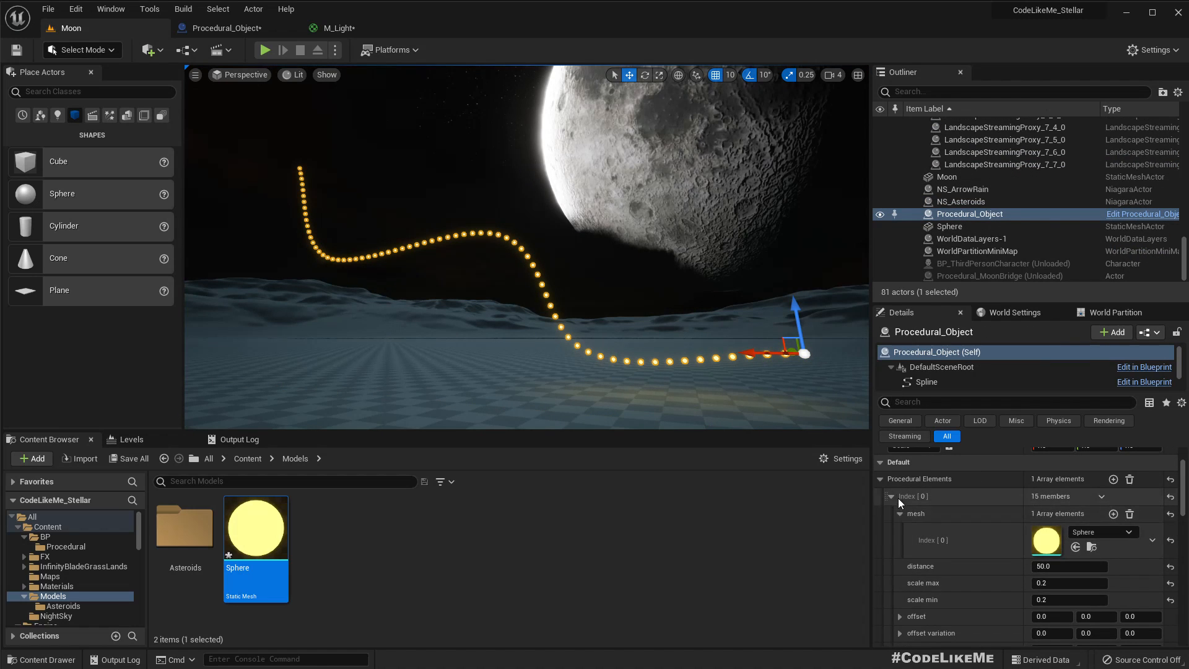
- Add a second Procedural Elements entry and open the duplicated Sphere1 mesh
click(892, 496)
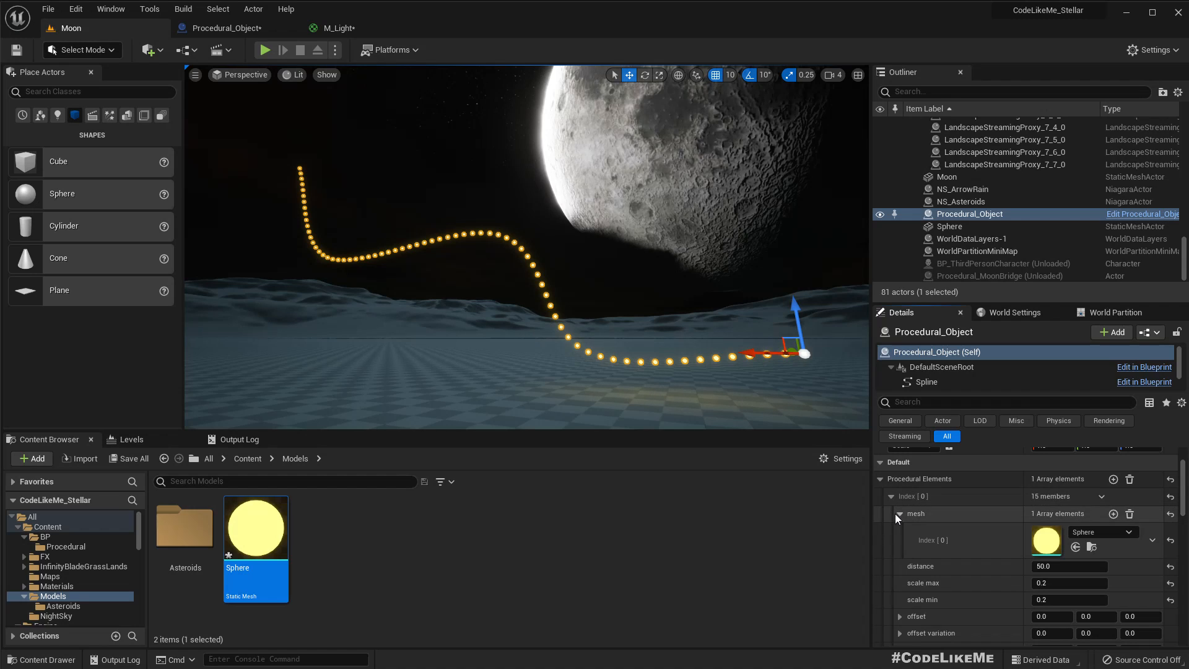
click(890, 513)
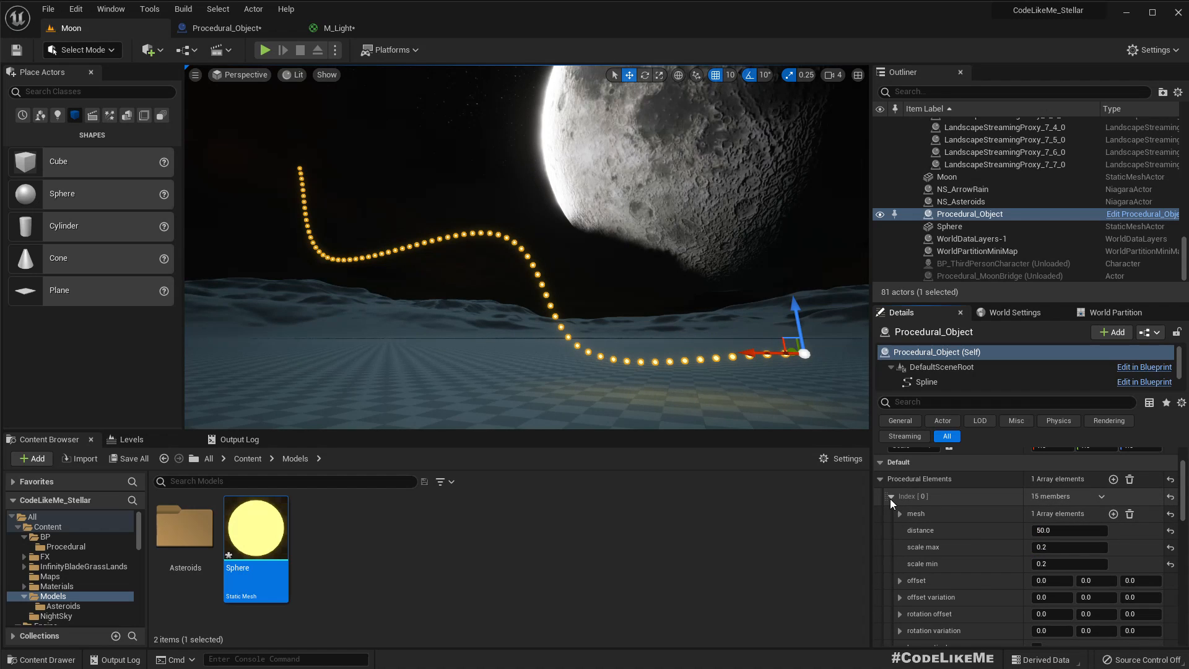
right_click(914, 496)
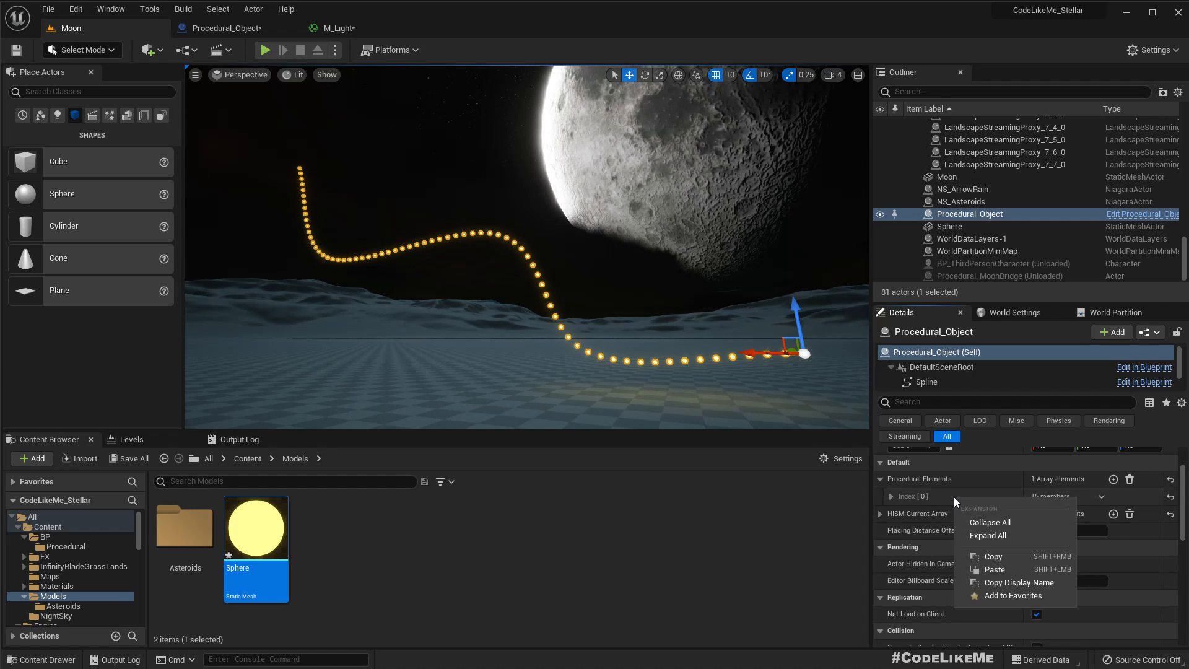
click(1101, 496)
text(Sphere)
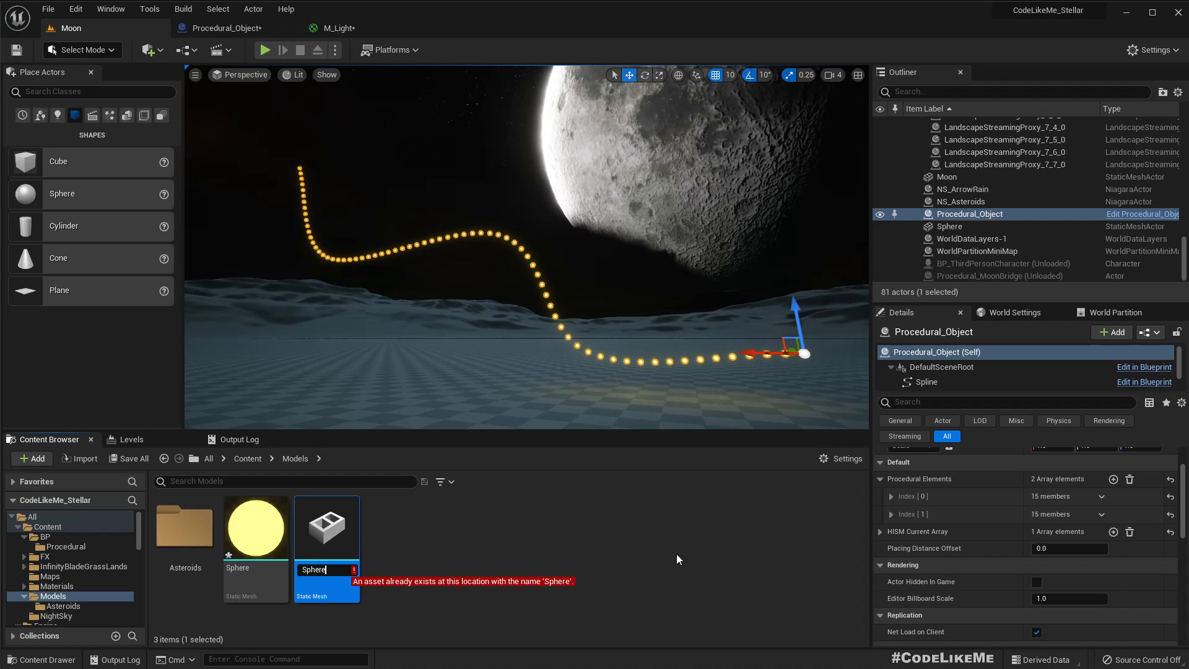
double_click(256, 526)
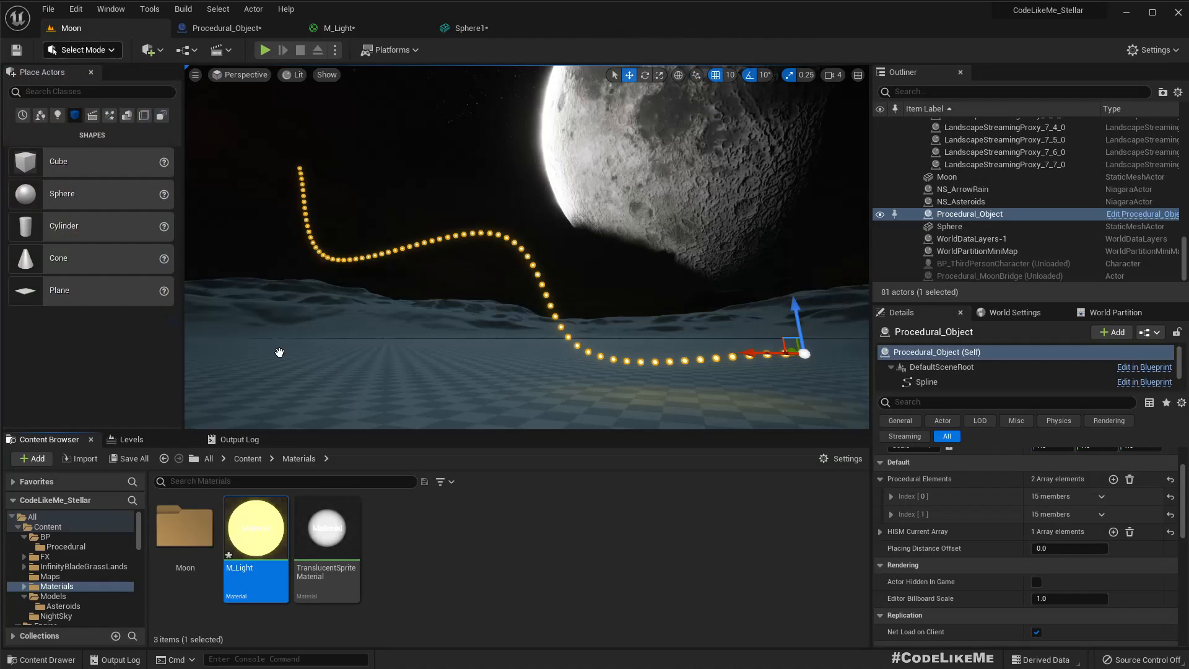
- Create the M_Light_Inst material instance with Intensity overridden to 0.0
right_click(256, 527)
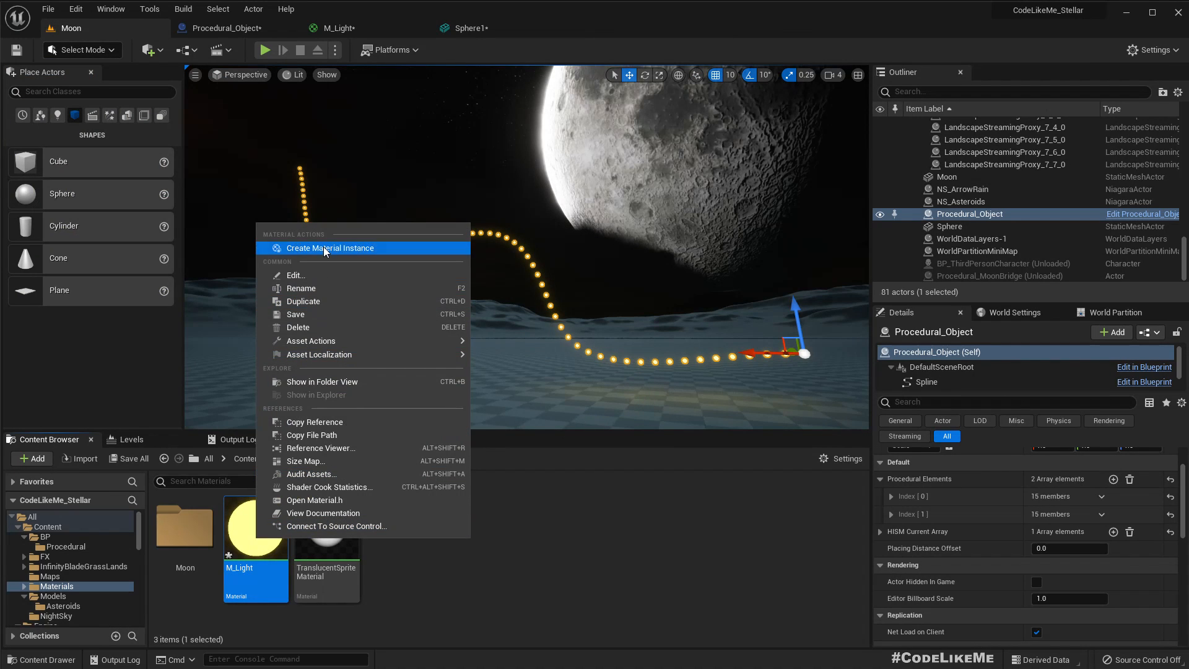
click(330, 247)
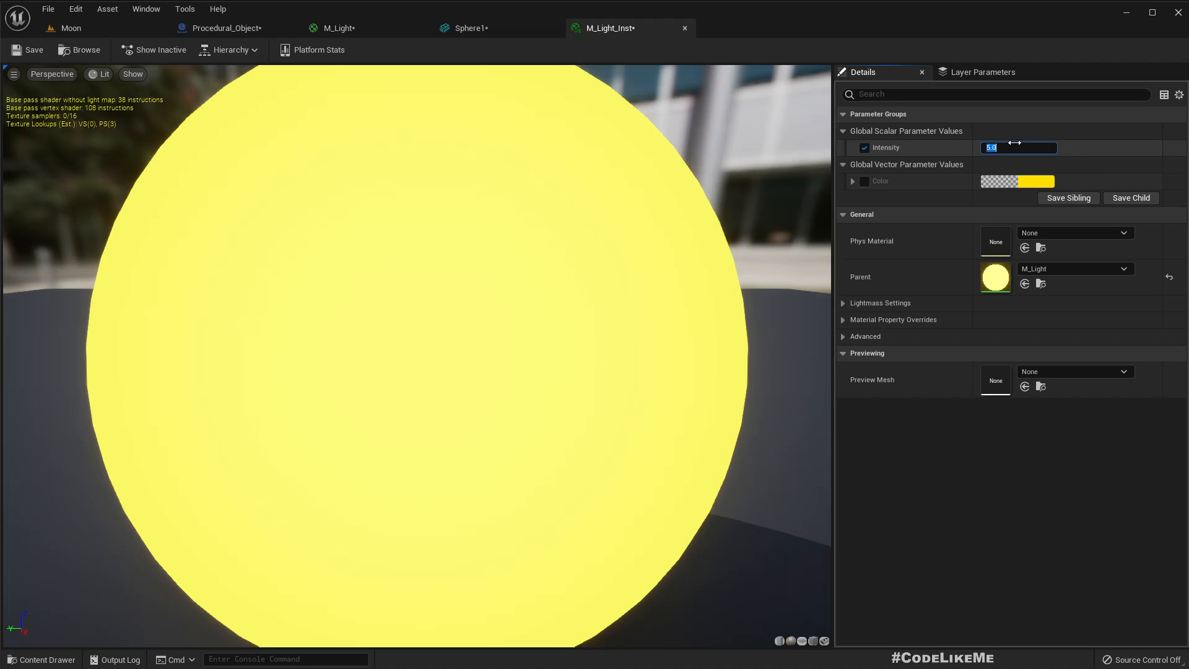
text(0.0)
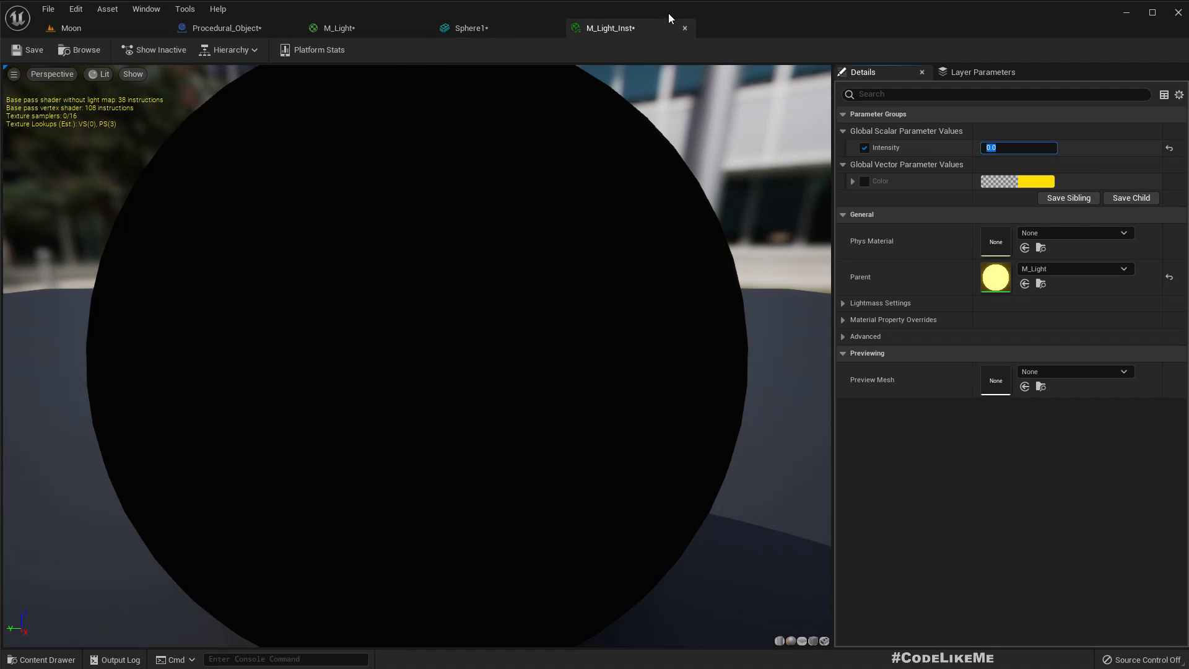
click(470, 28)
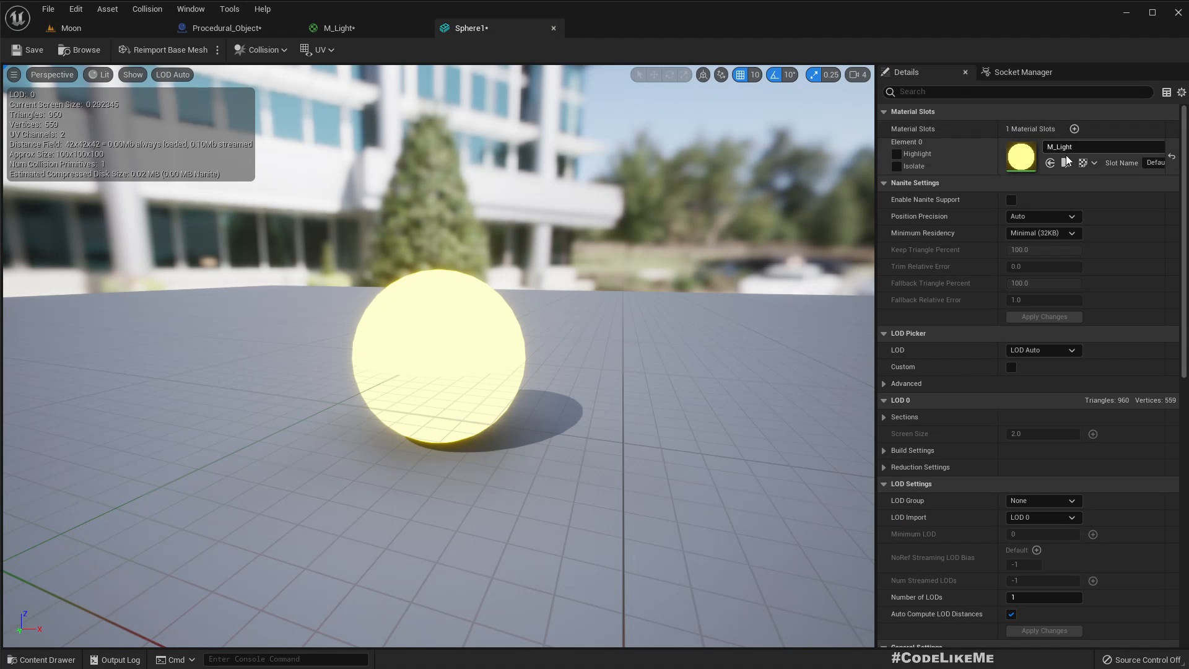
- Assign M_Light_Inst to Sphere1's Element 0 material slot
click(1102, 147)
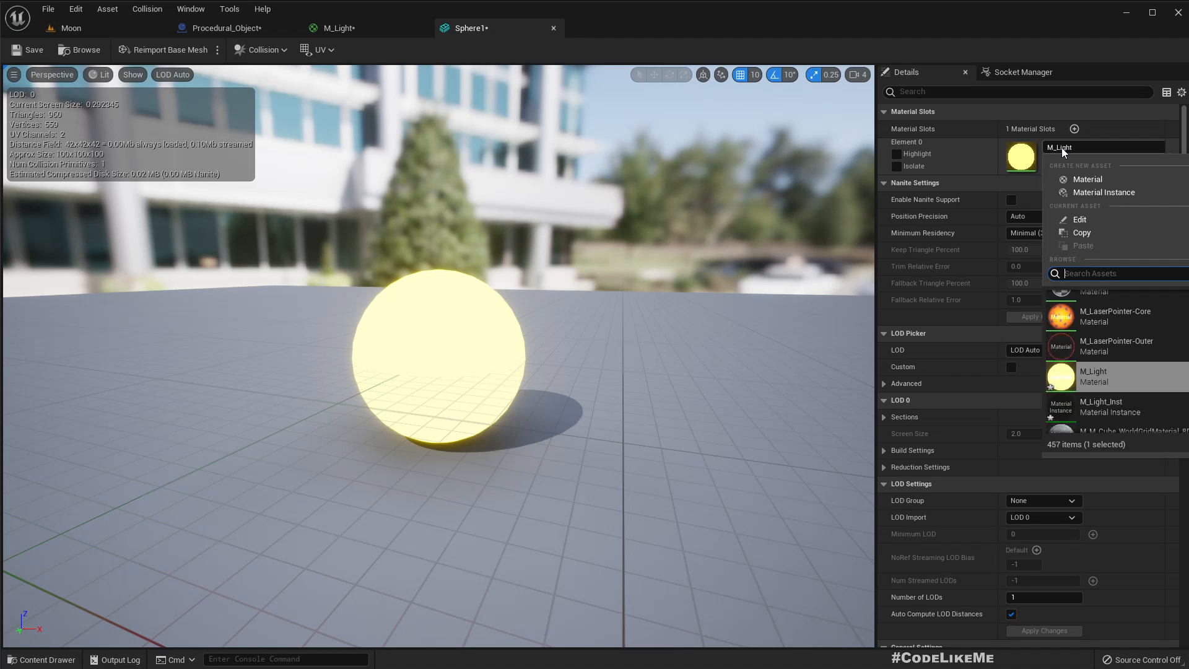
click(1100, 406)
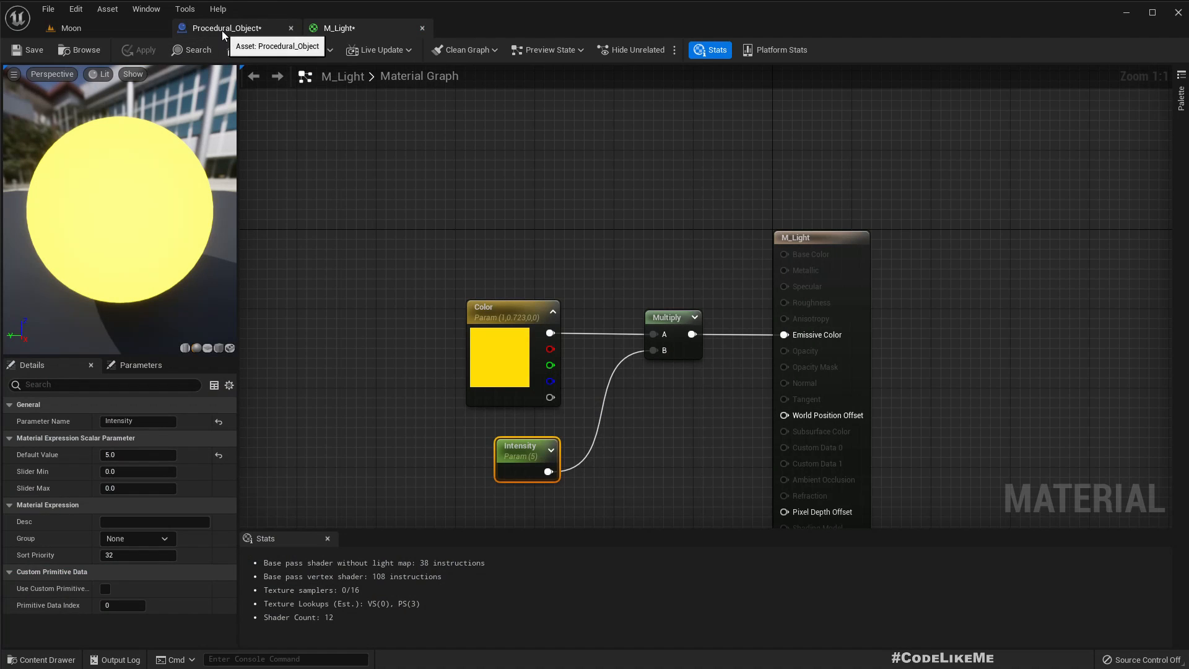
click(72, 27)
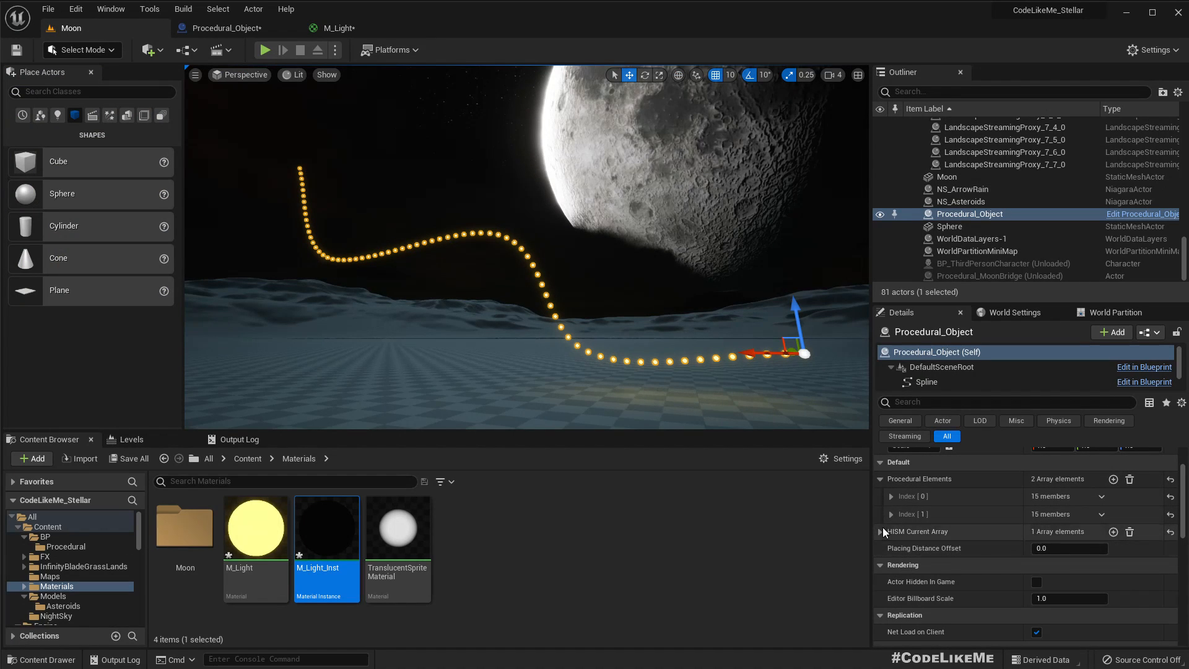
- Expand Procedural Elements Index 1 and set its spacing distance to 40
click(891, 514)
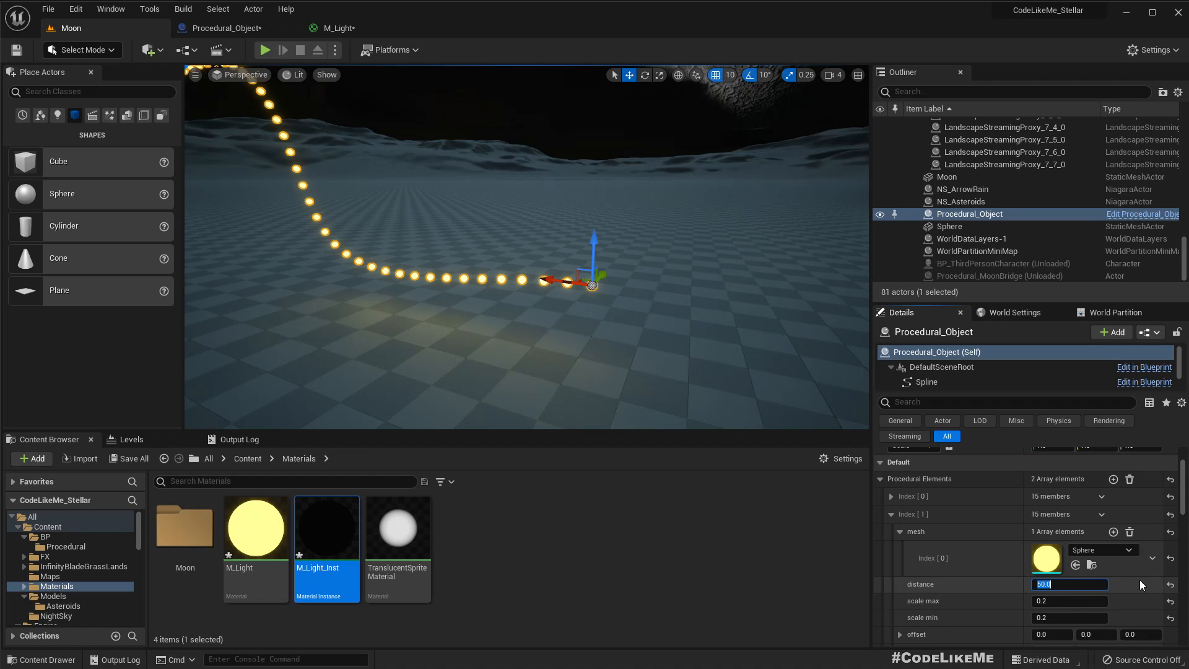
text(40.0)
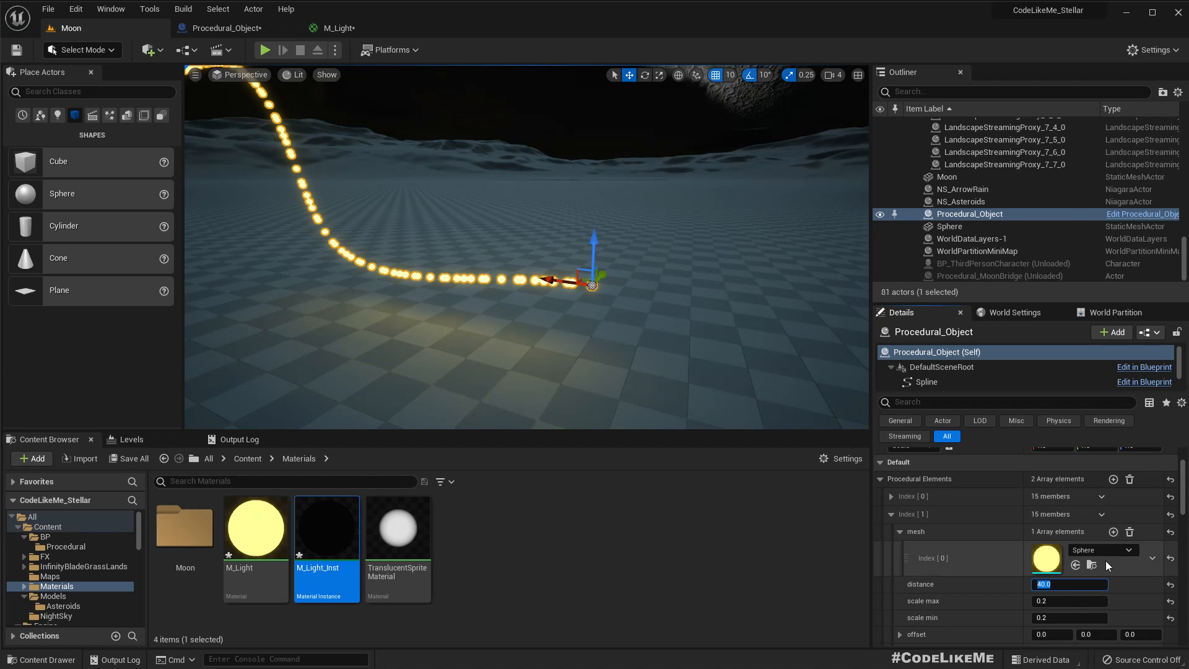
mouse_move(403, 537)
text(50)
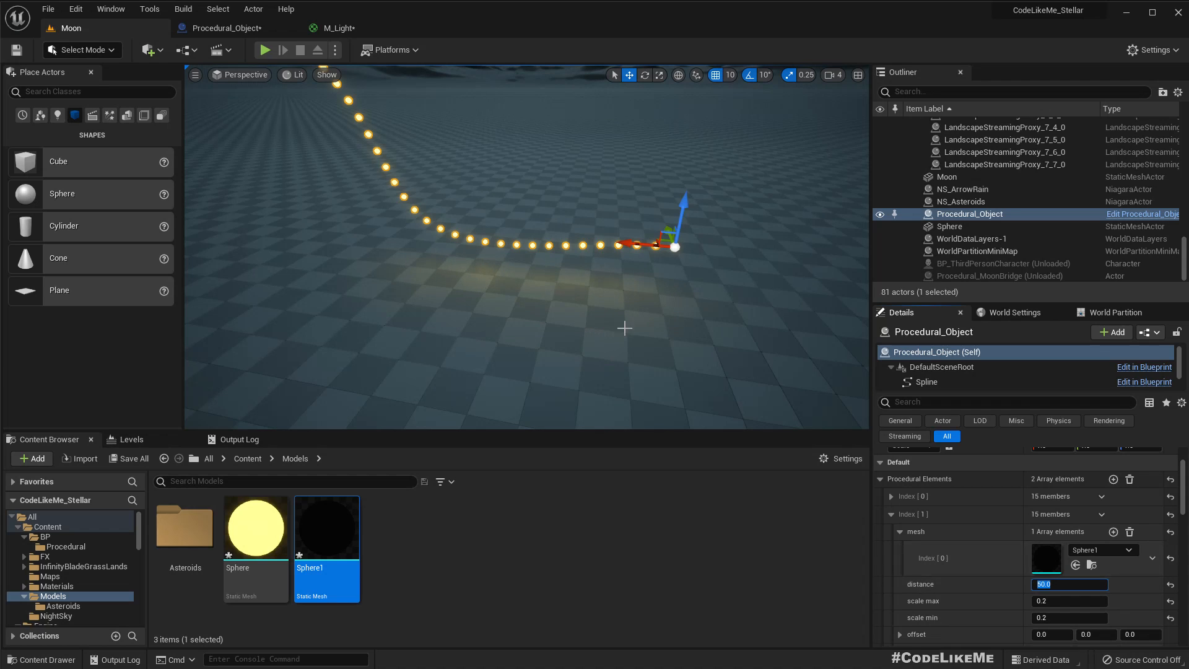
mouse_move(658, 143)
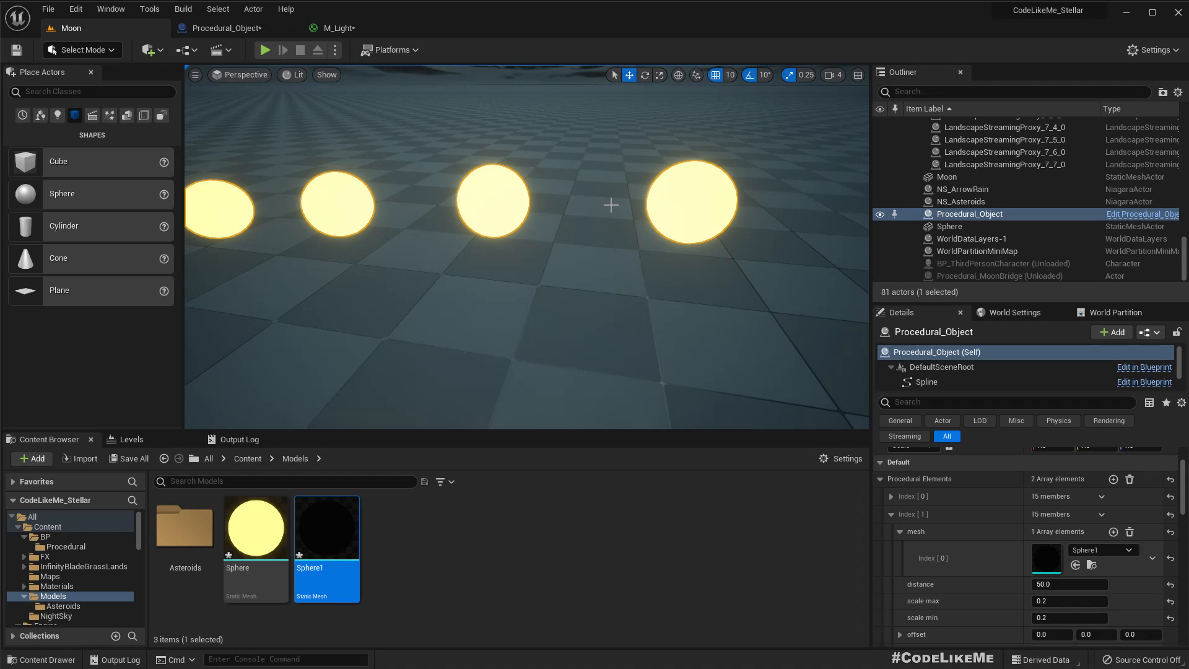
mouse_move(582, 166)
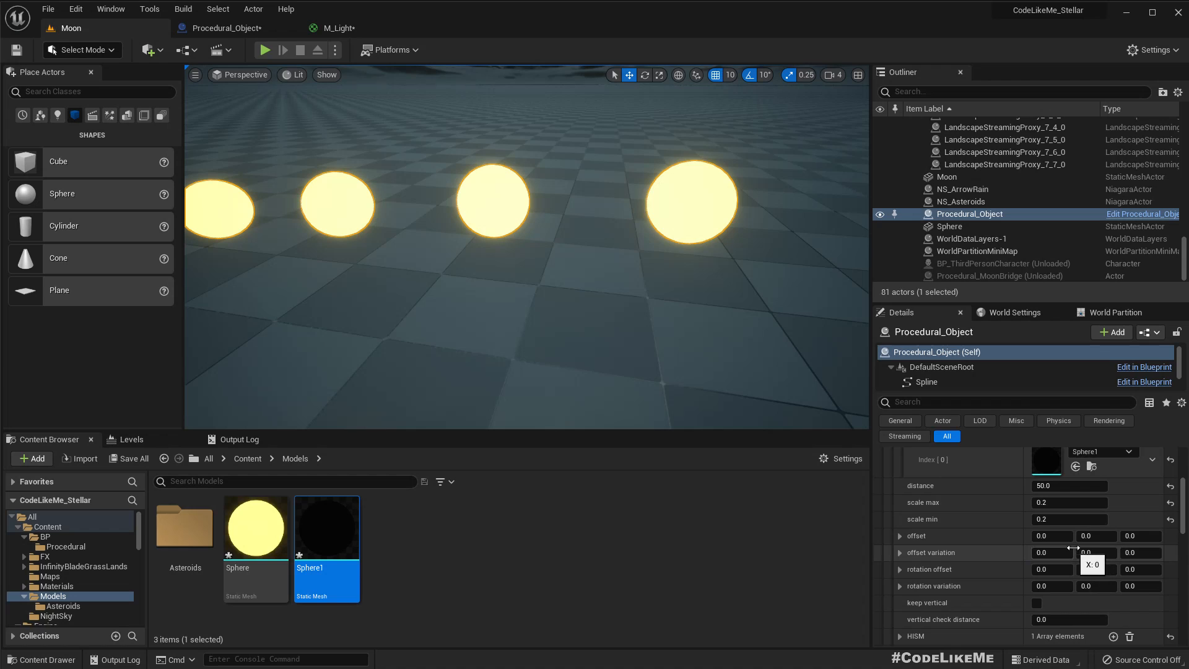
- Enter 20.0 as the Z offset of procedural element Index[1]
click(1051, 535)
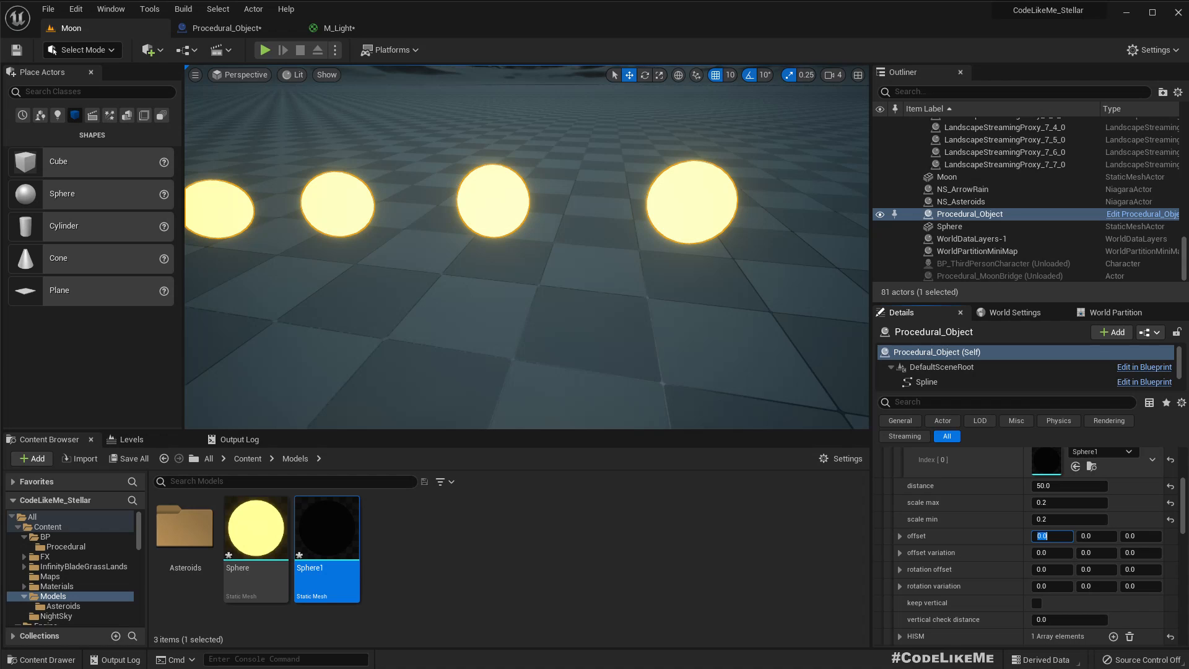
click(1096, 535)
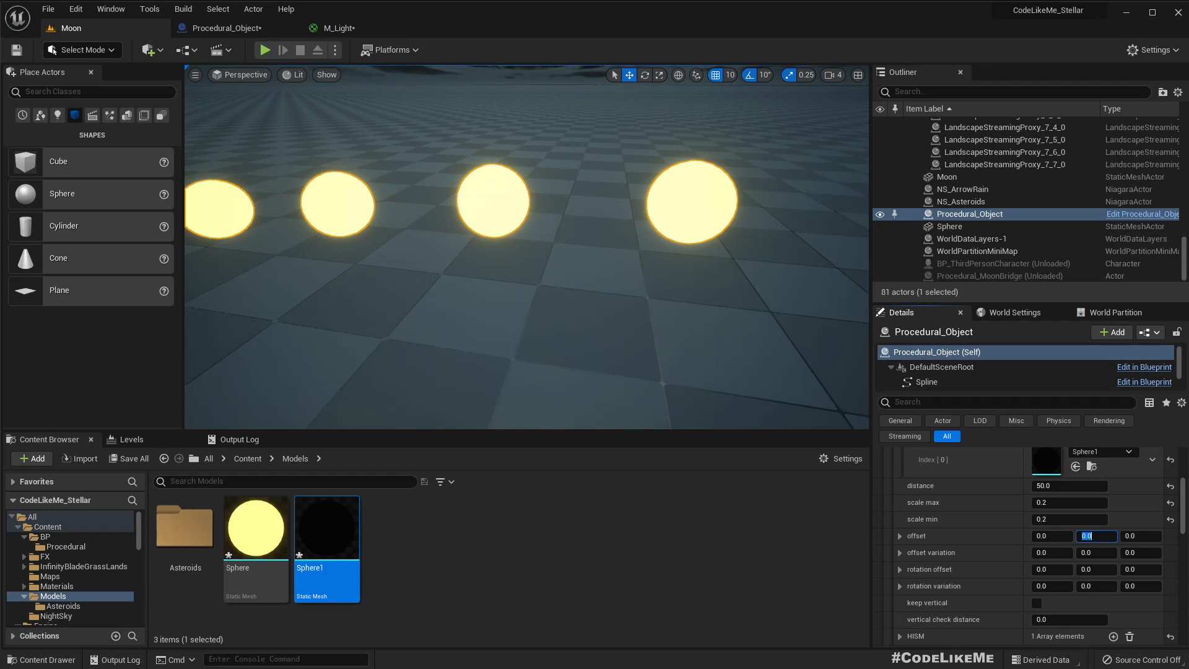
text(20.0)
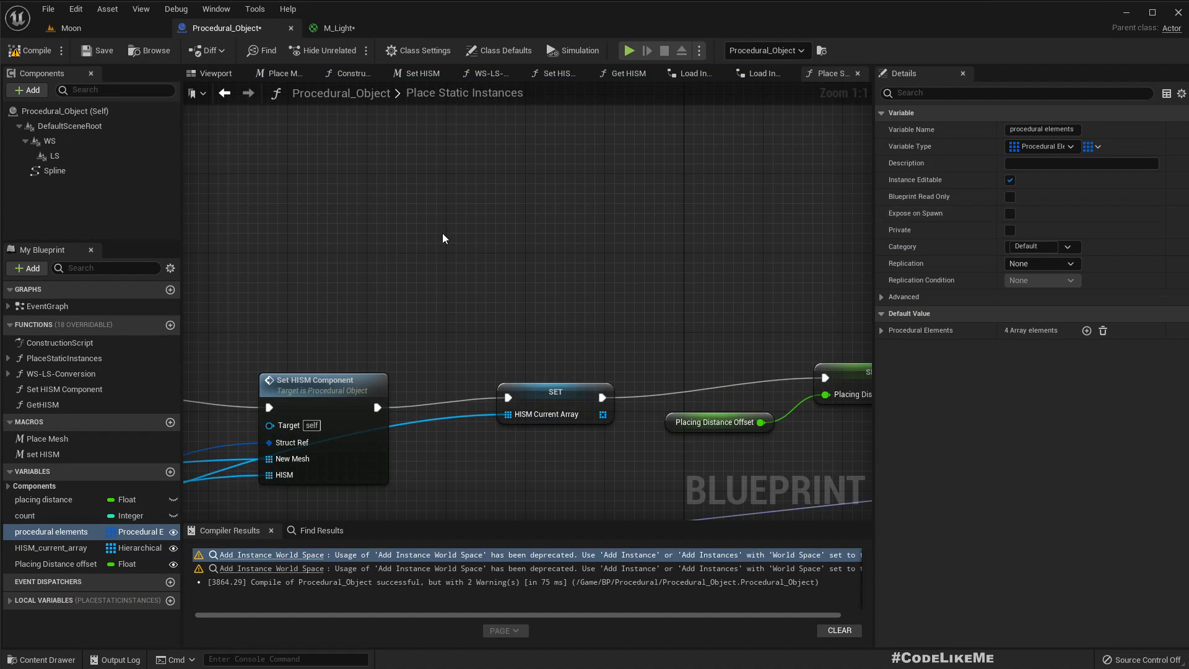
scroll(down, 3)
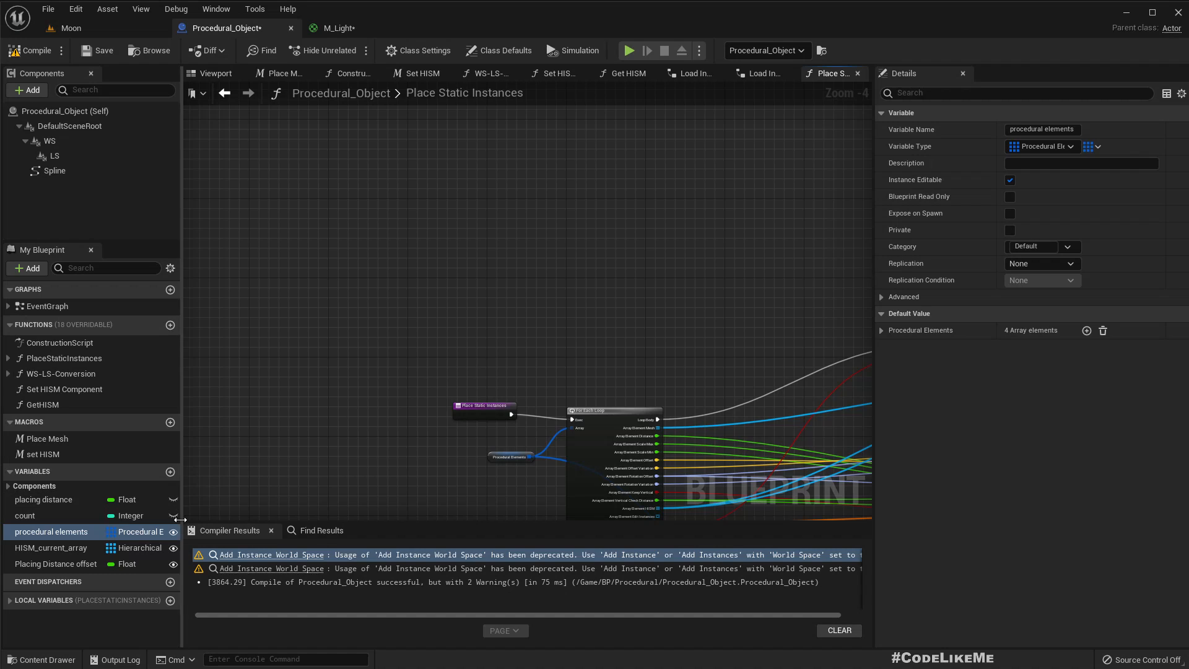
mouse_move(1010, 196)
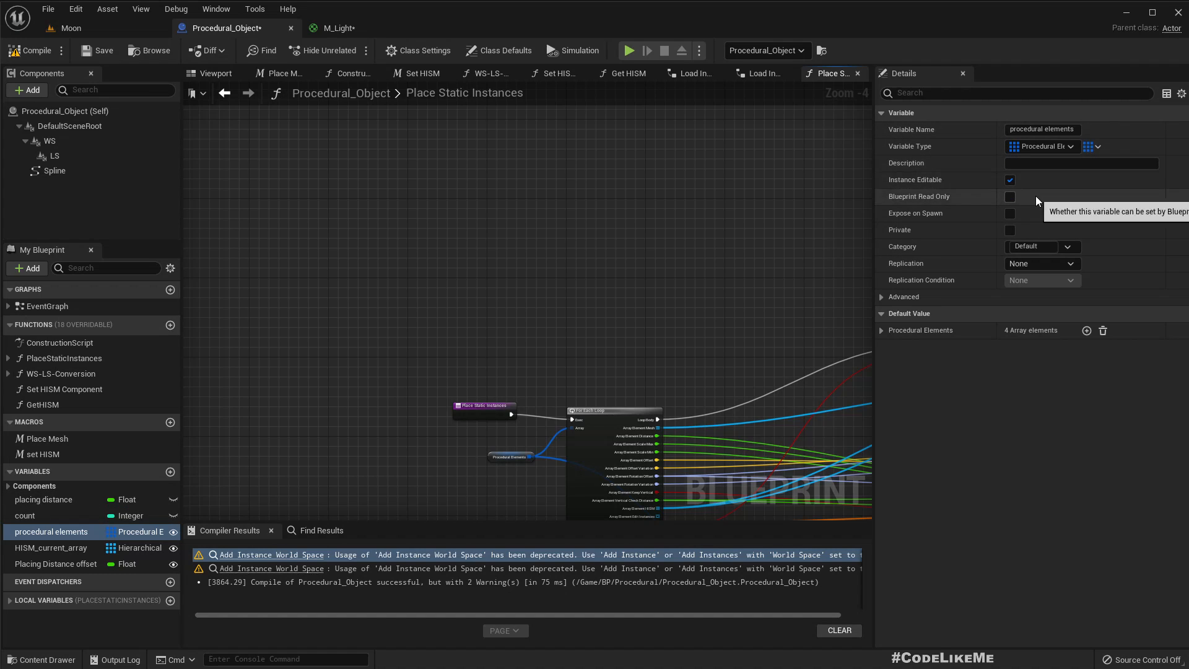
mouse_move(1041, 146)
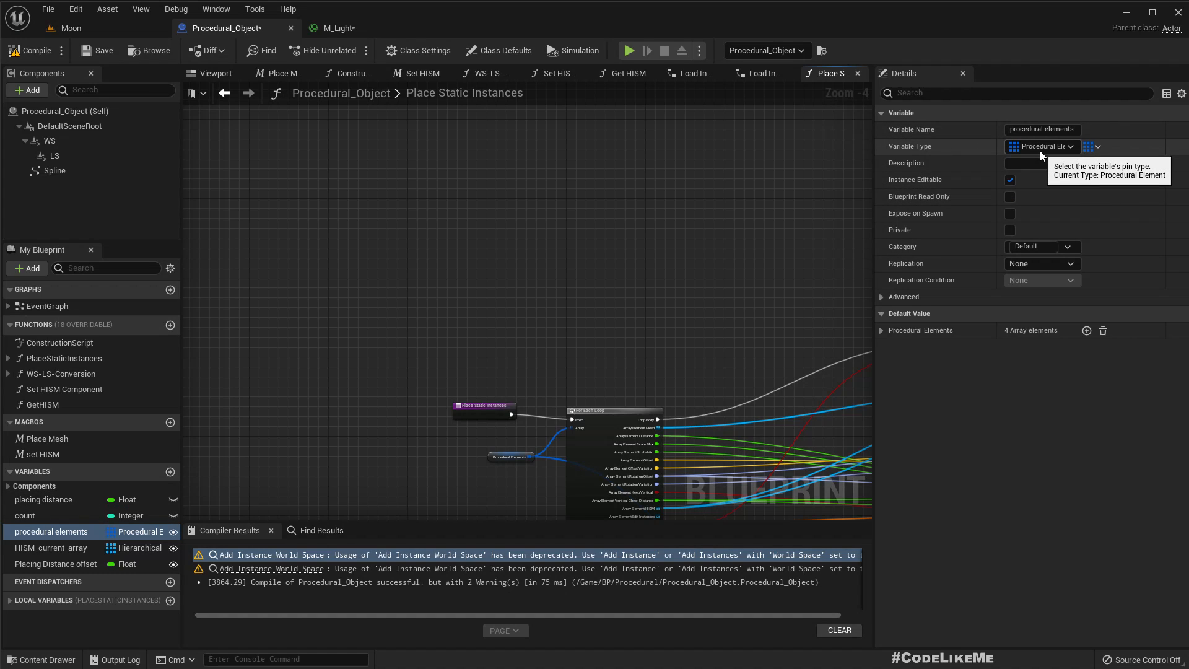
mouse_move(74, 128)
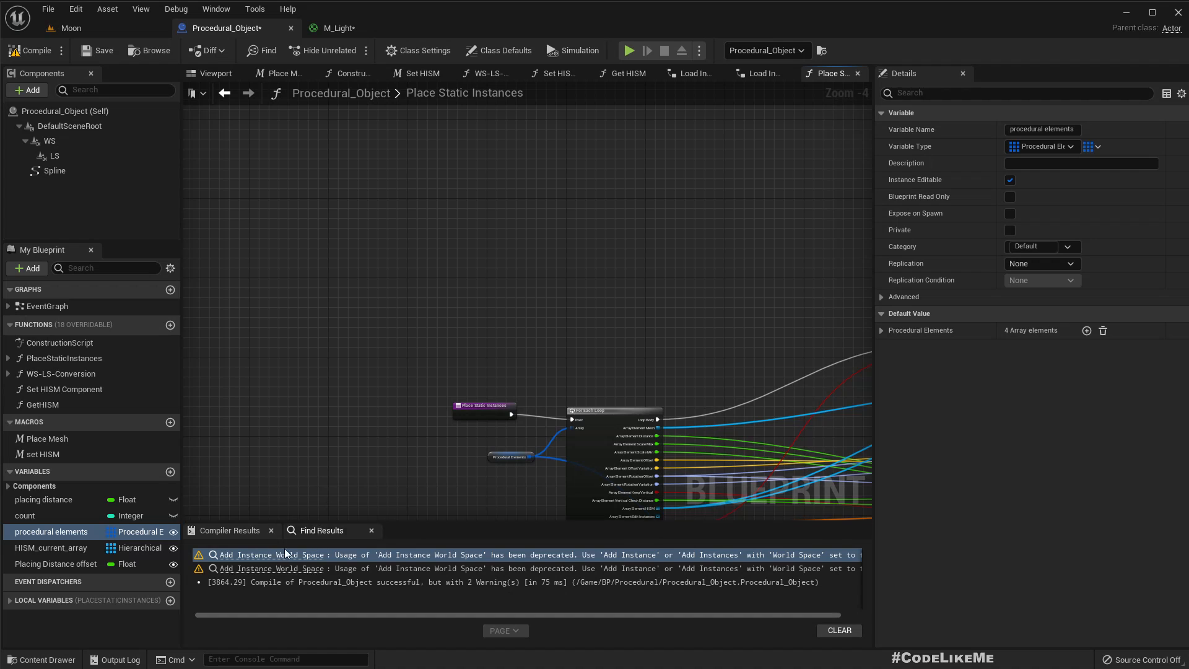
mouse_move(71, 27)
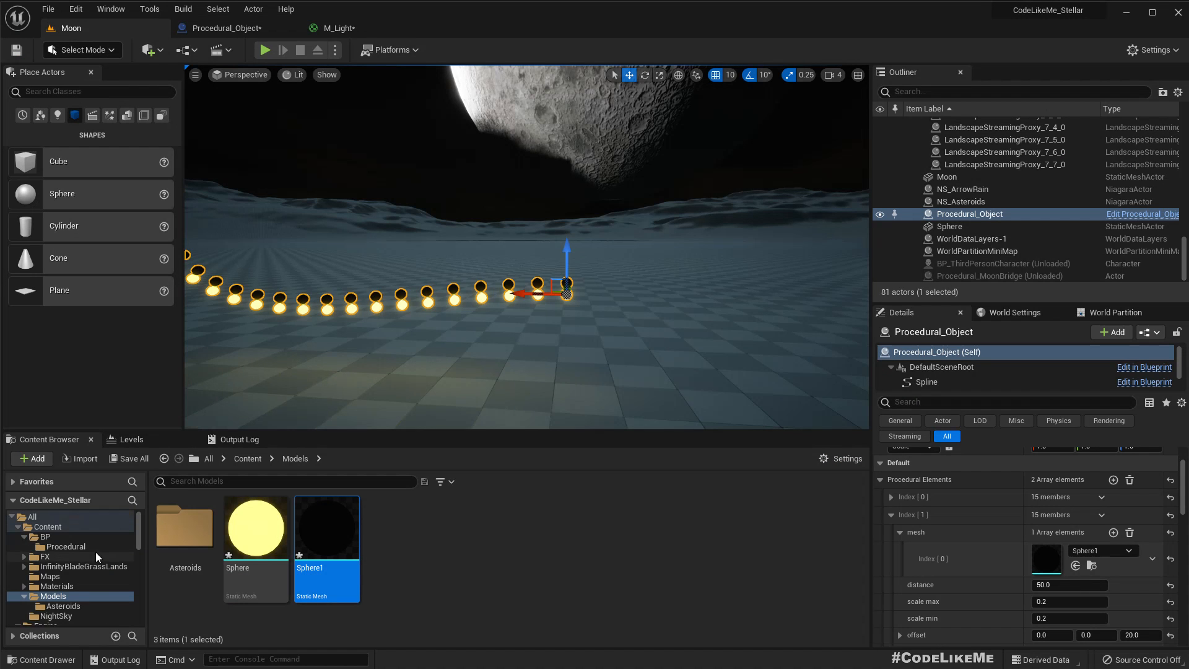
- Open the ProceduralElement structure from the Content/BP/Procedural folder
click(67, 546)
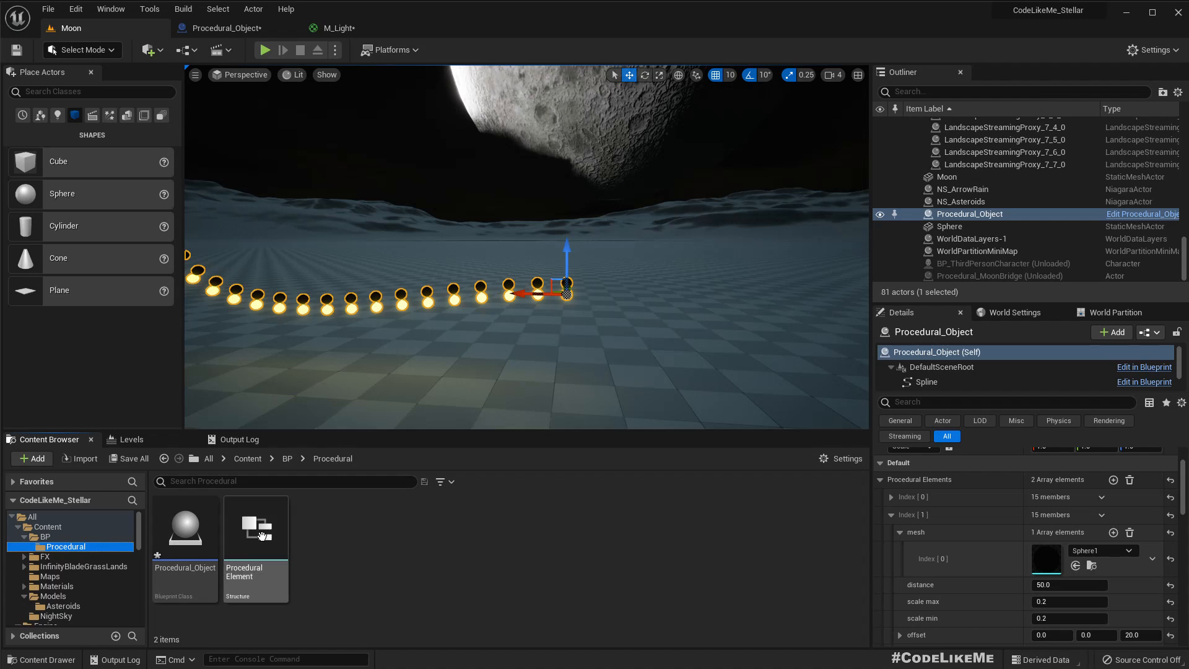
double_click(255, 527)
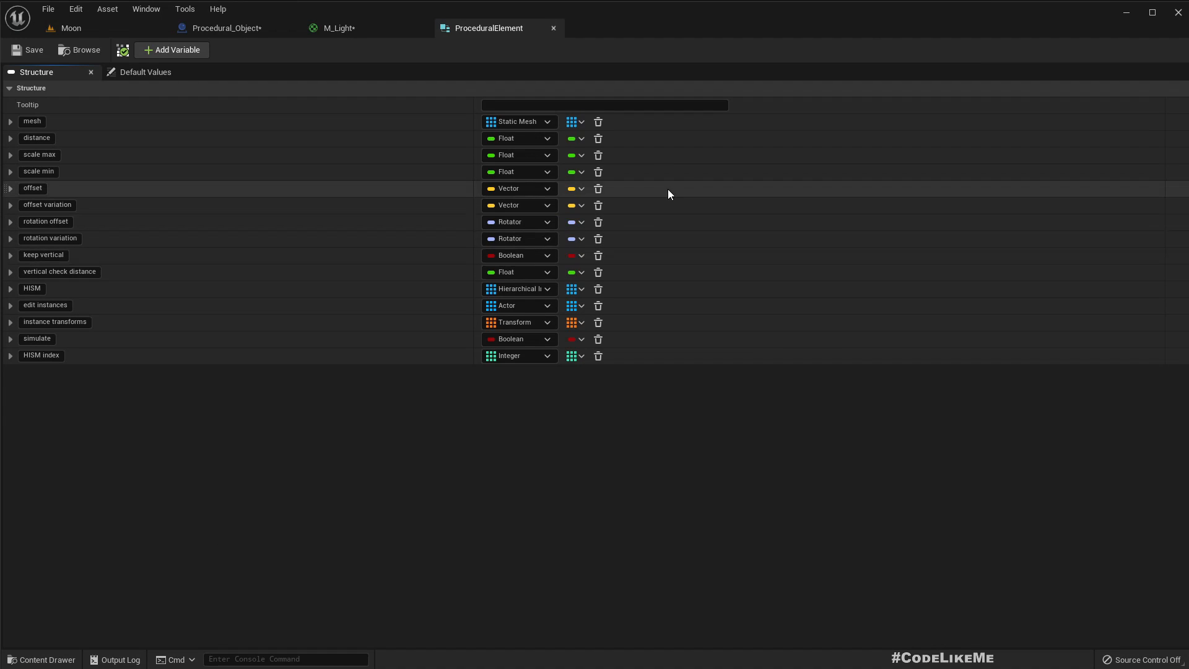
double_click(36, 138)
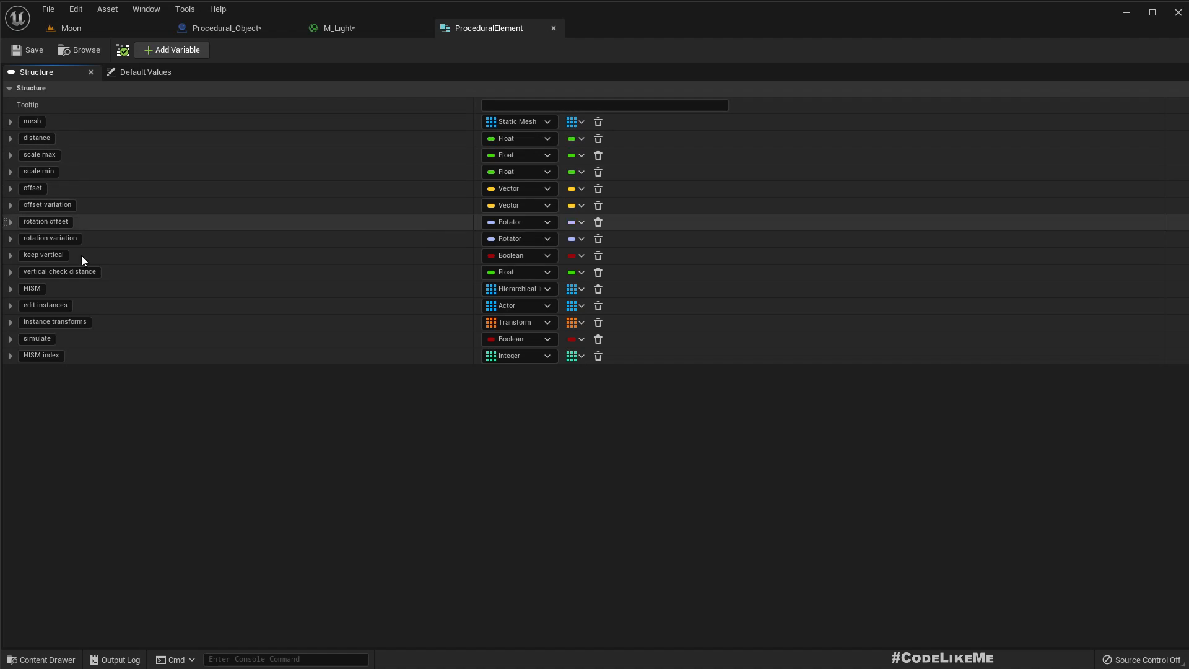
mouse_move(170, 92)
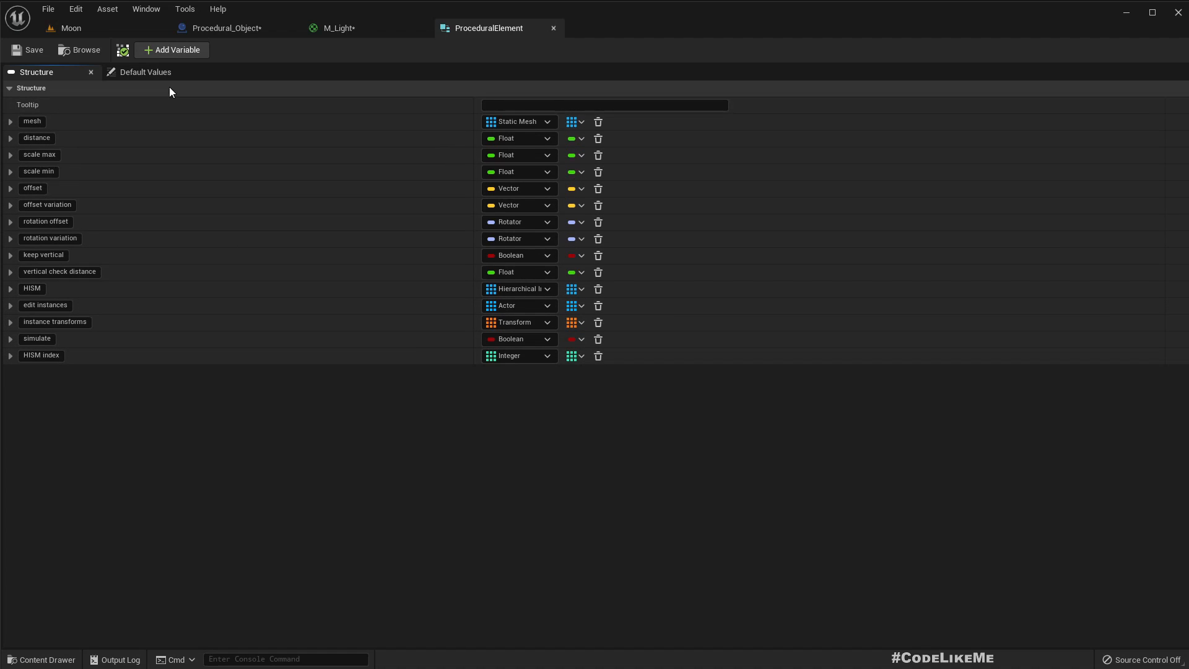
- Add a Float member named spline offset below mesh and save the structure
click(172, 50)
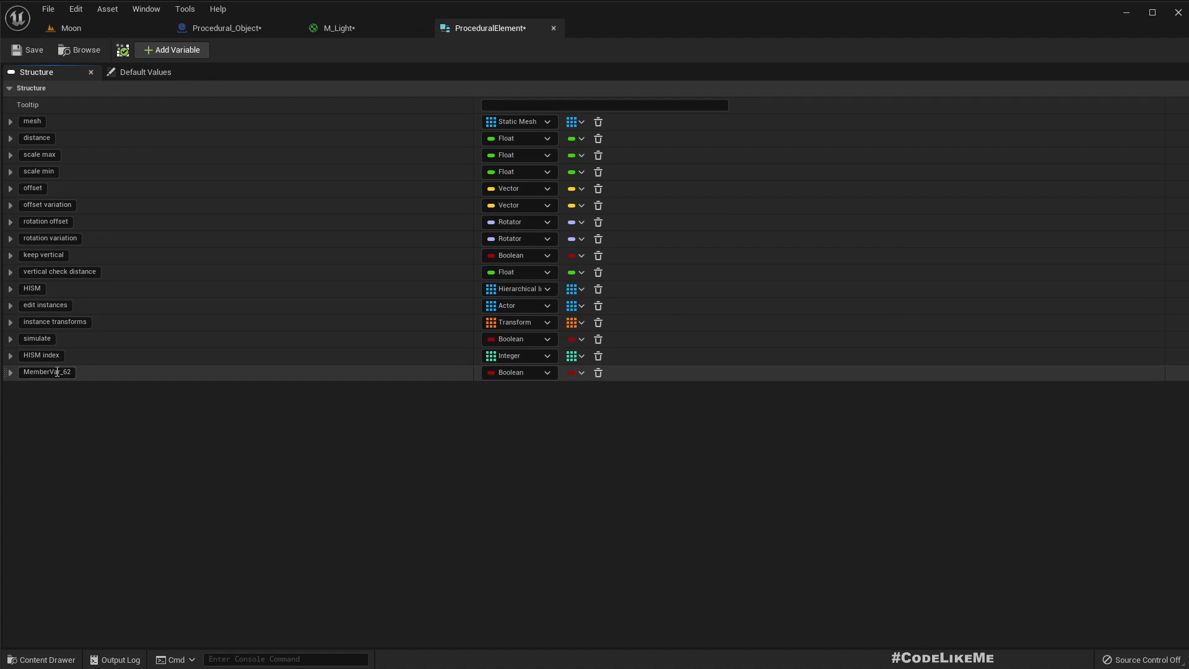
double_click(47, 372)
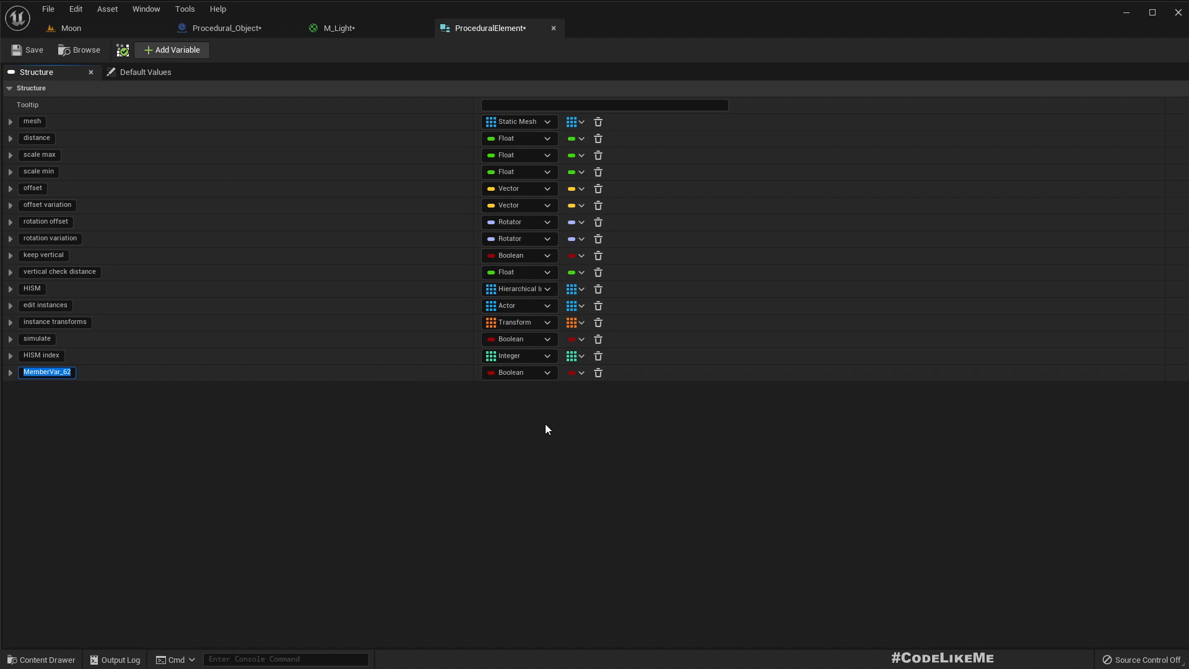
text(spline offset)
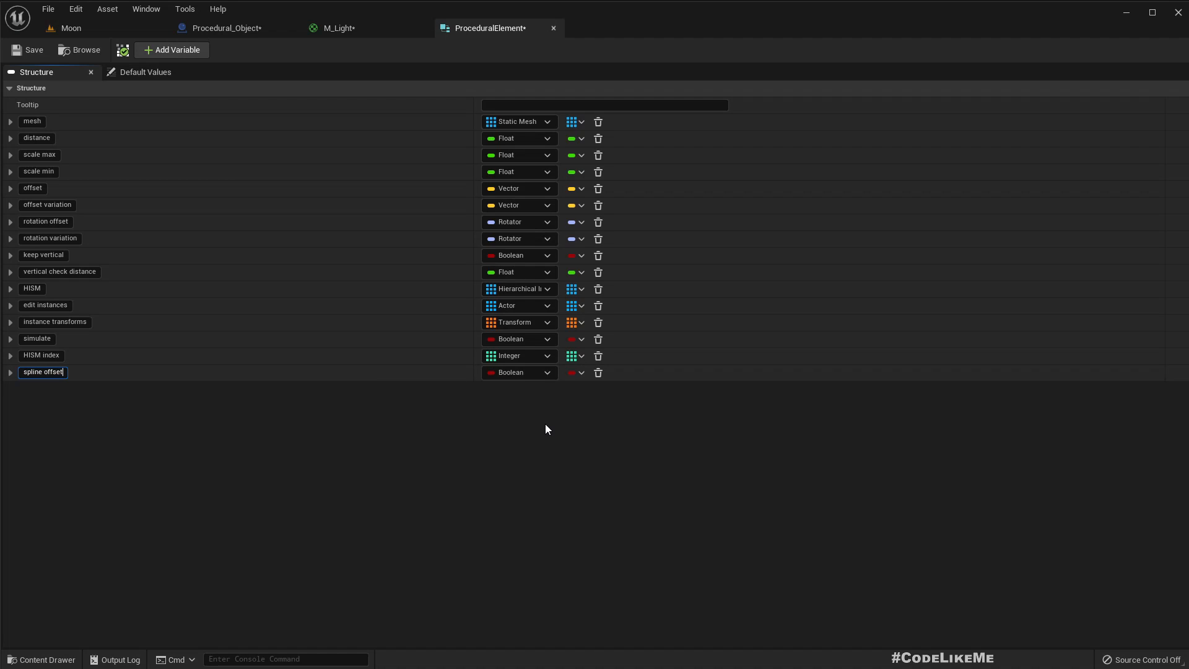
mouse_move(529, 373)
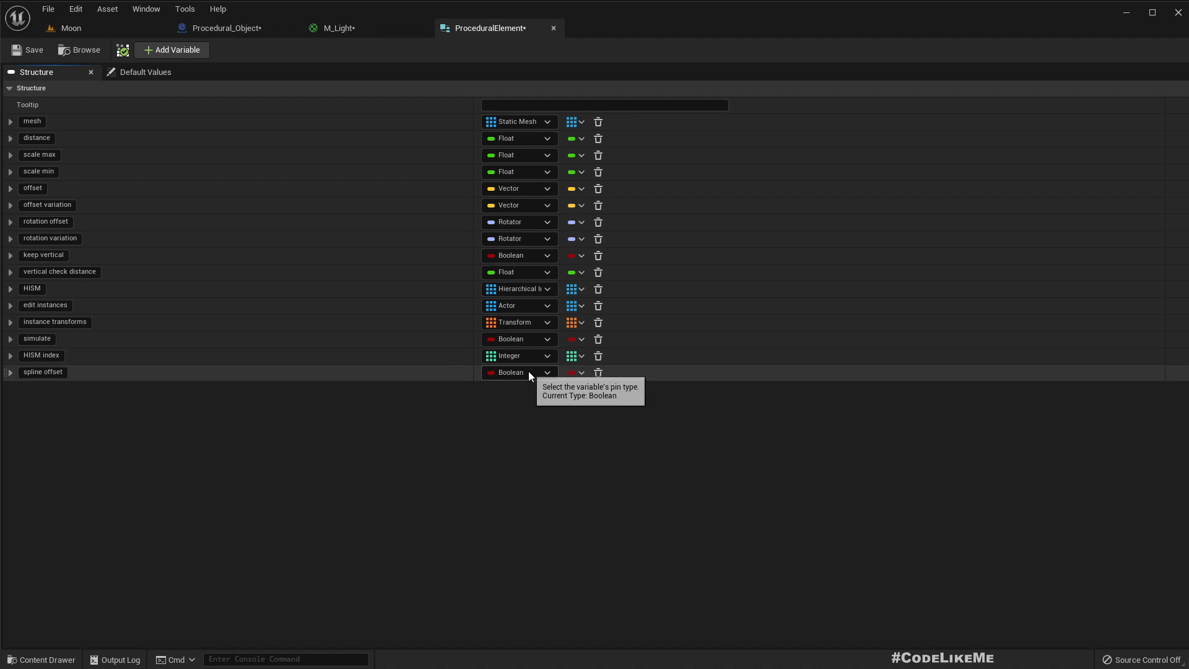
click(519, 372)
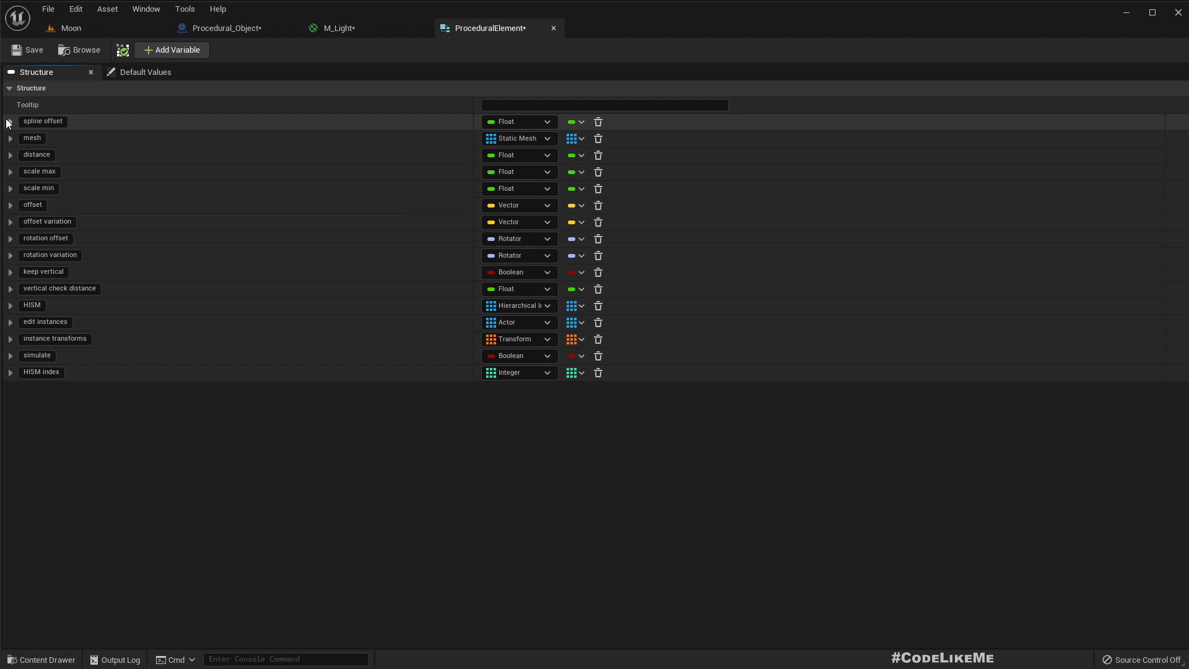
click(10, 122)
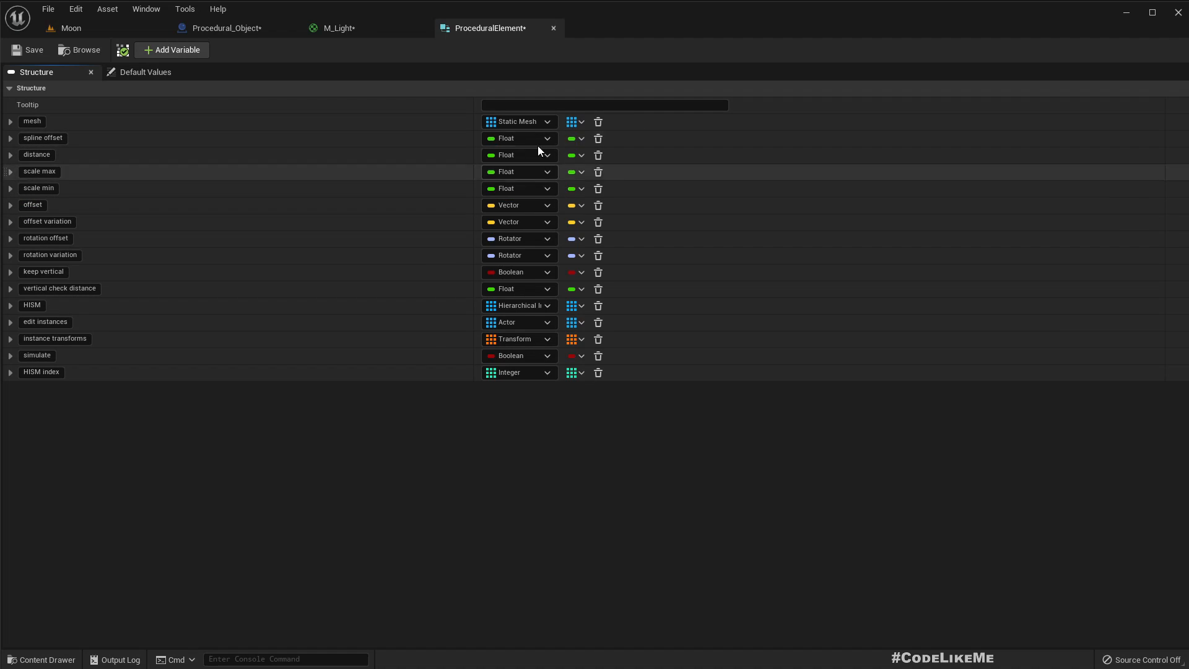
click(29, 51)
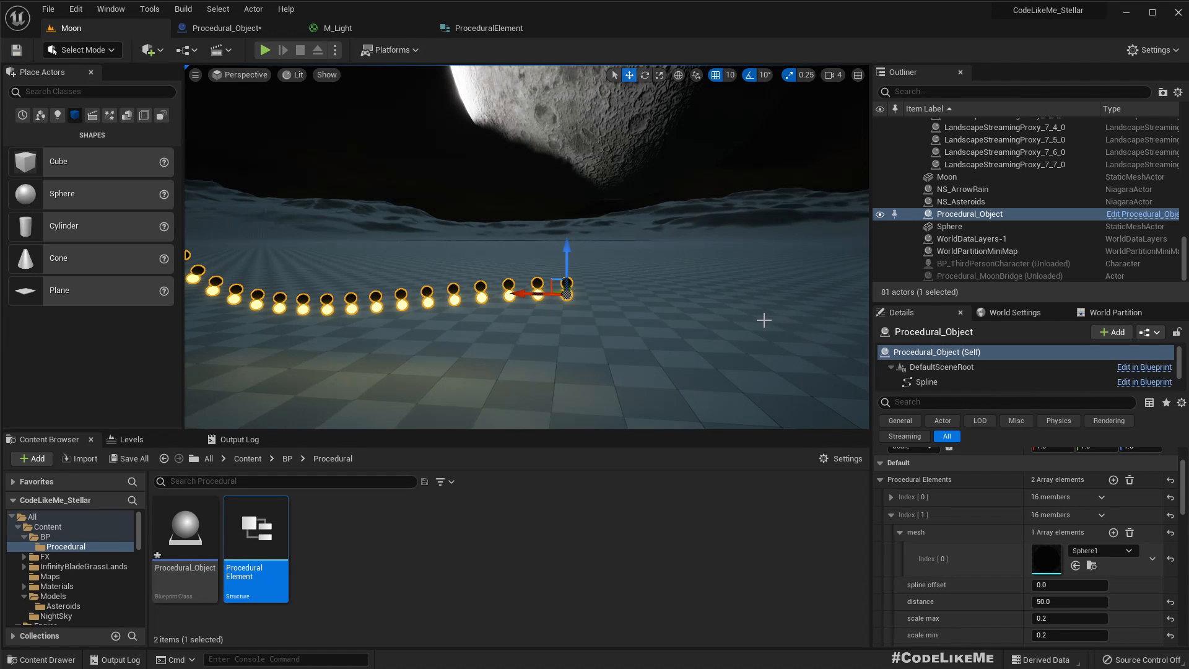
- Check the alternating glowing spheres in the viewport, then switch to the M_Light graph
scroll(down, 3)
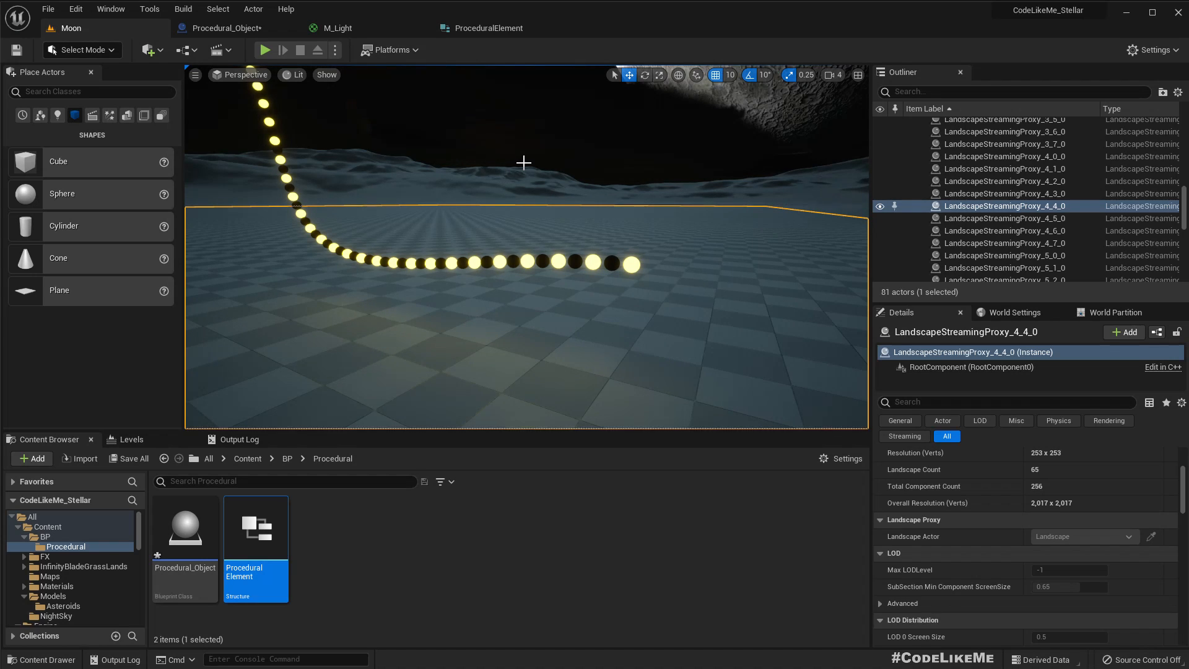
click(337, 27)
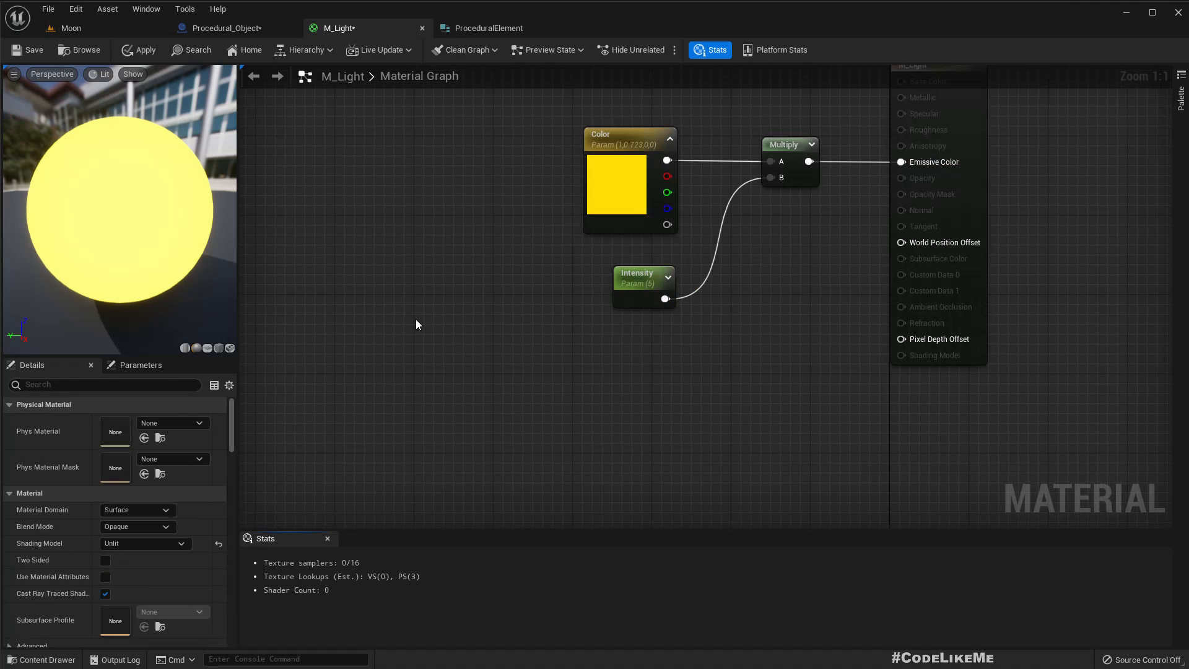
- Feed Sine of Time times Intensity into Emissive Color and apply the material
click(635, 277)
text(ti)
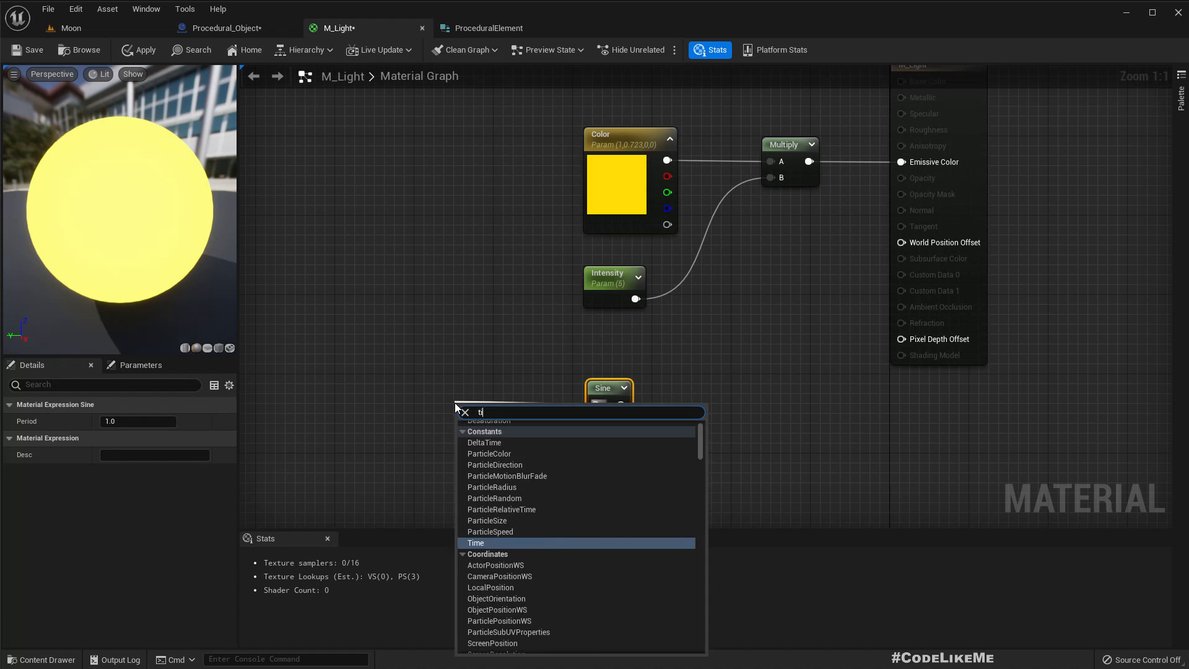
click(475, 542)
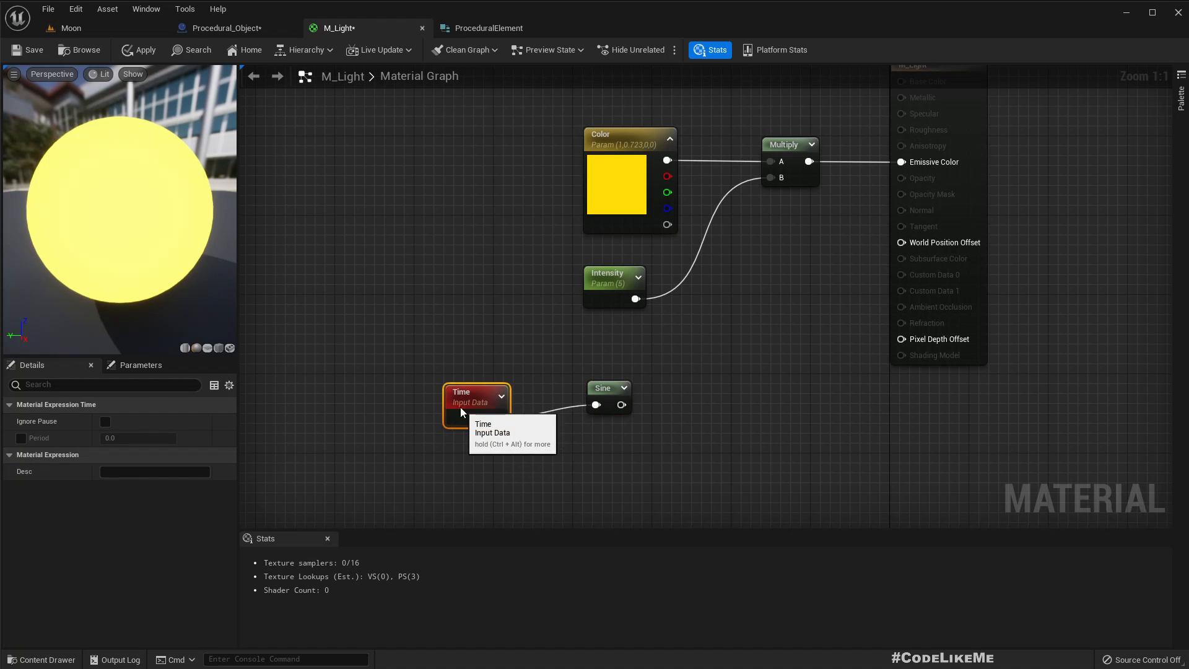
drag(635, 298, 696, 315)
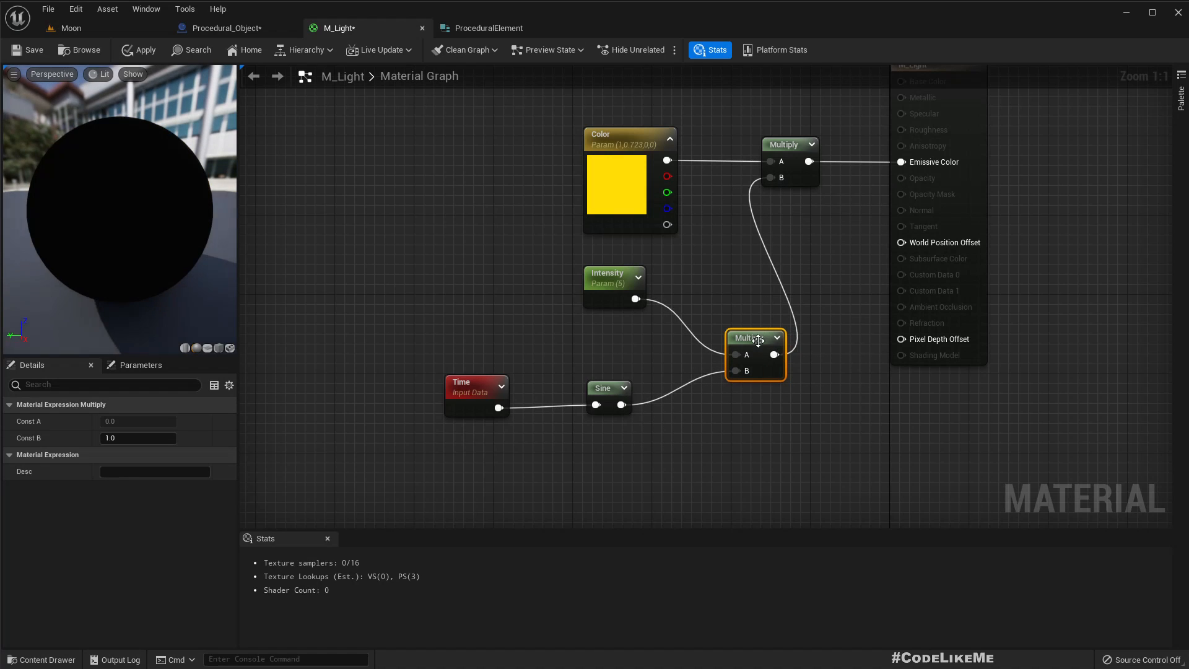
drag(754, 338, 730, 283)
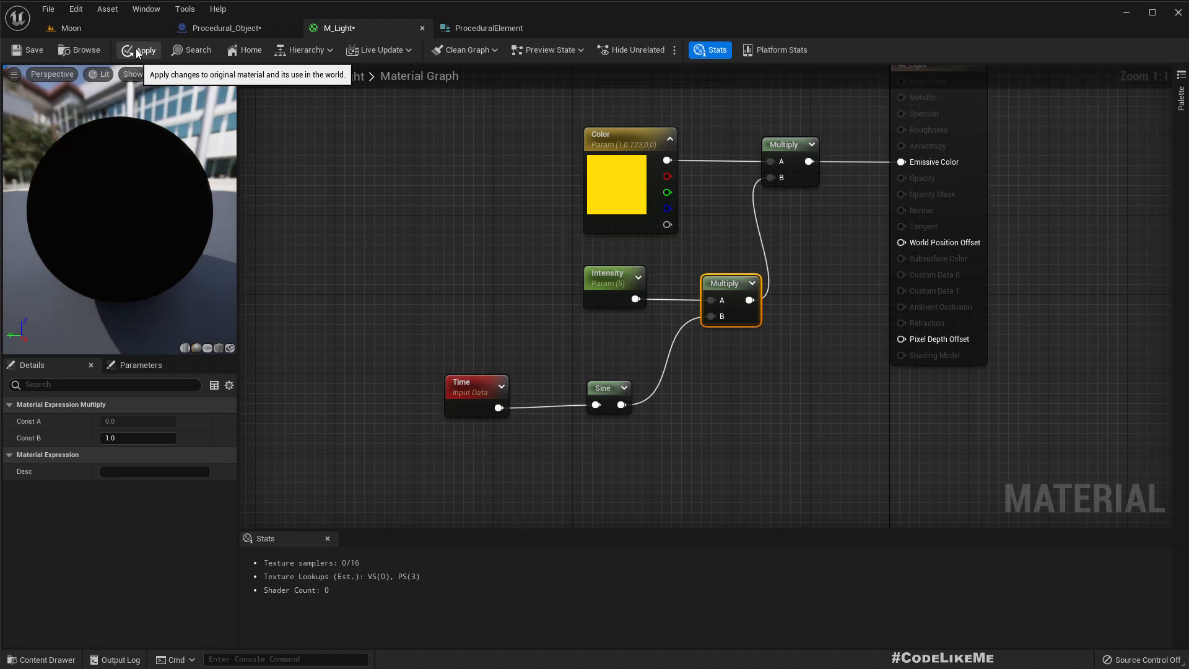
click(72, 27)
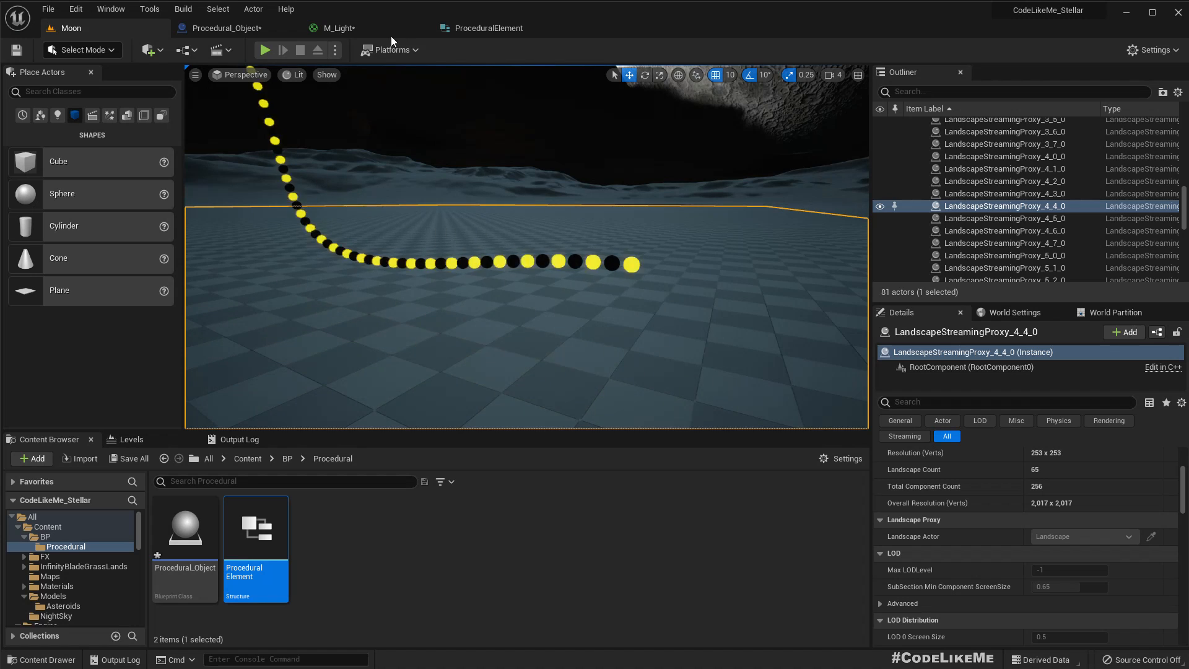
- Inspect M_Light_Inst's Intensity, keep it at 5.0, and return to the Moon level
click(338, 28)
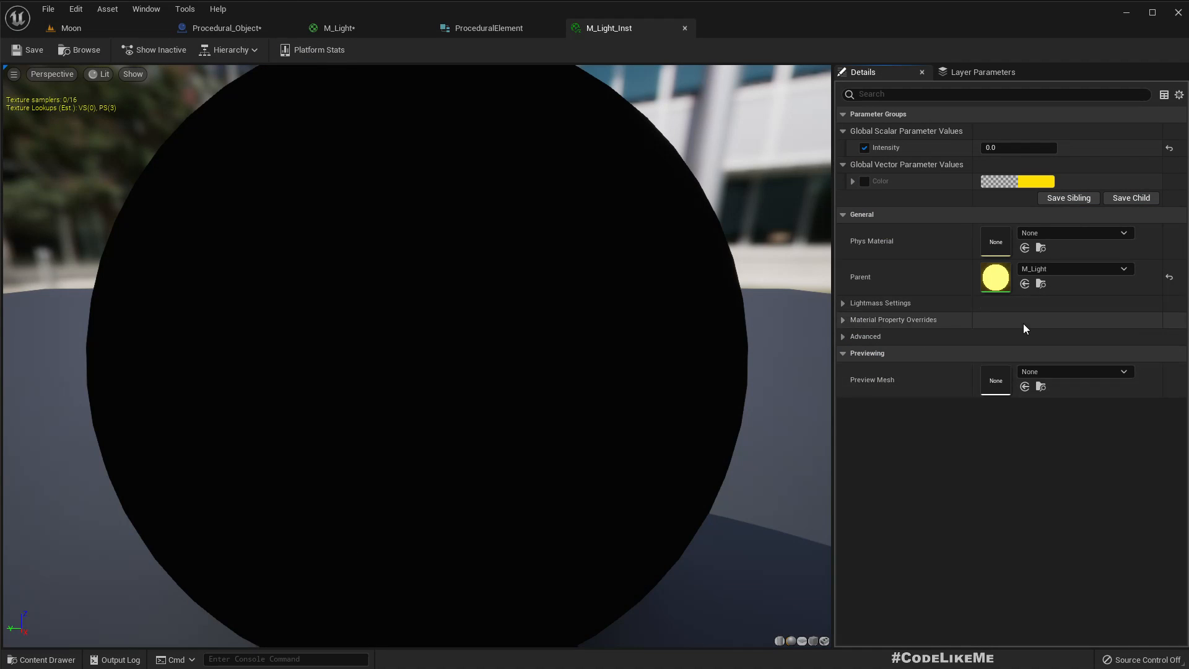
text(5.0)
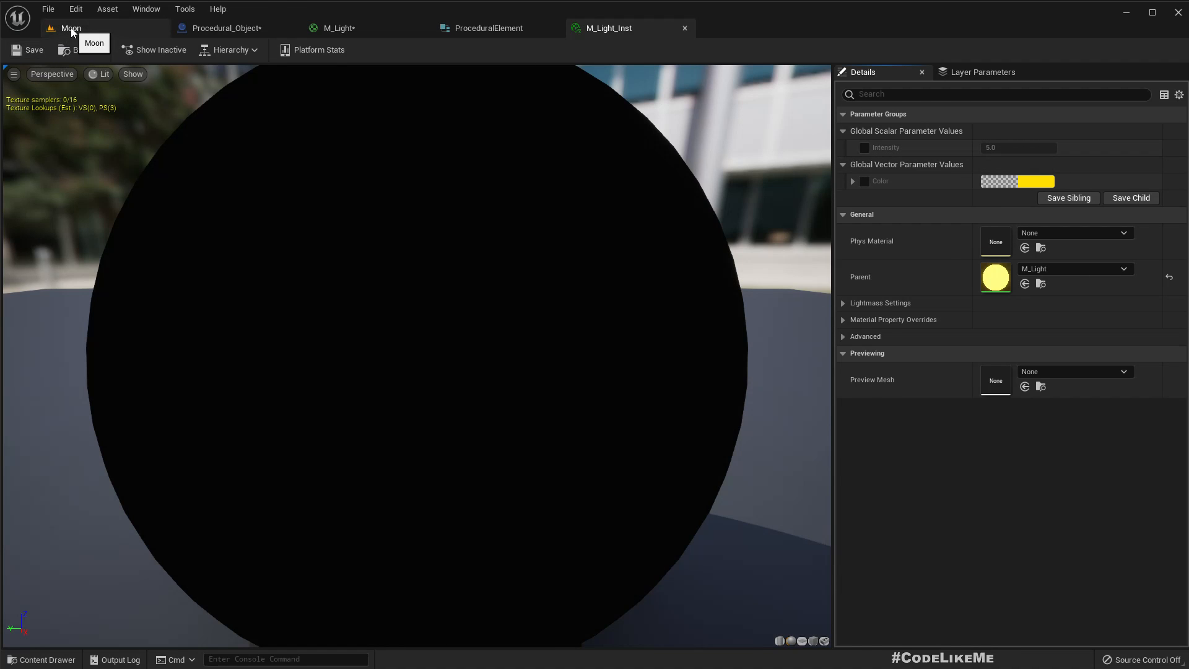
click(72, 28)
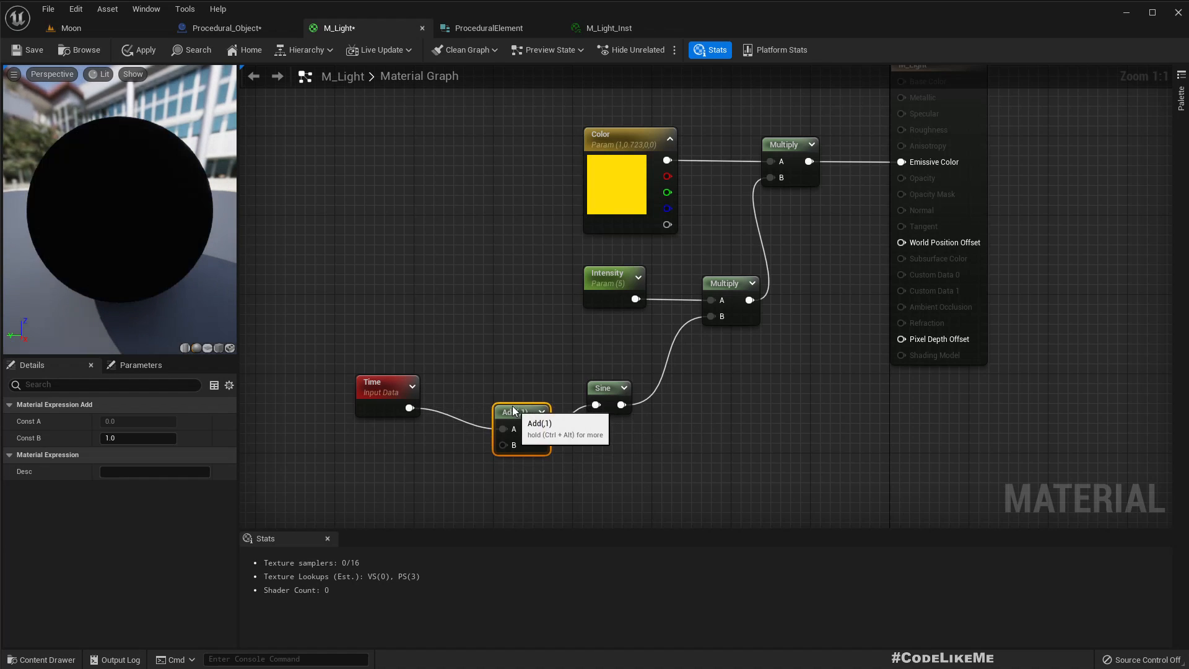
- Promote the Add node's B input to a scalar parameter named Time Offset
right_click(519, 412)
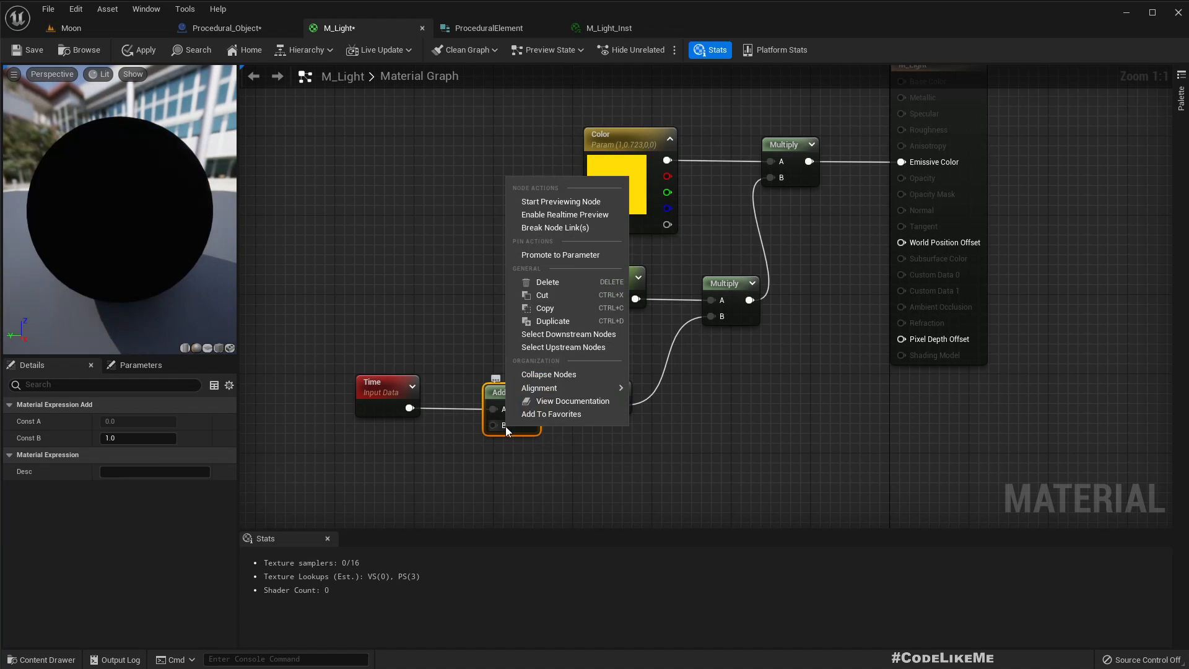
click(561, 254)
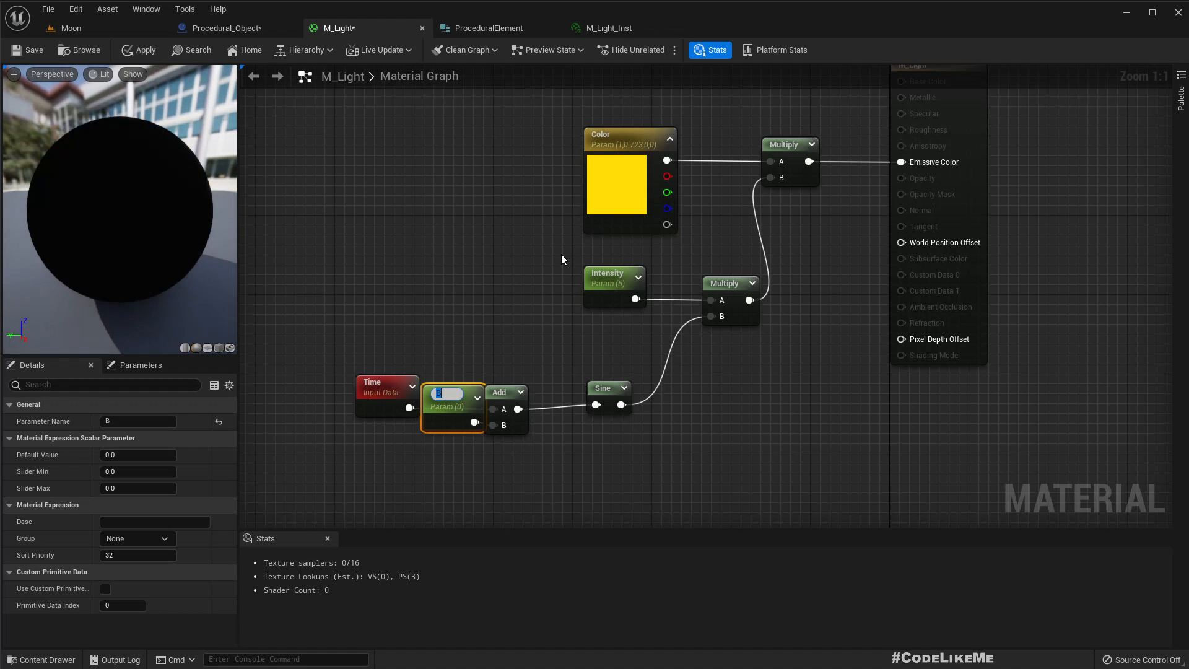
text(Time 0)
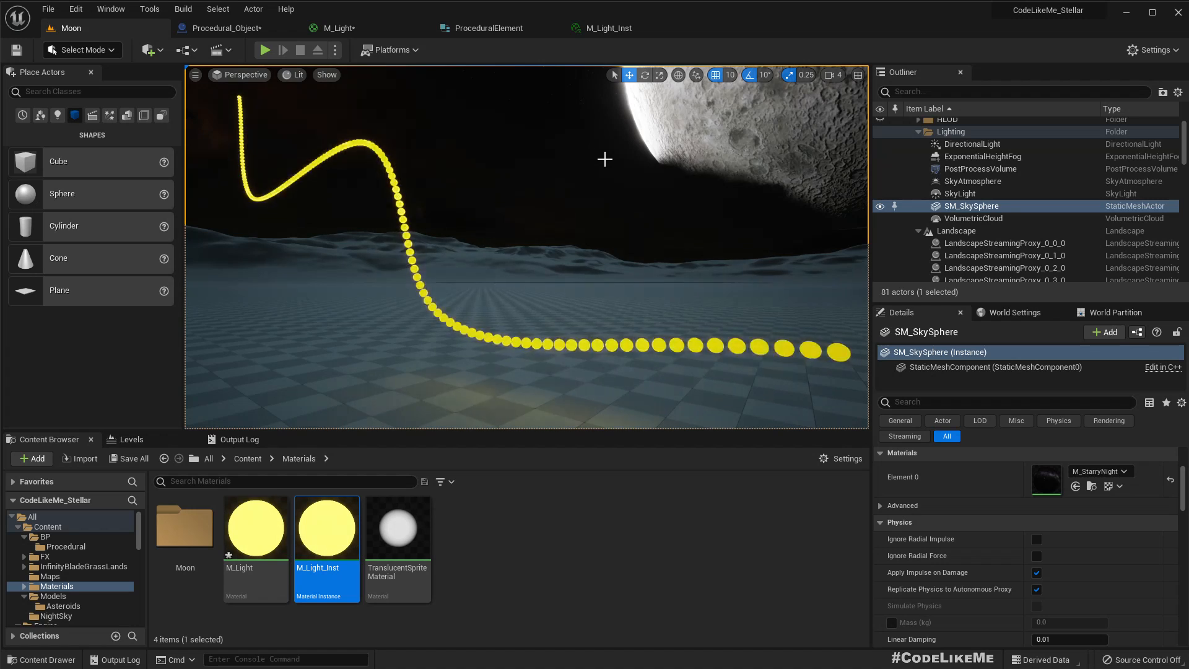
- Open M_Light_Inst and override Time Offset with 1.0
double_click(326, 527)
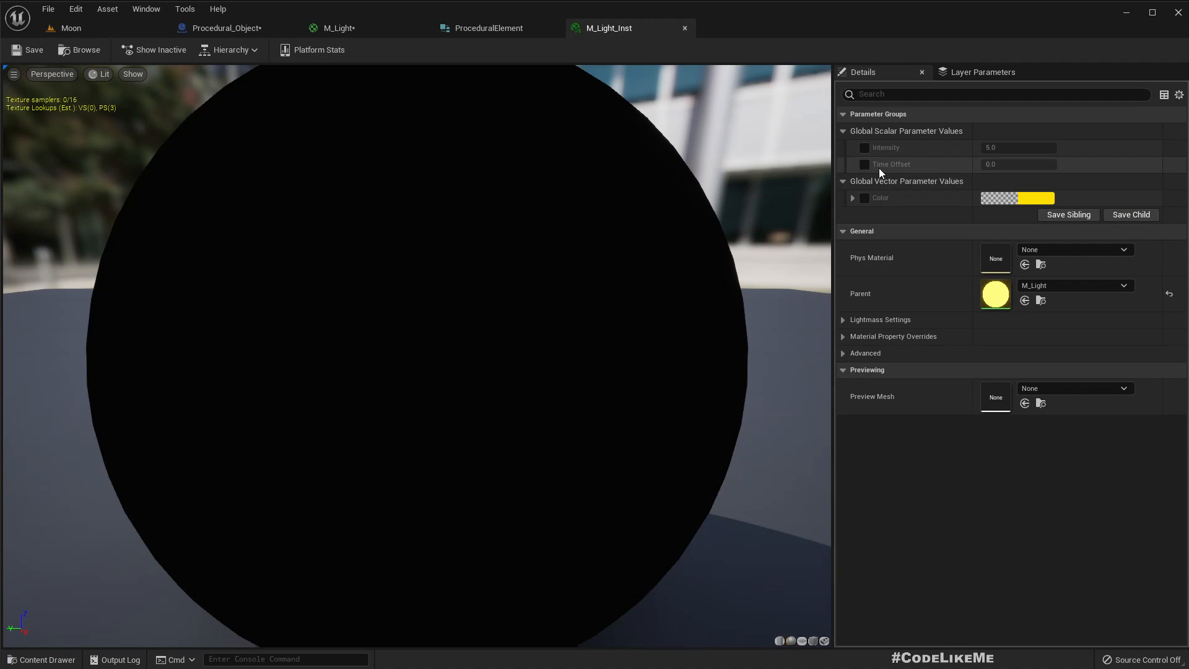
click(863, 163)
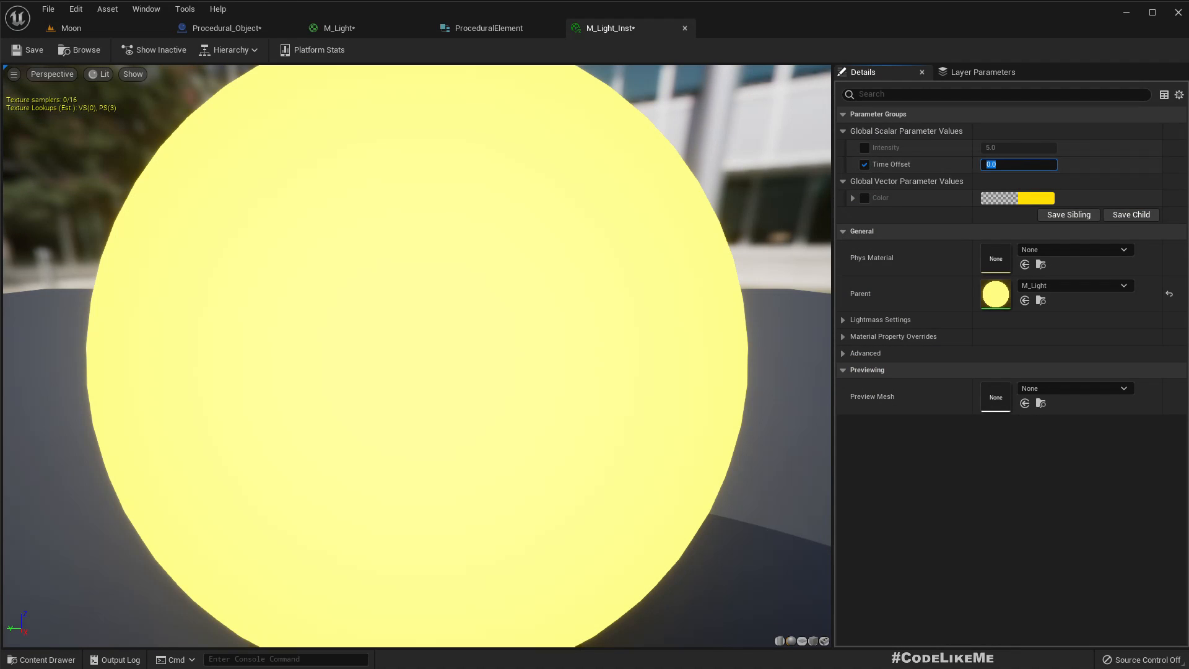
text(1.0)
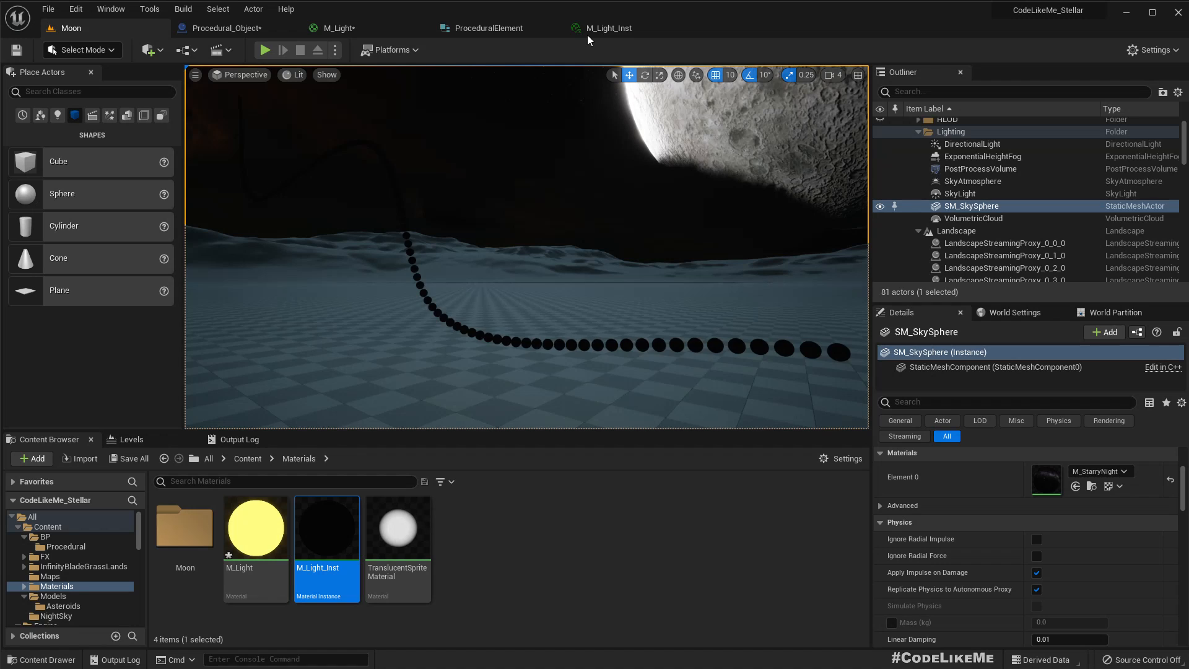
- Raise Time Offset to 10.0 and check the spheres in the Moon level
click(609, 28)
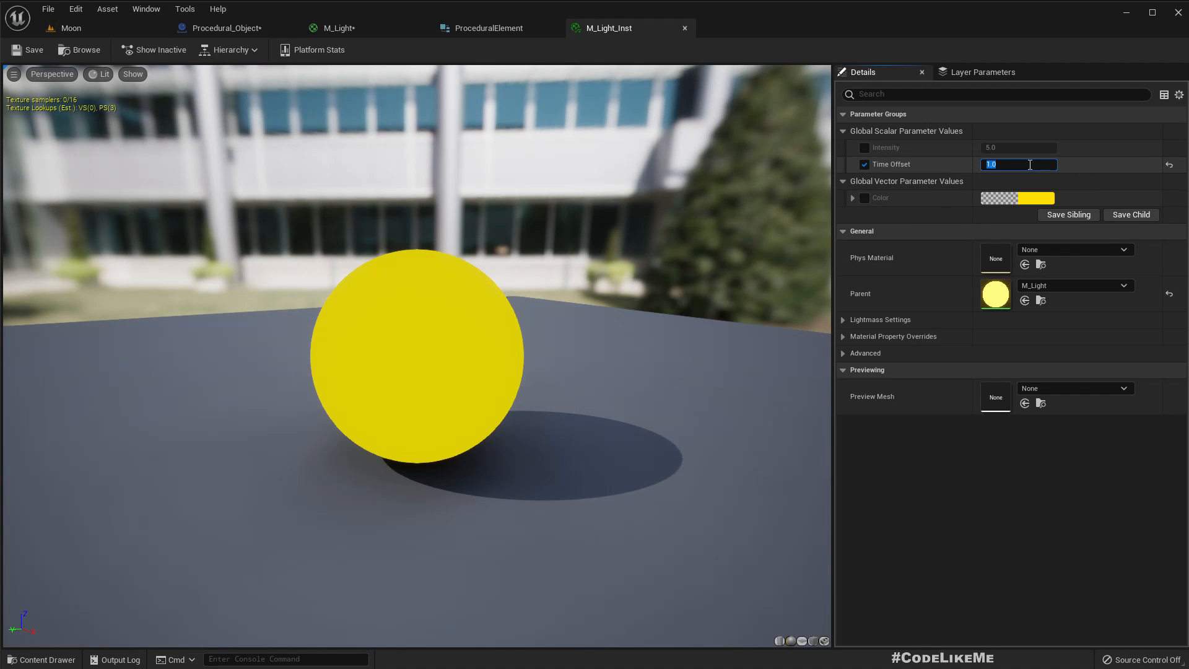
text(10.0)
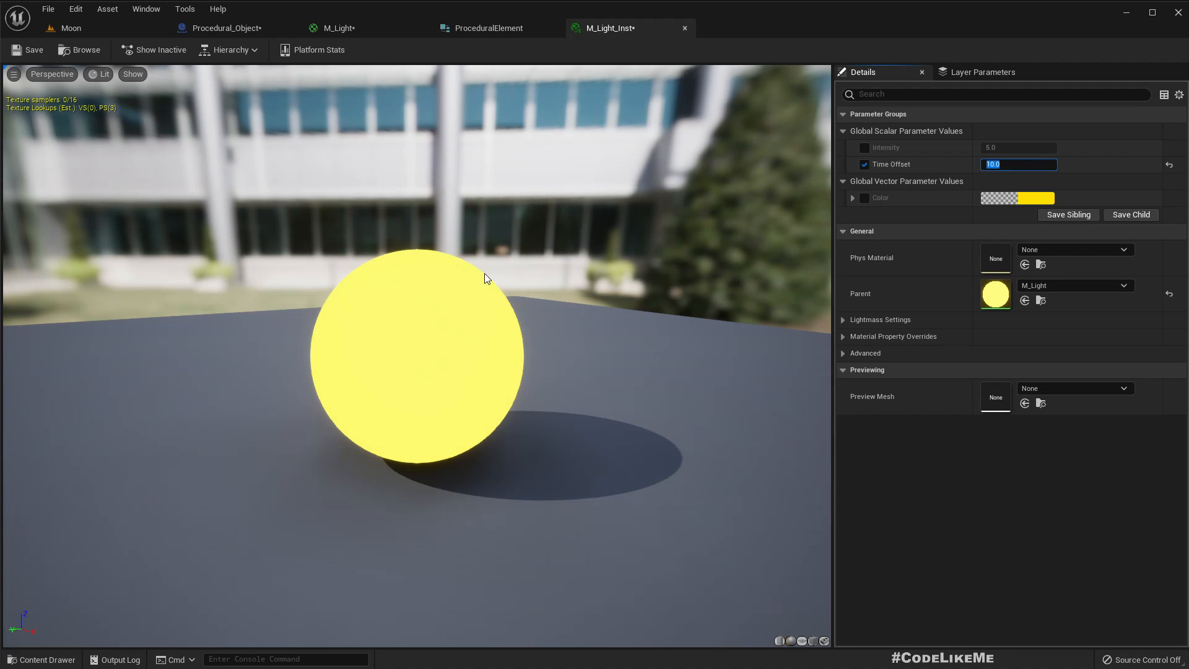
click(67, 28)
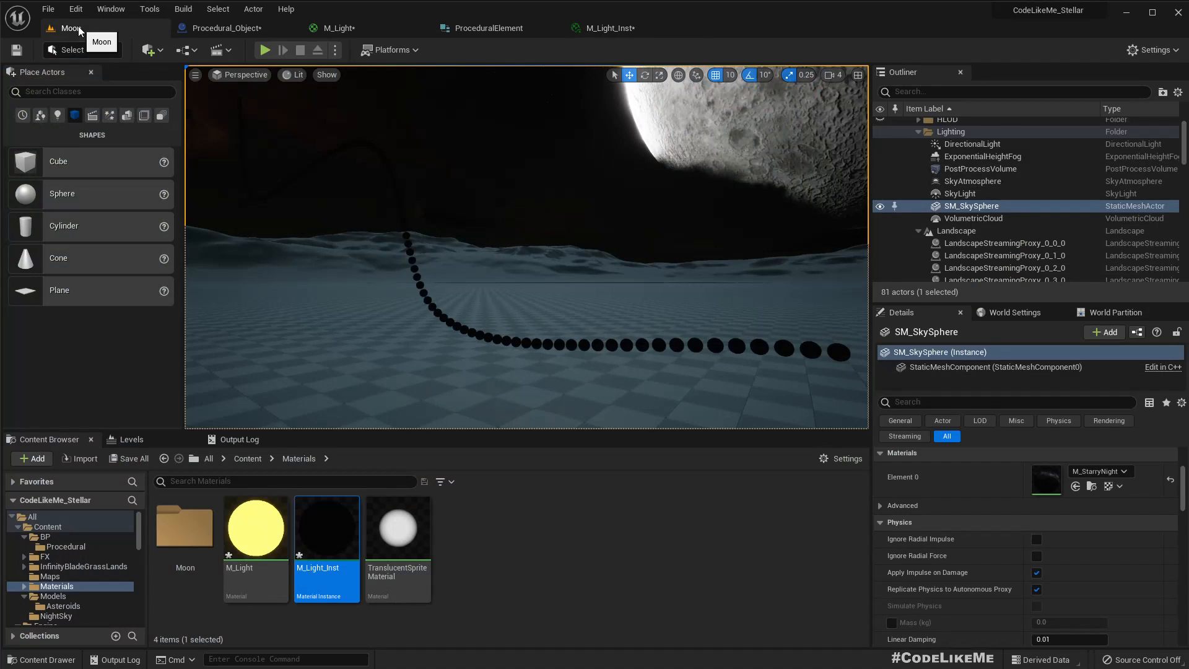
click(341, 28)
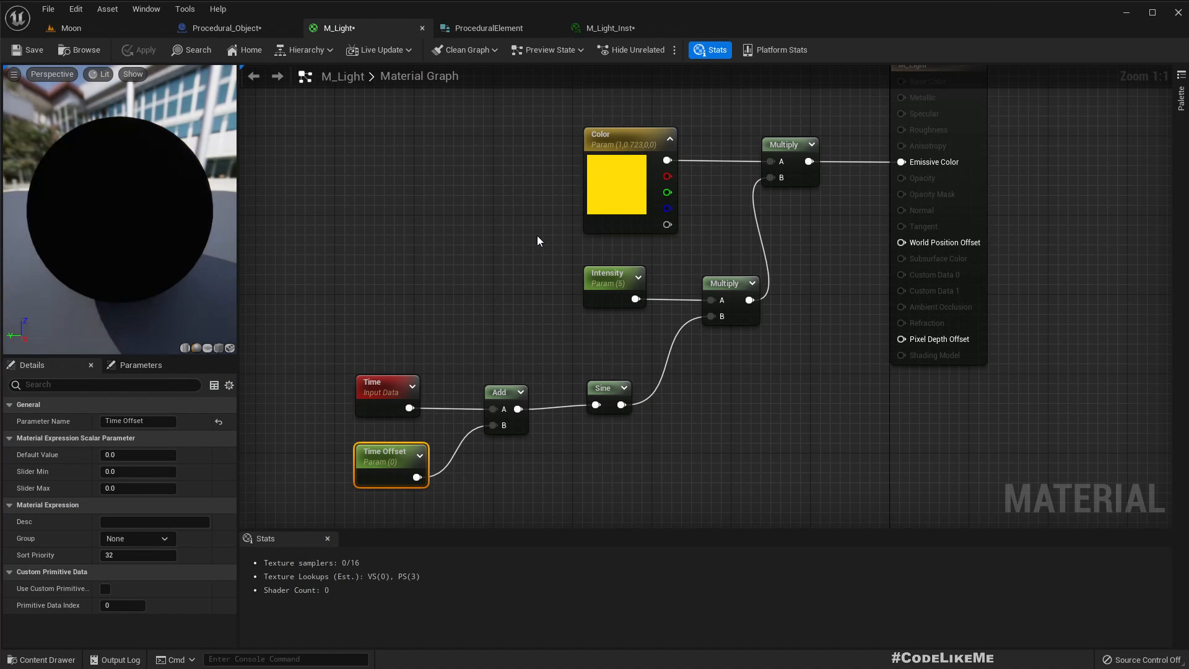
mouse_move(408, 476)
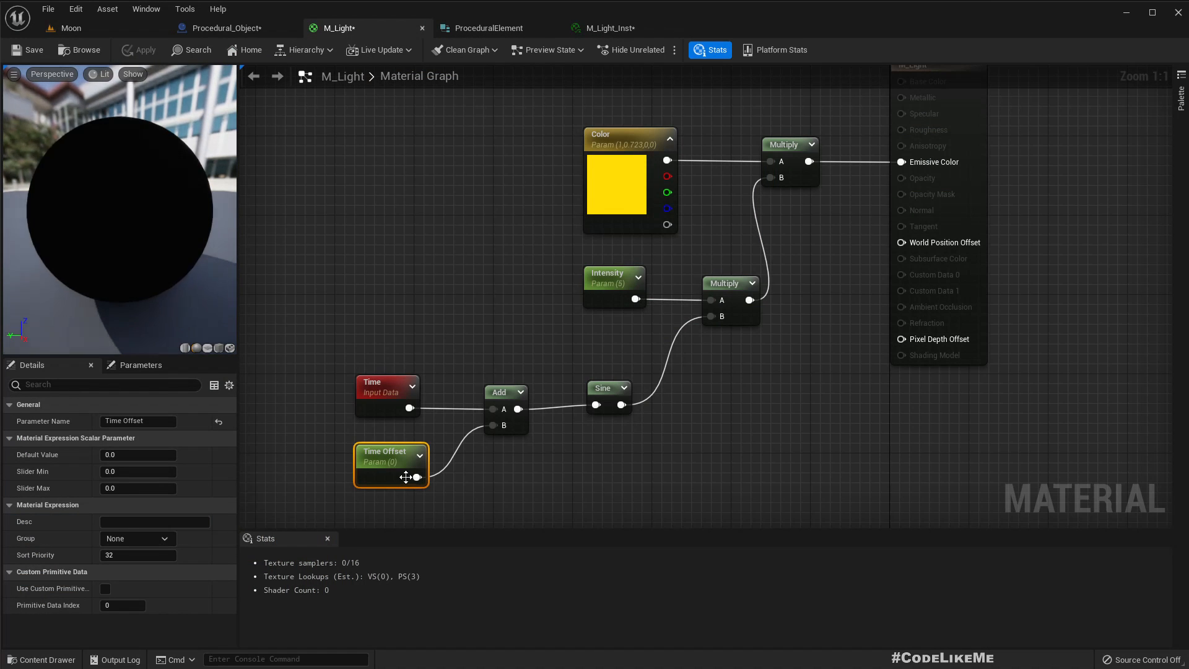
- Reposition the Time Offset node and adjust the Multiply chain in M_Light
drag(390, 464, 411, 493)
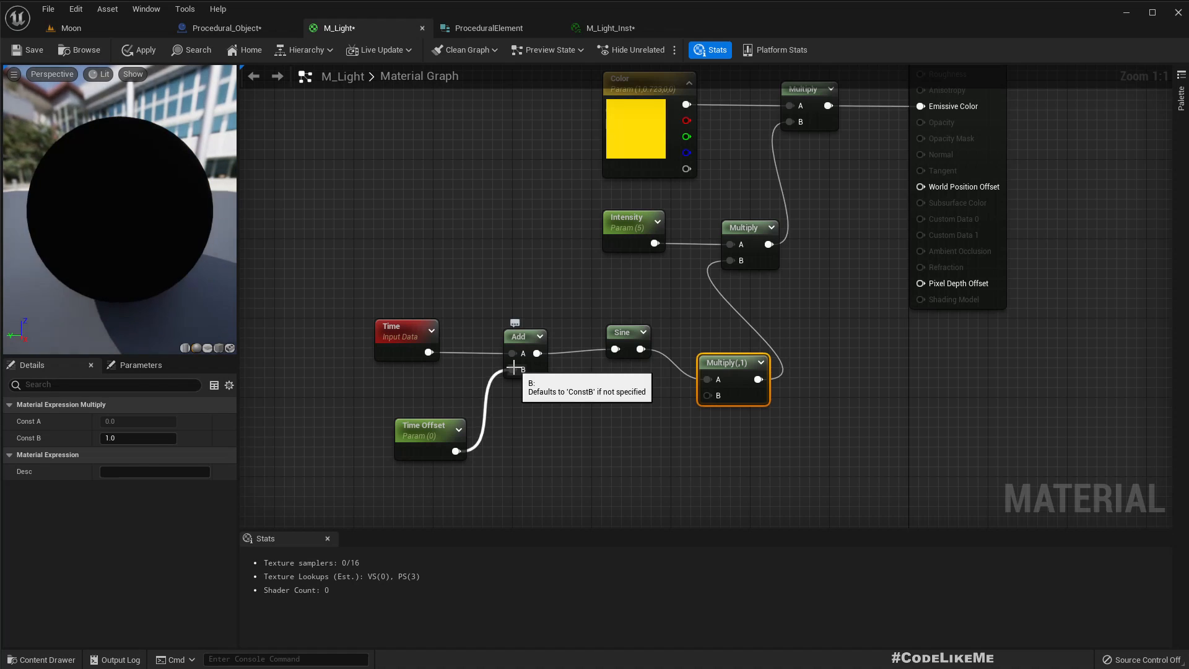
click(688, 452)
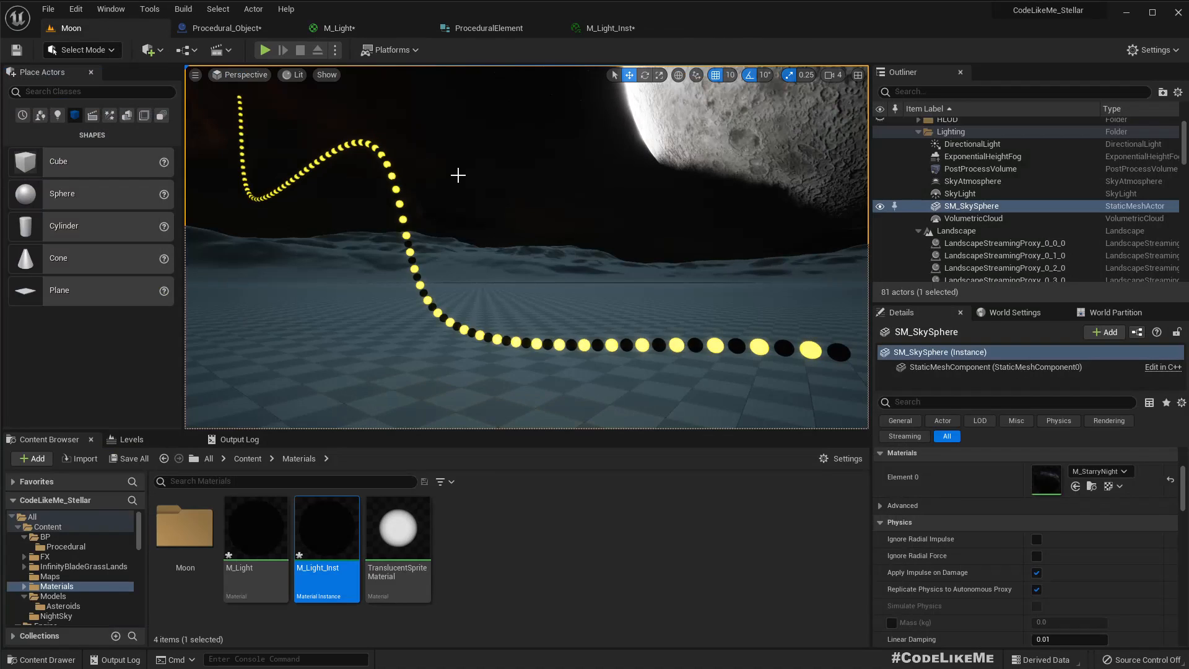
- Float M_Light_Inst over the viewport and try Time Offset values 0.2, 5, then 0.5
click(603, 28)
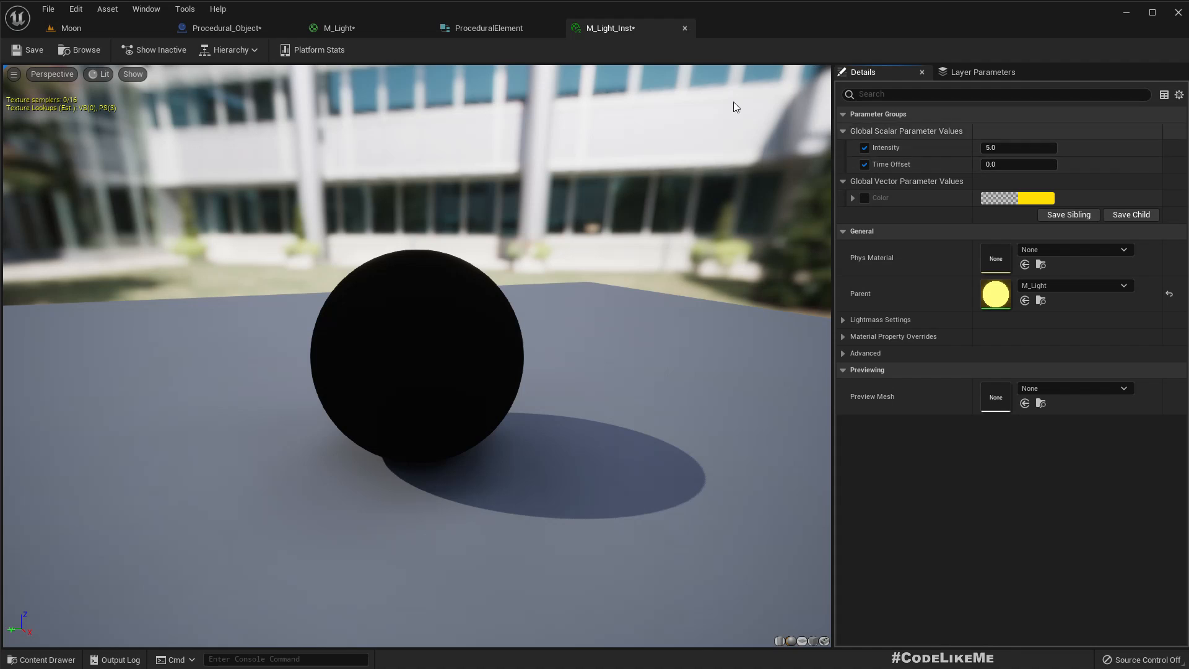
click(488, 28)
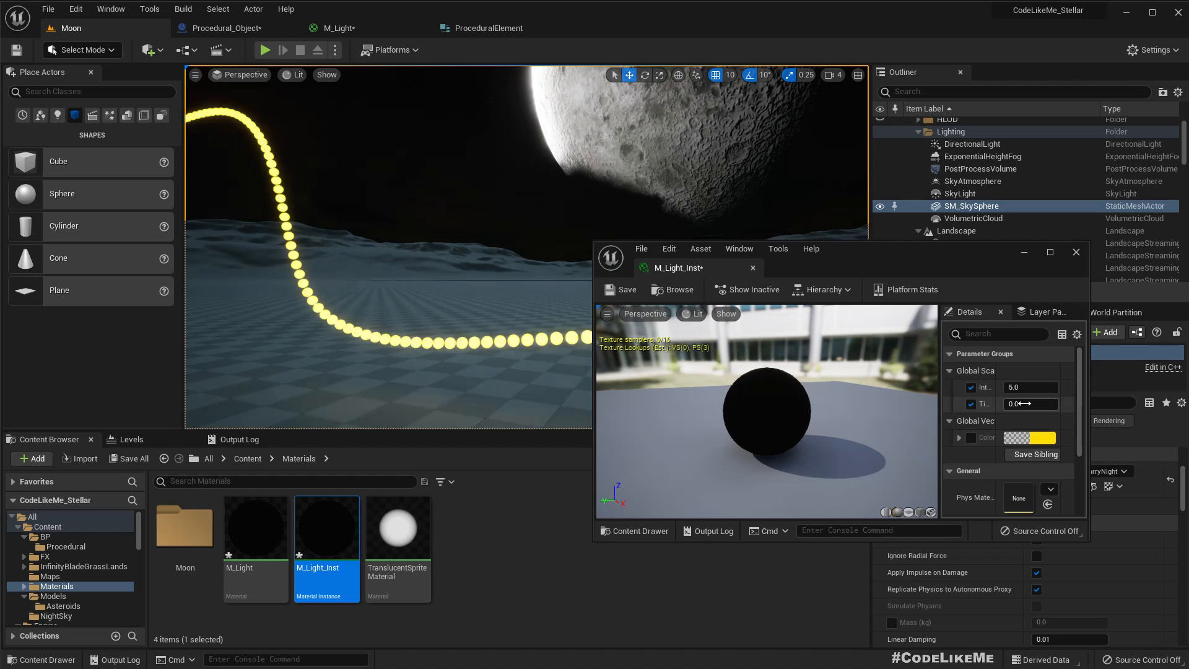
click(1030, 403)
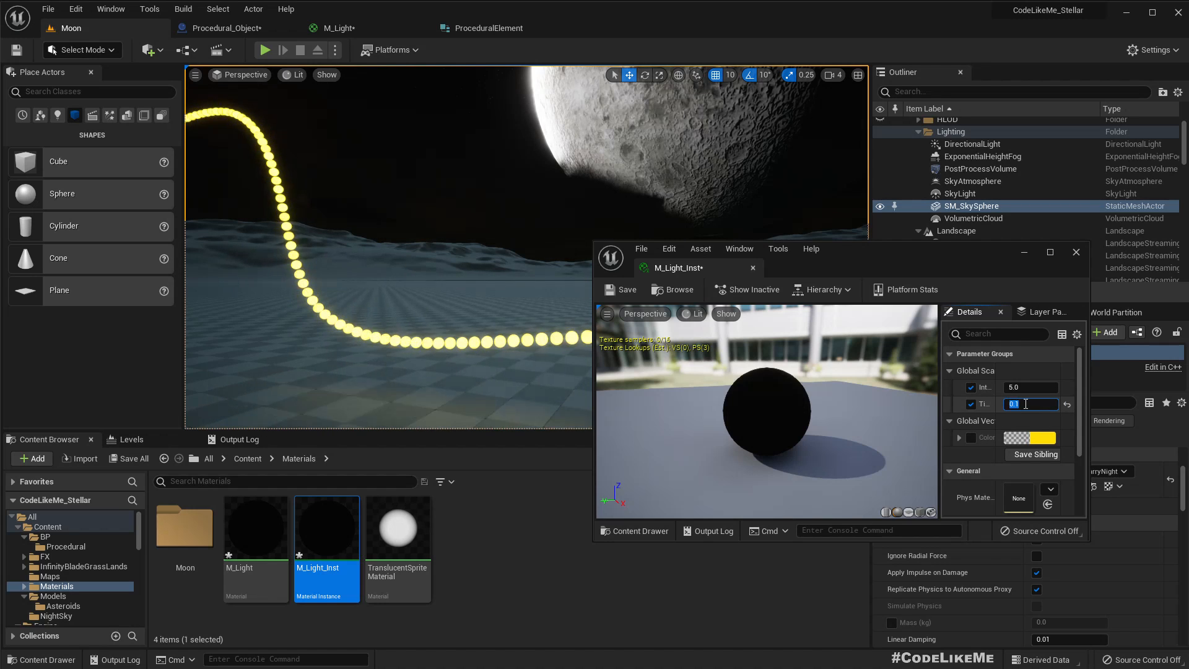
text(0.2)
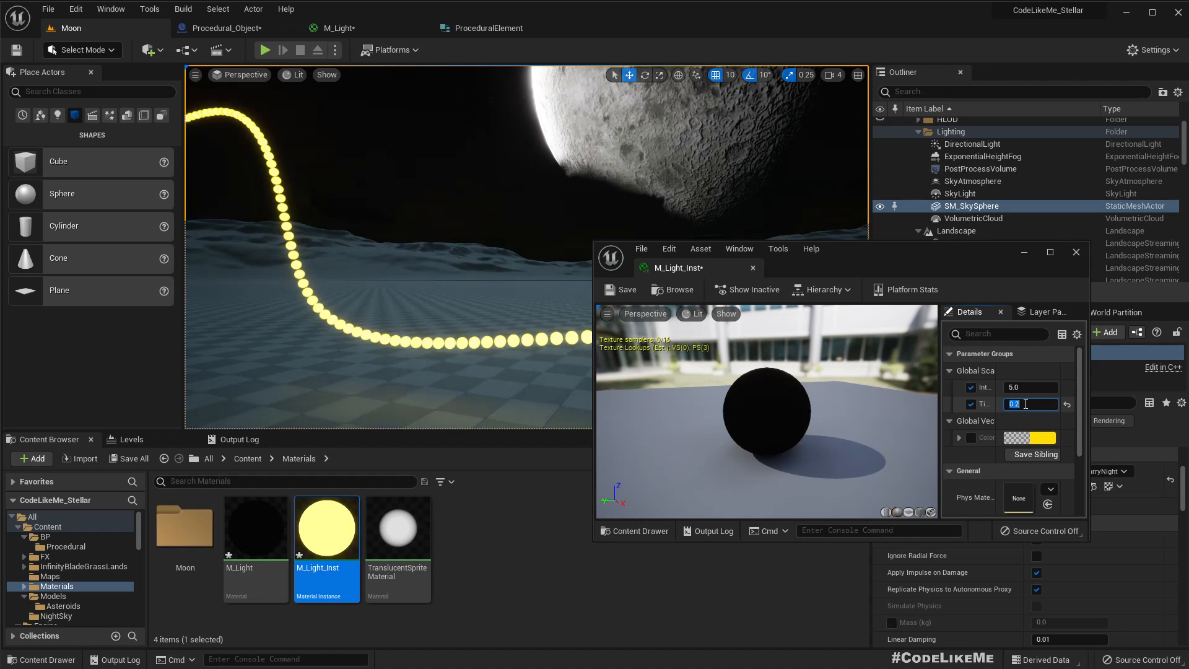
text(5)
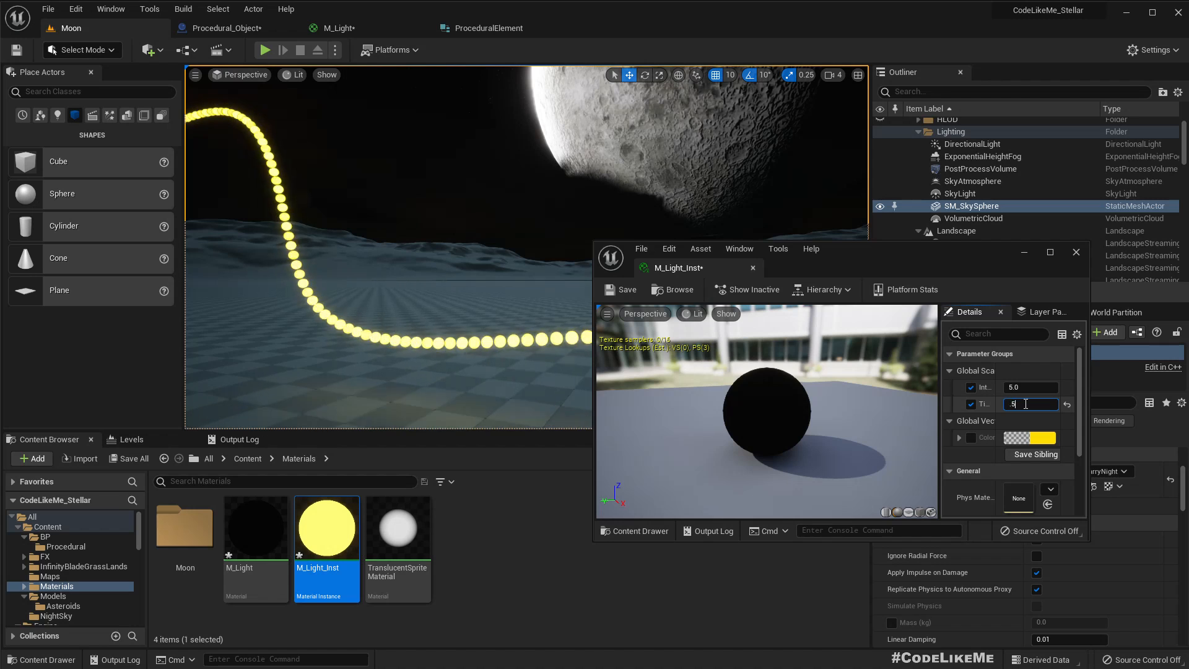
text(0.5)
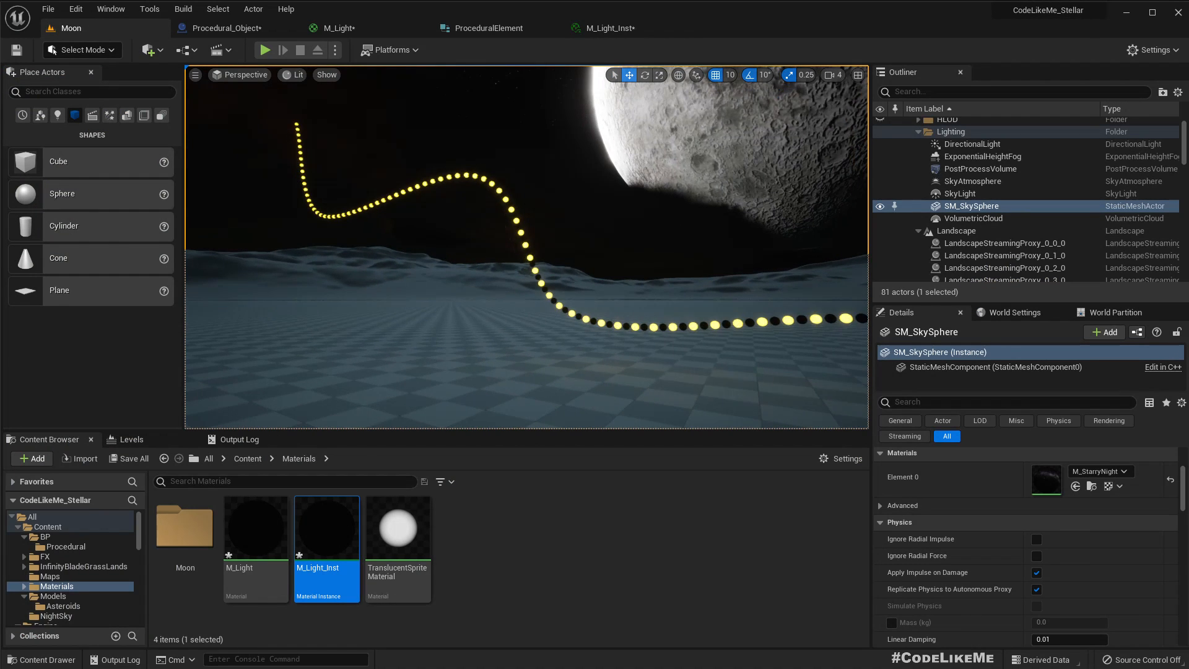
key(F11)
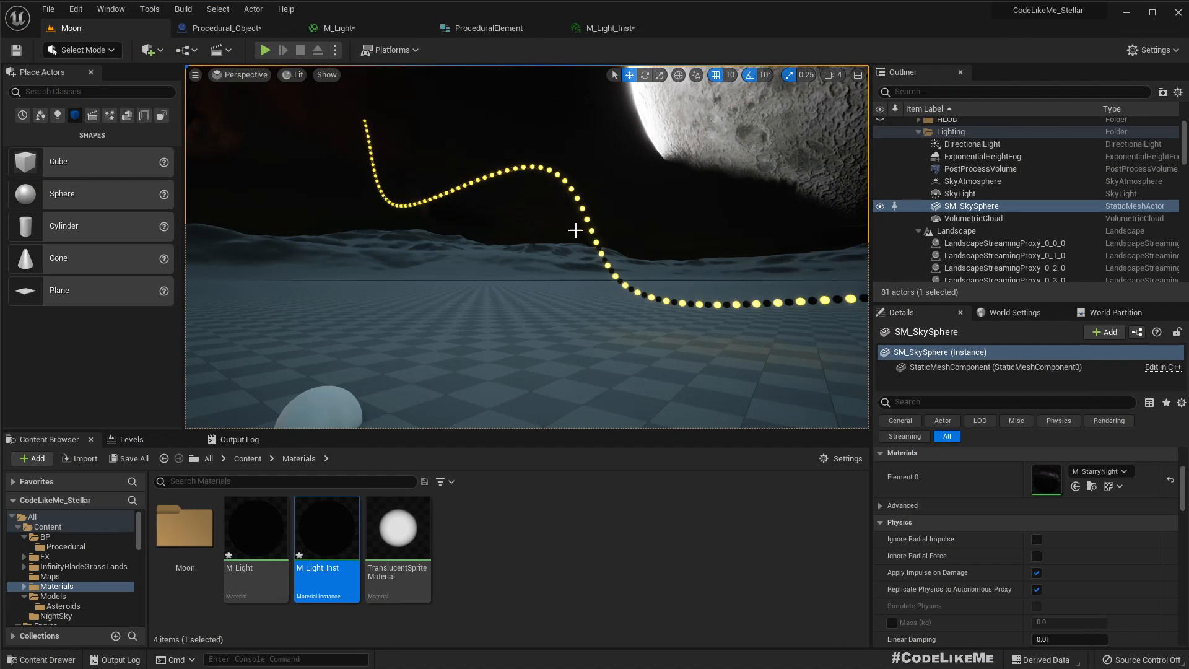
- Move the Time node left and route its output through a new Multiply node
double_click(255, 527)
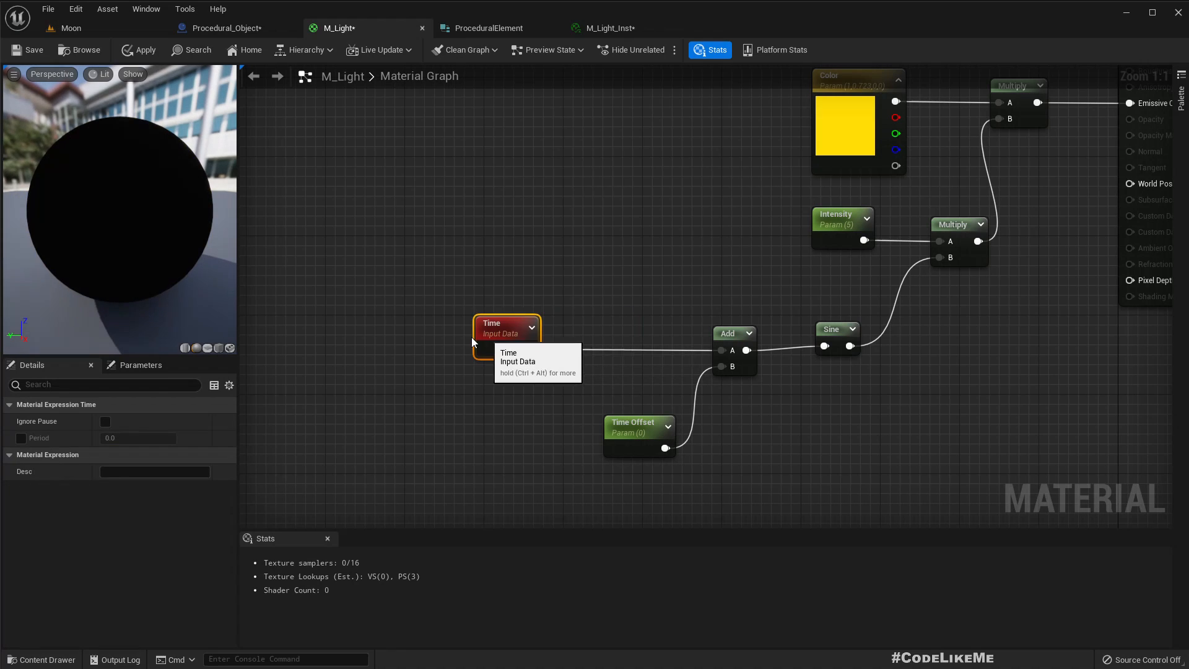
drag(506, 331, 457, 336)
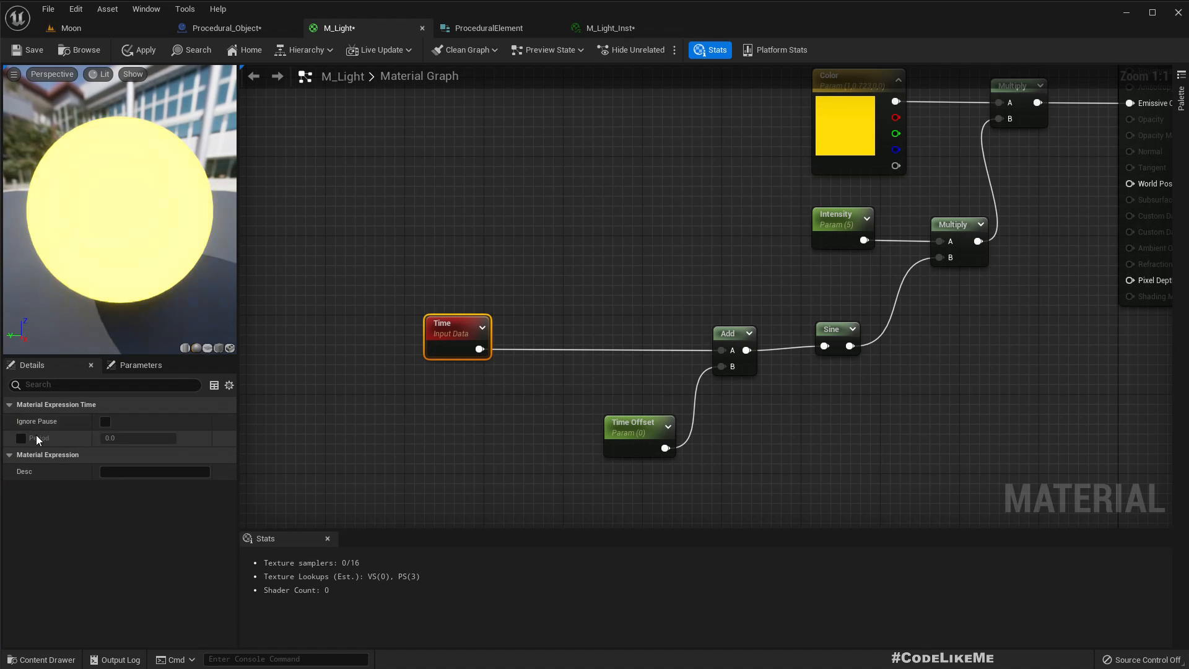
click(20, 437)
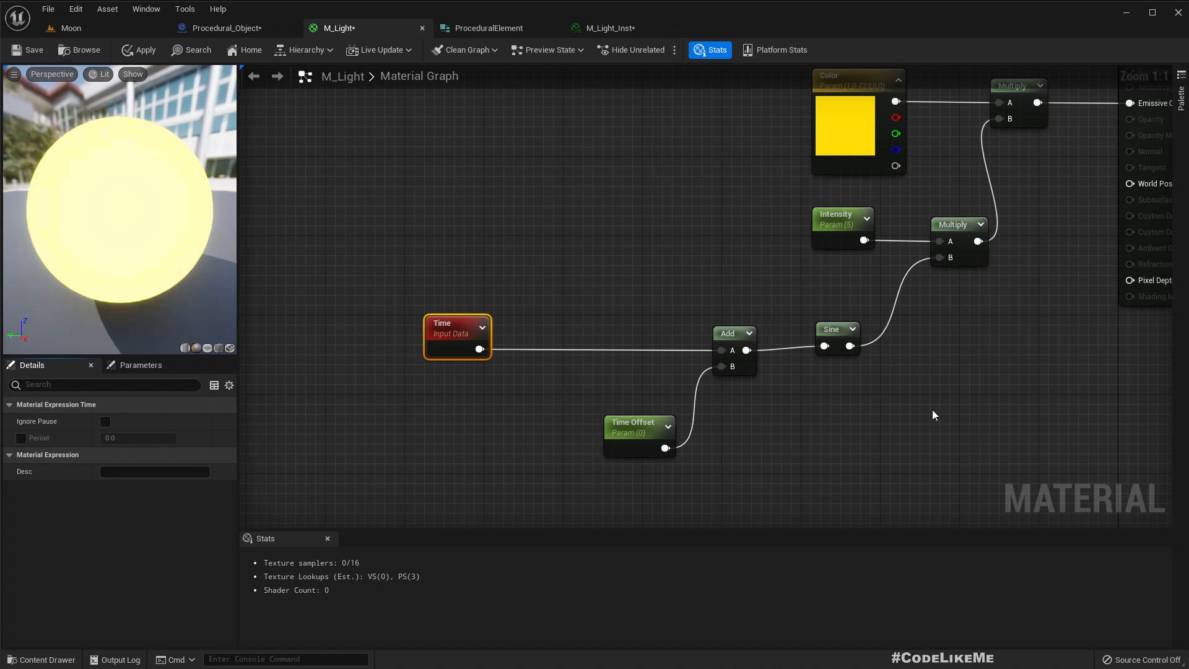
click(838, 328)
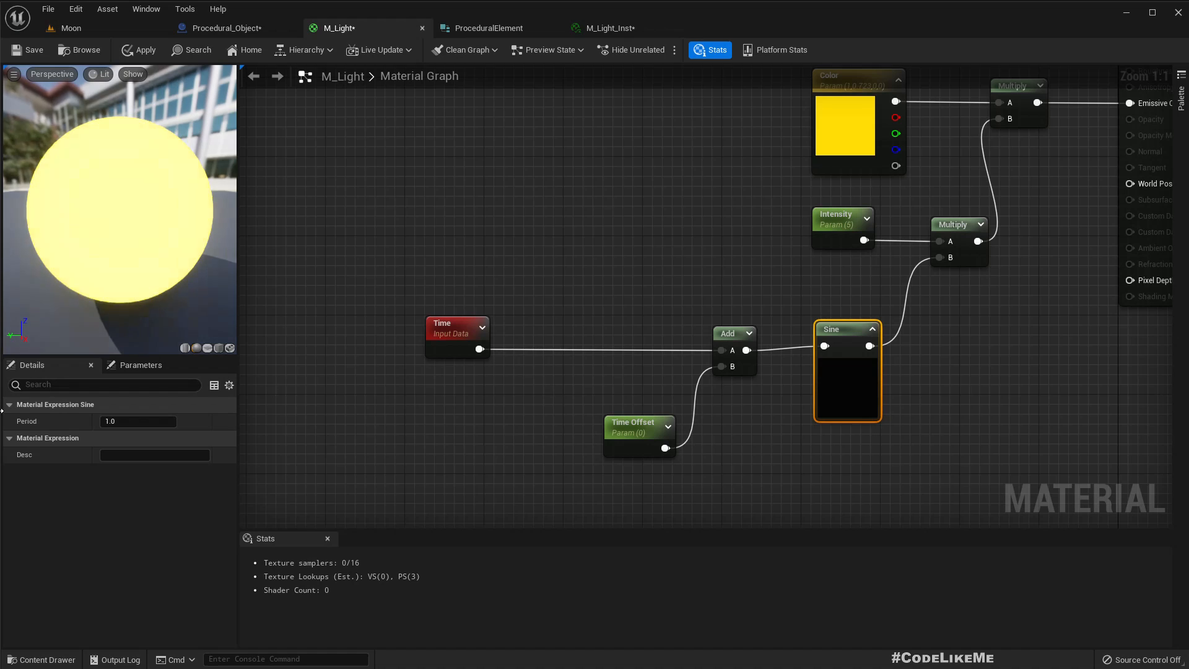
click(457, 322)
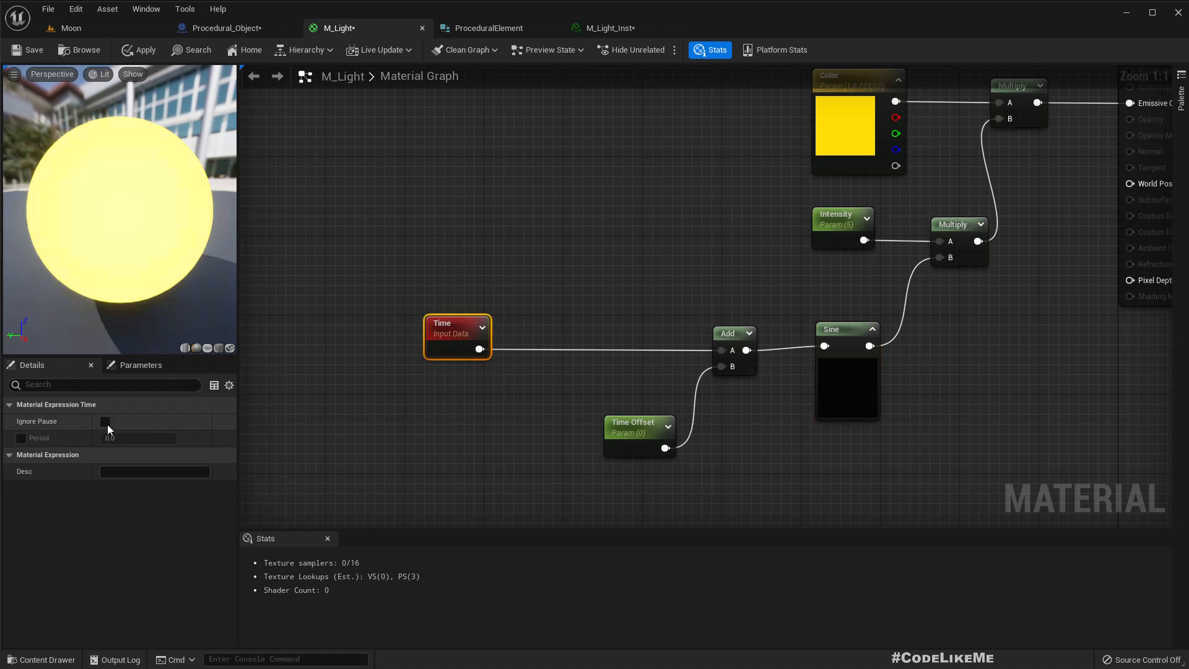
click(21, 438)
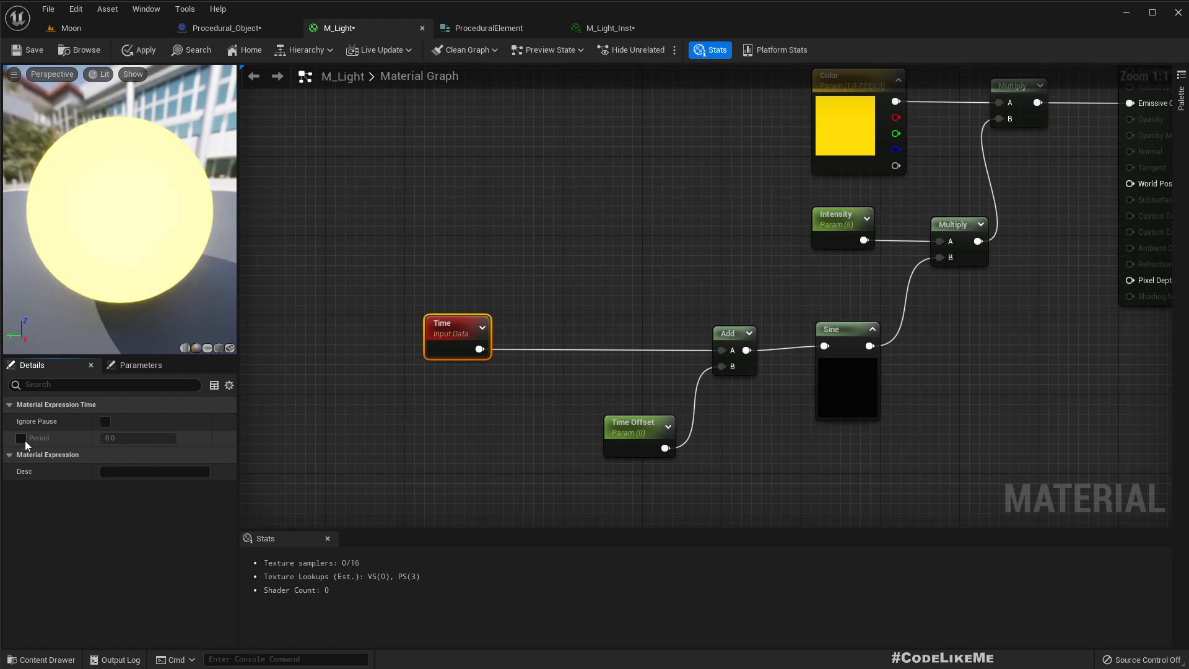
drag(480, 349, 578, 366)
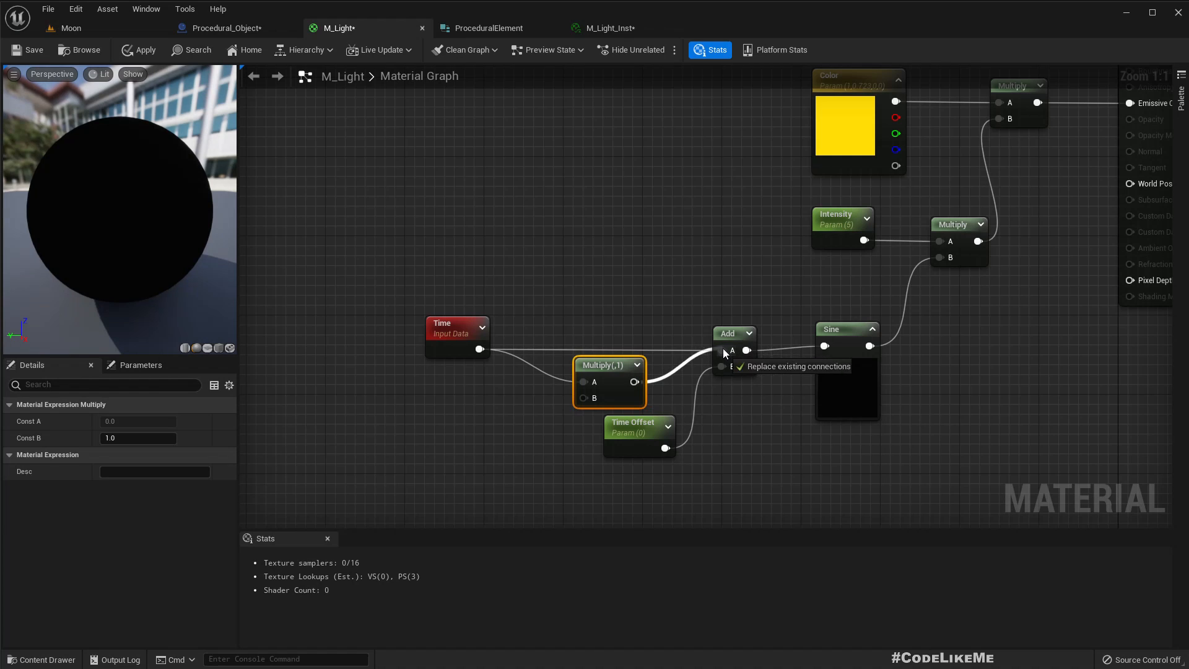
- Connect the Multiply result into the Add node and promote Multiply's B input to a parameter
drag(608, 364, 579, 348)
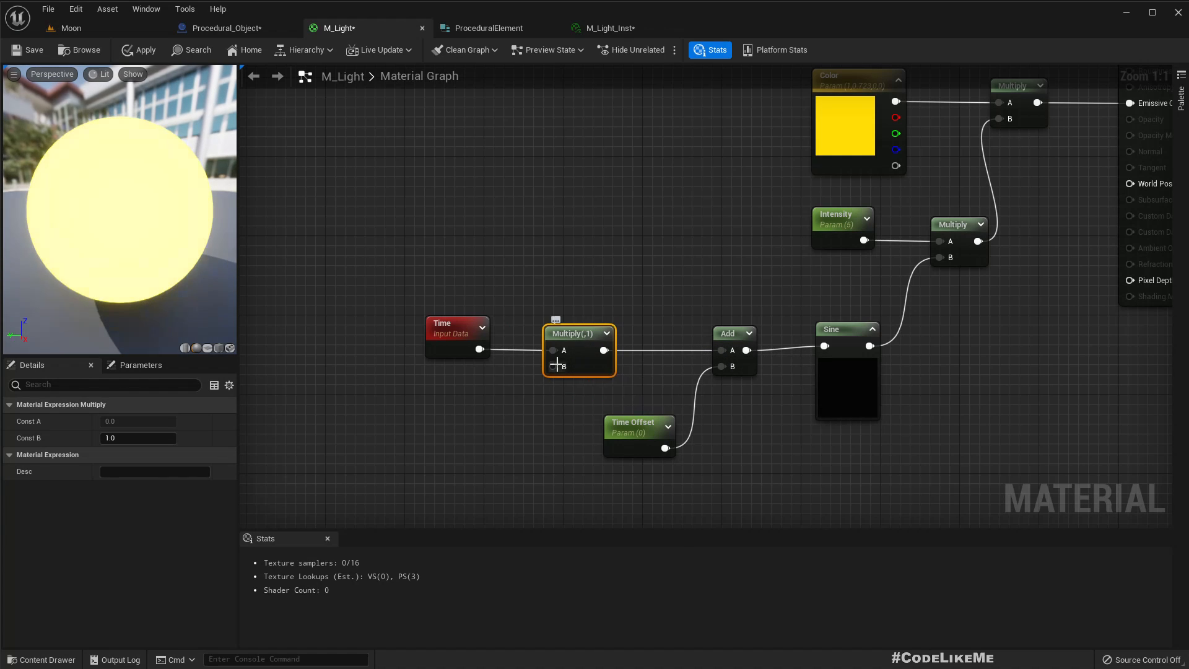
right_click(559, 366)
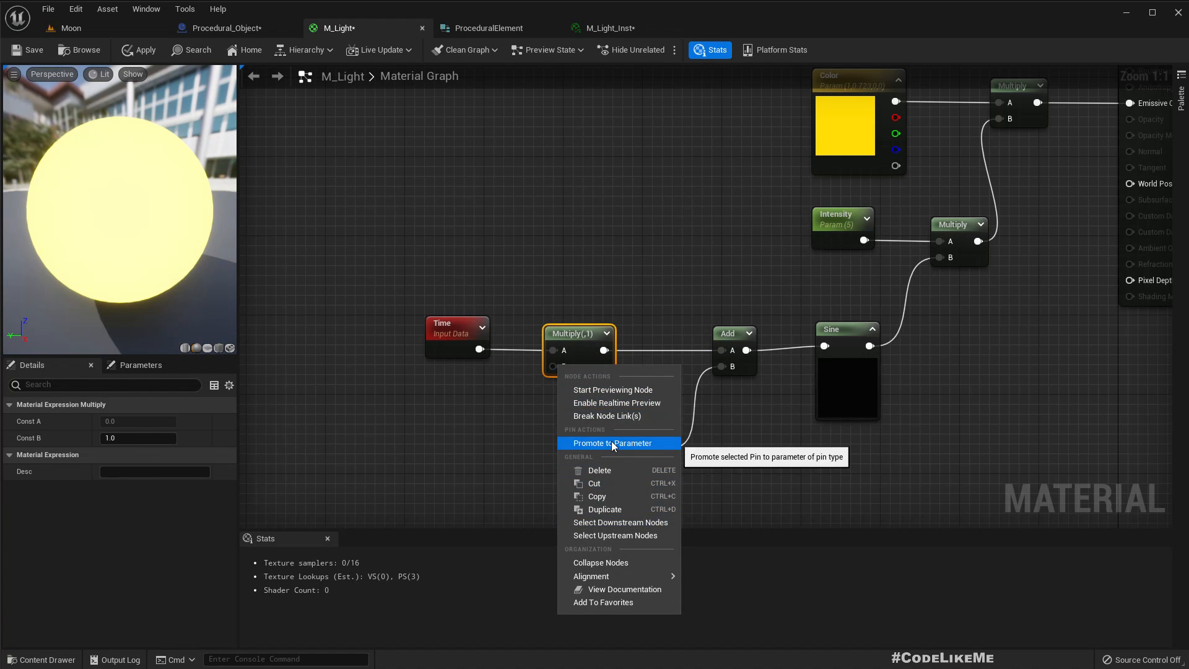
click(611, 443)
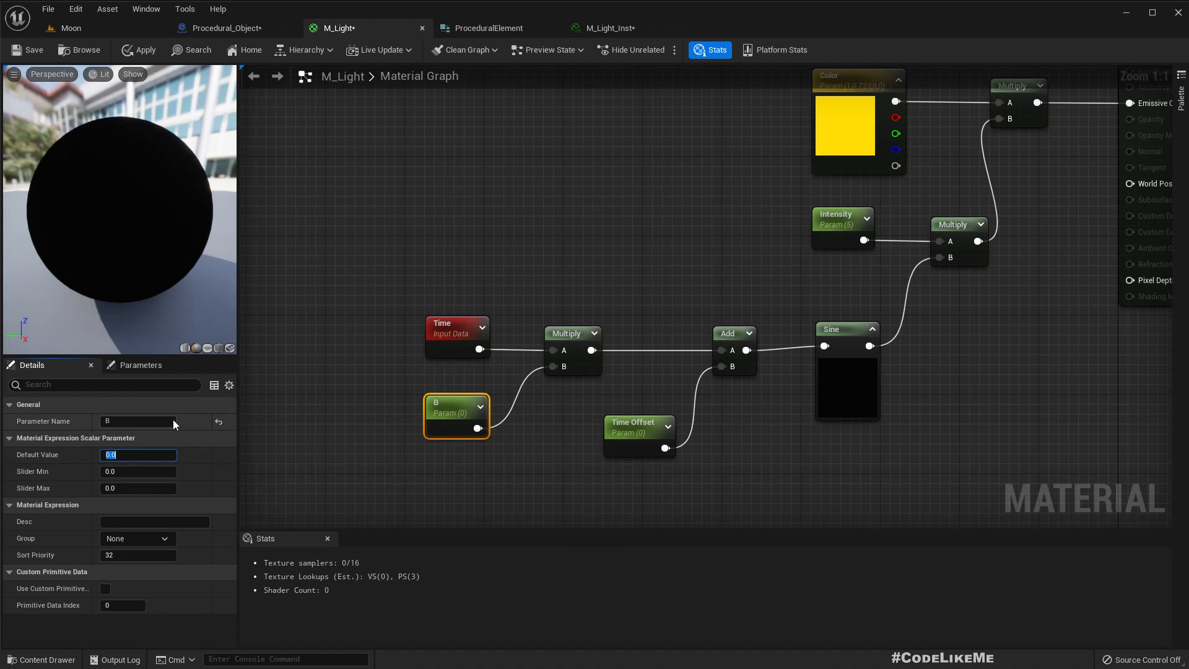
- Name the new parameter 'light speed' and set its default value to 2.0
click(138, 421)
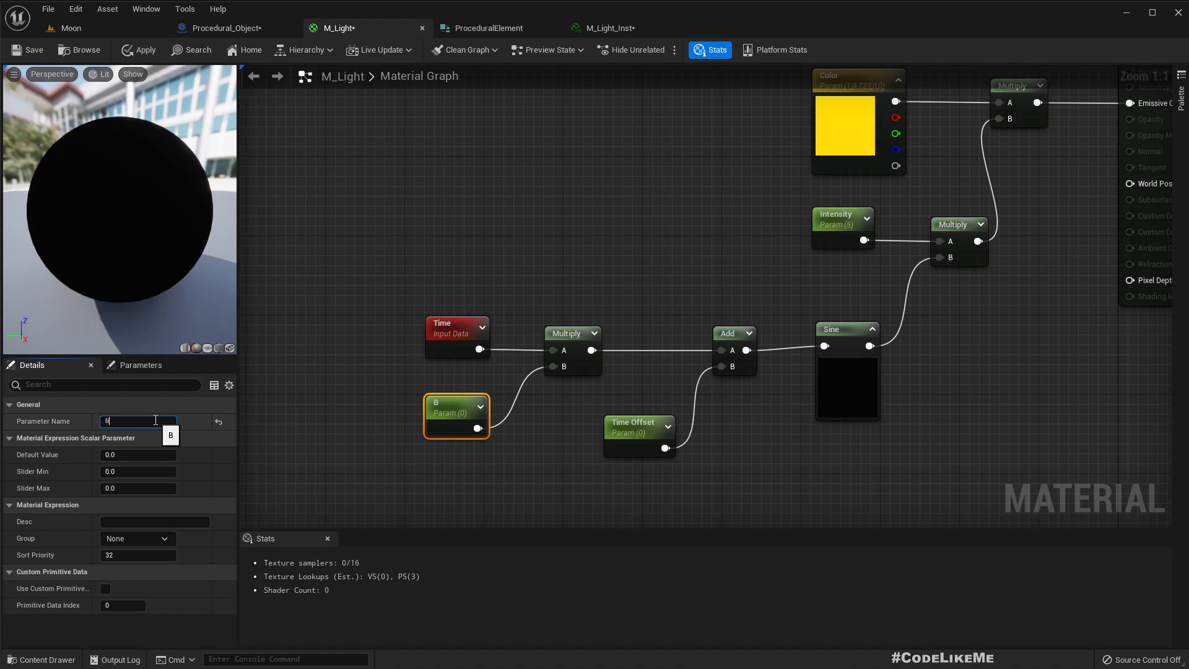
text(light speed)
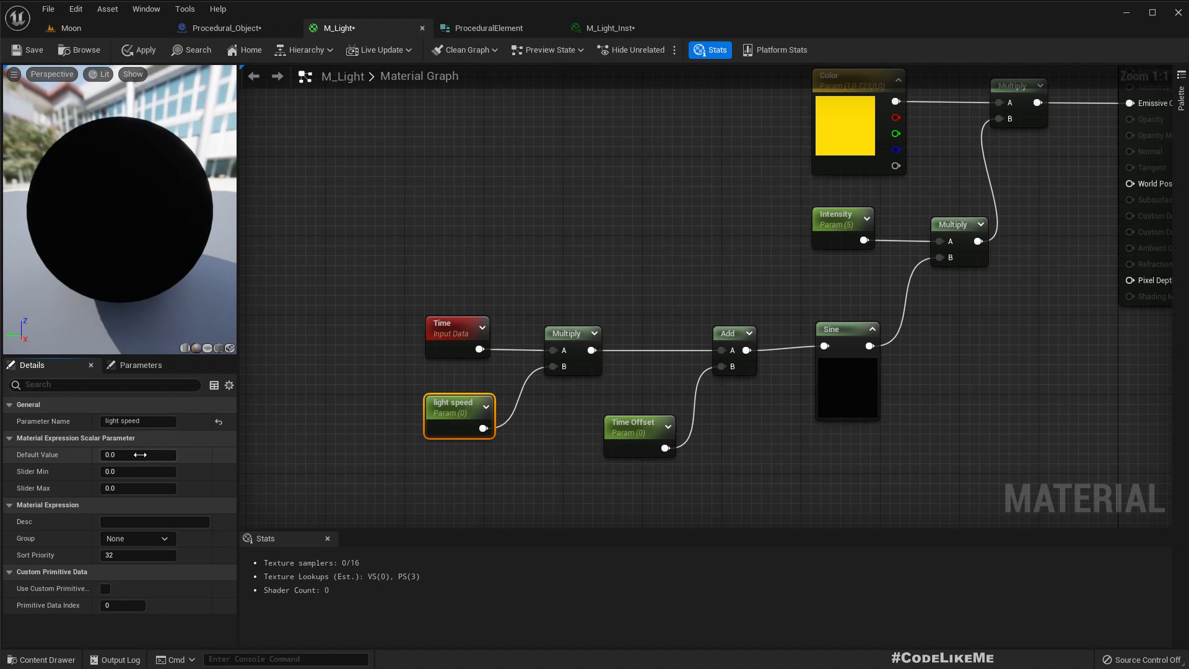
text(1.0)
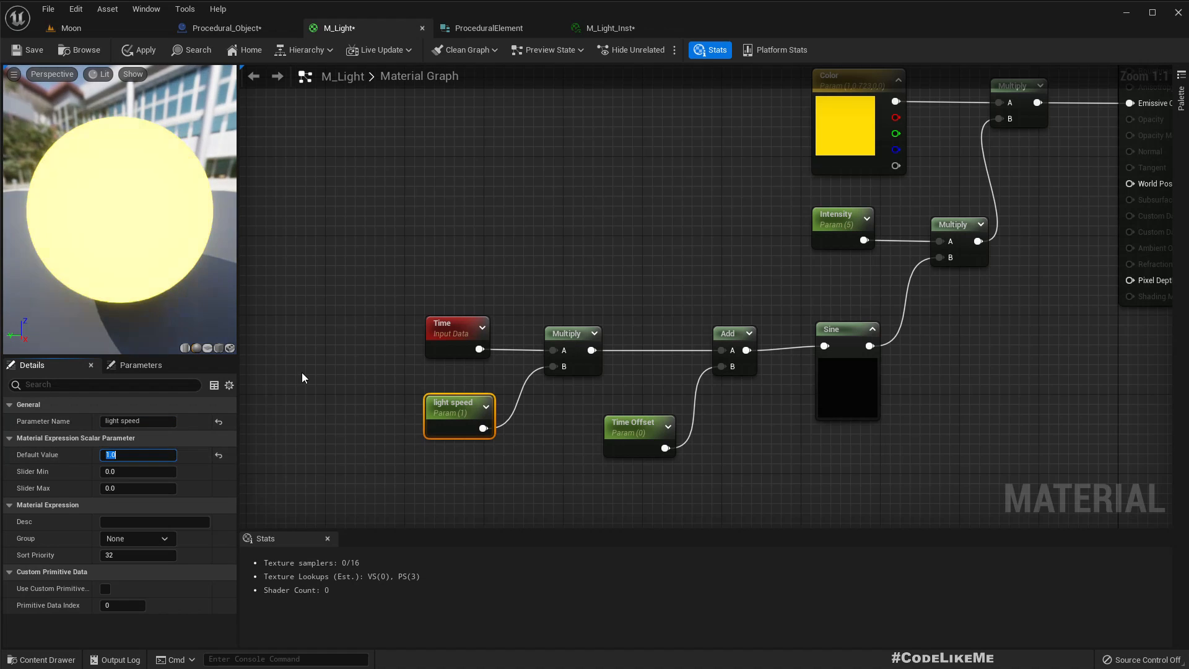
text(2.0)
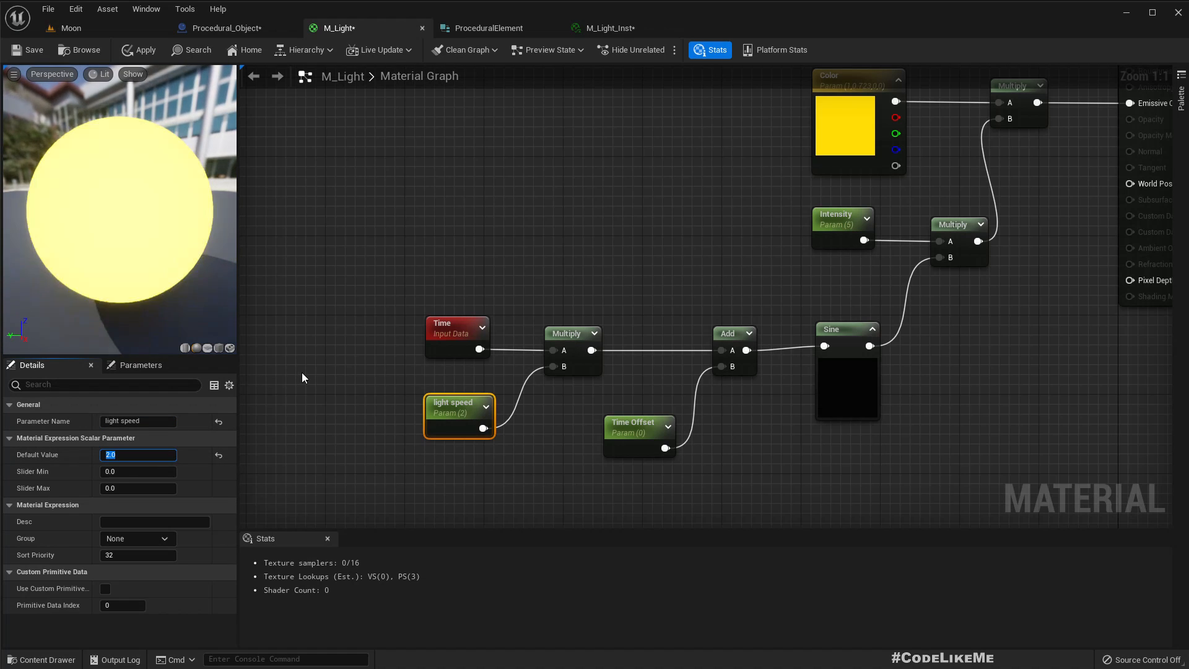
click(144, 49)
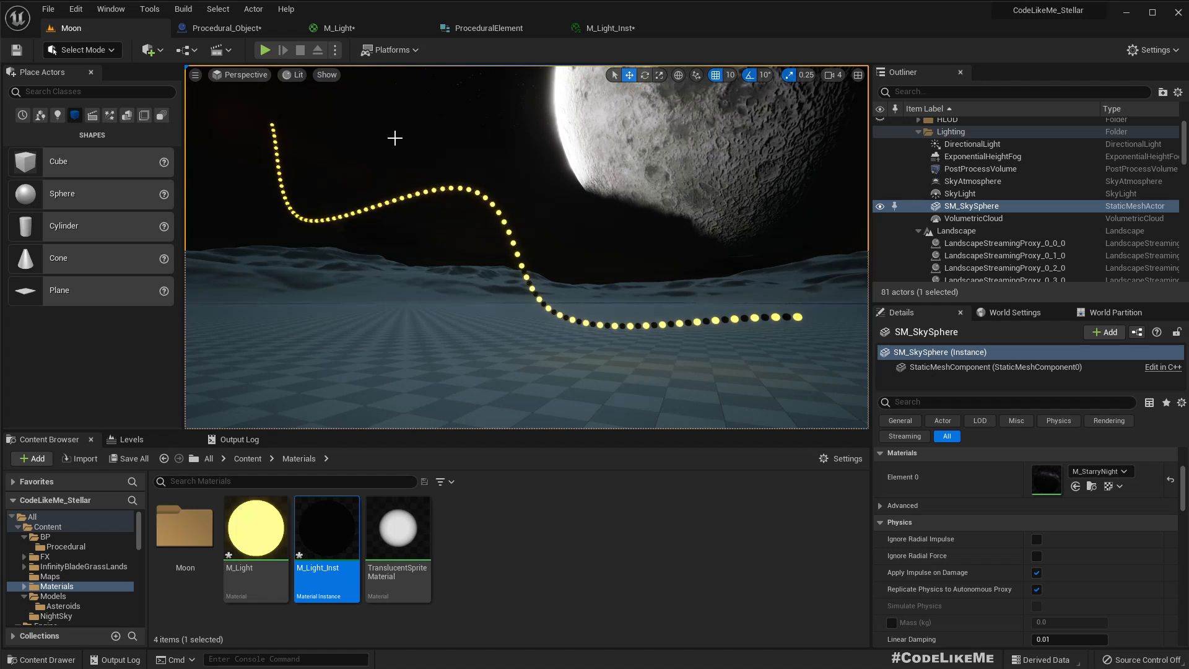
- Compare blinking in the Moon level while trying light speed 0.5, then settle on 1.5
click(337, 28)
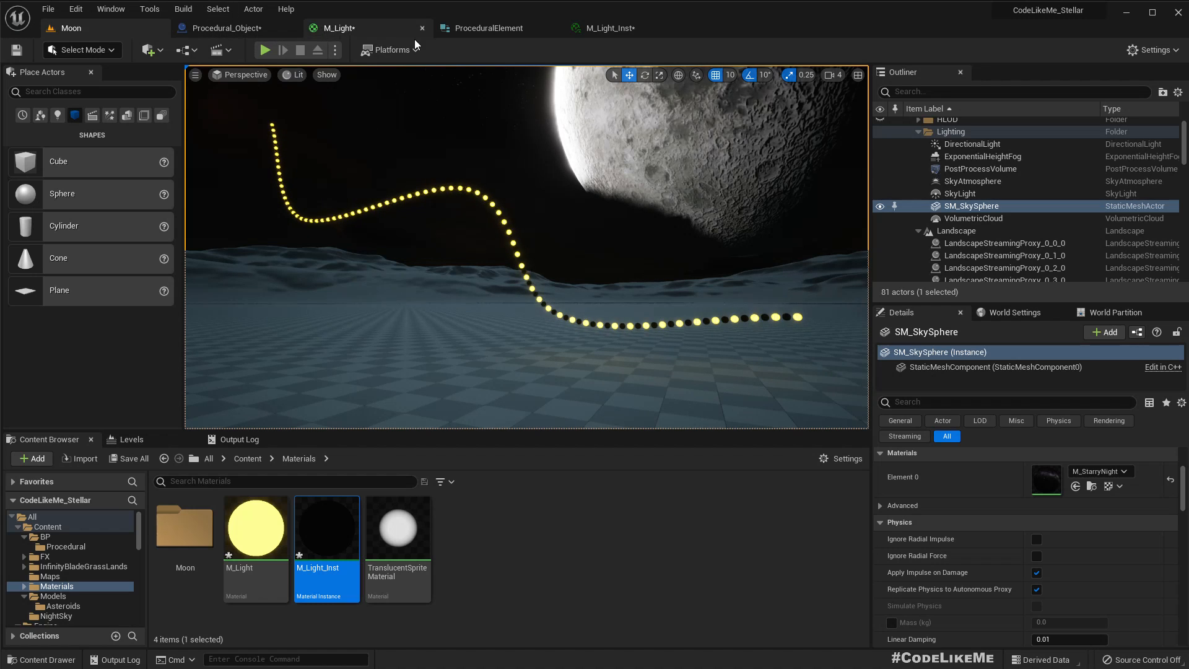
click(336, 28)
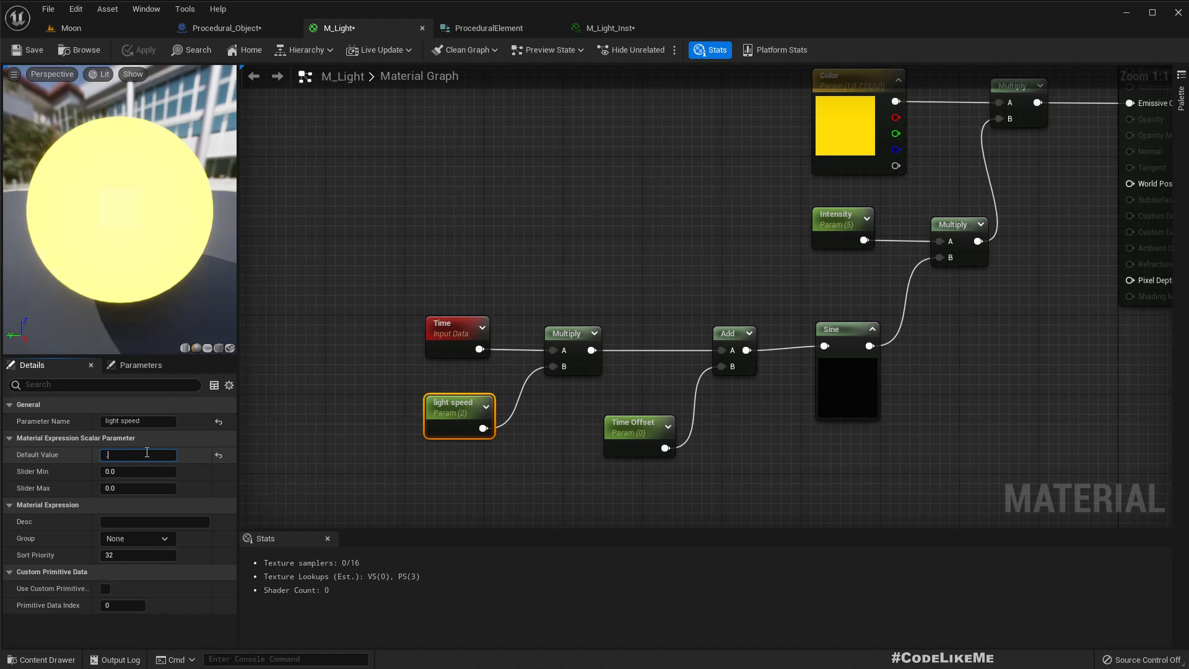
text(0.5)
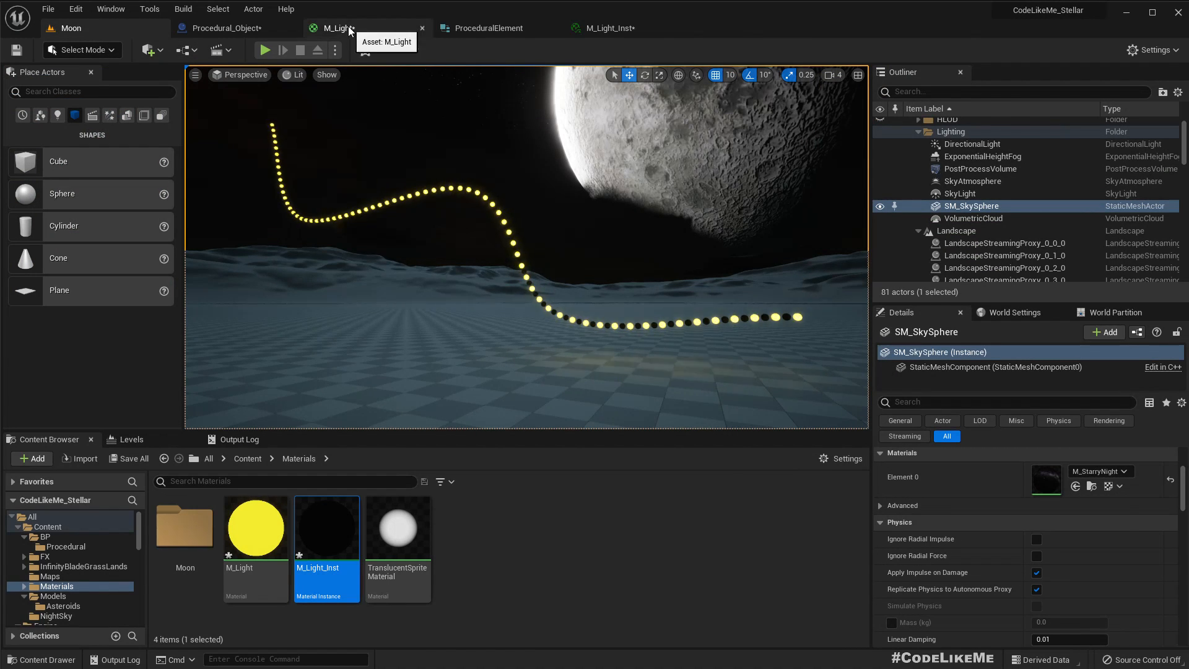
click(337, 28)
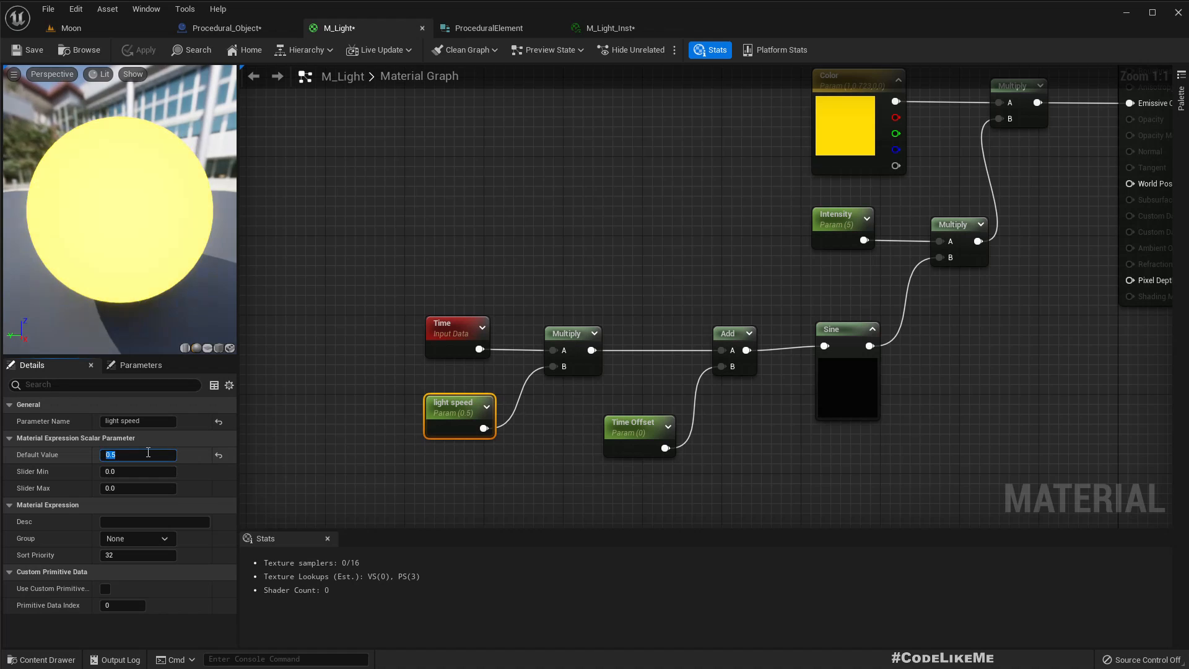
text(1.5)
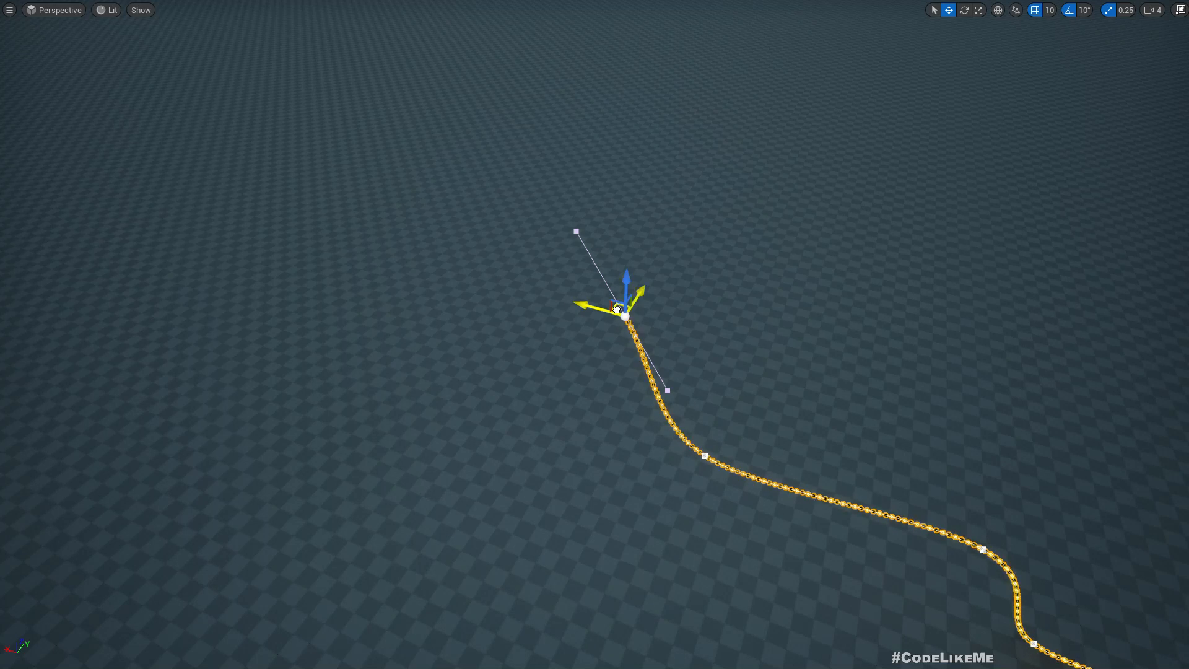
- Drag three spline points into a new curving path, then exit immersive viewport
drag(622, 311, 543, 375)
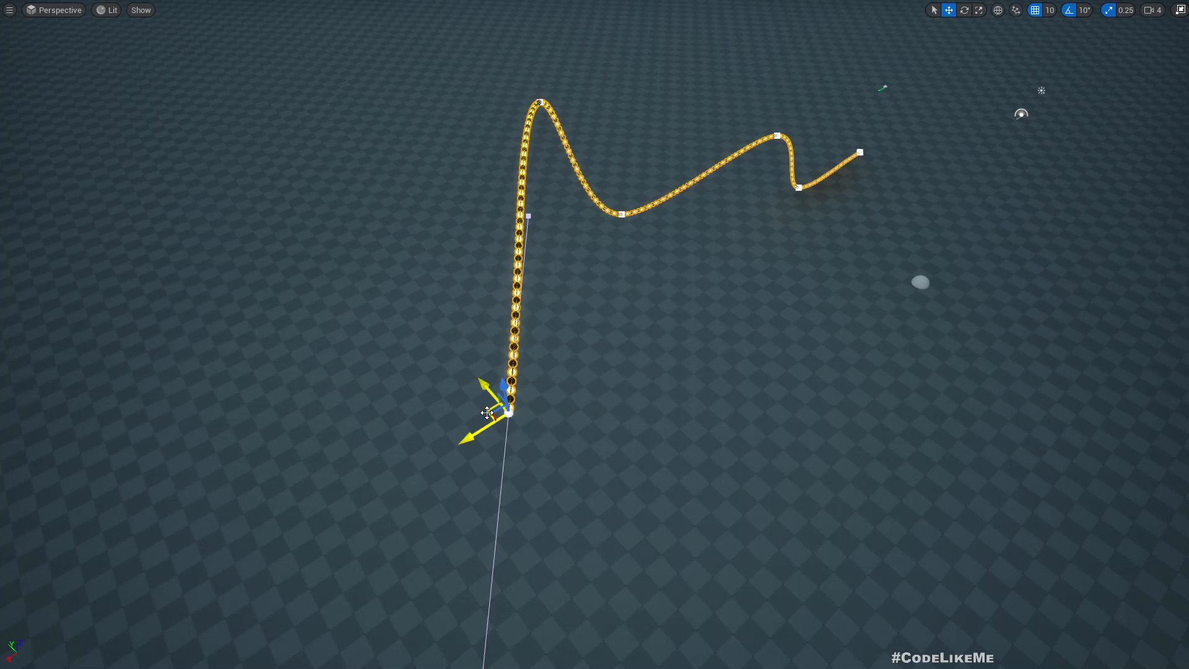
drag(508, 409, 929, 296)
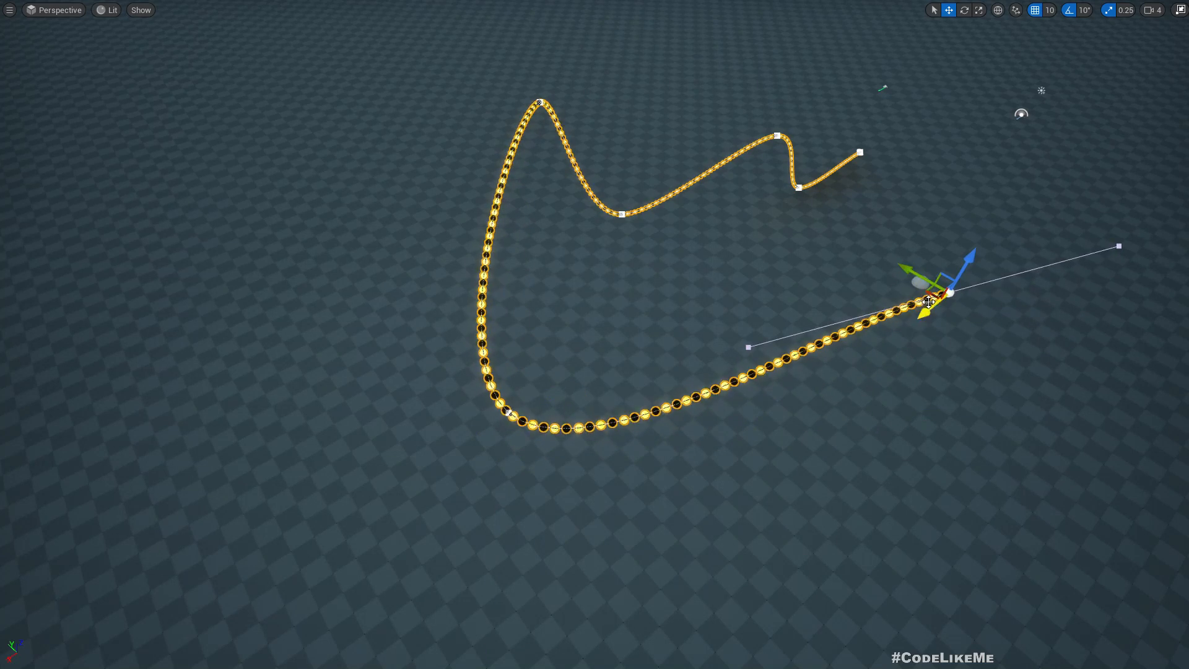
drag(944, 300, 953, 49)
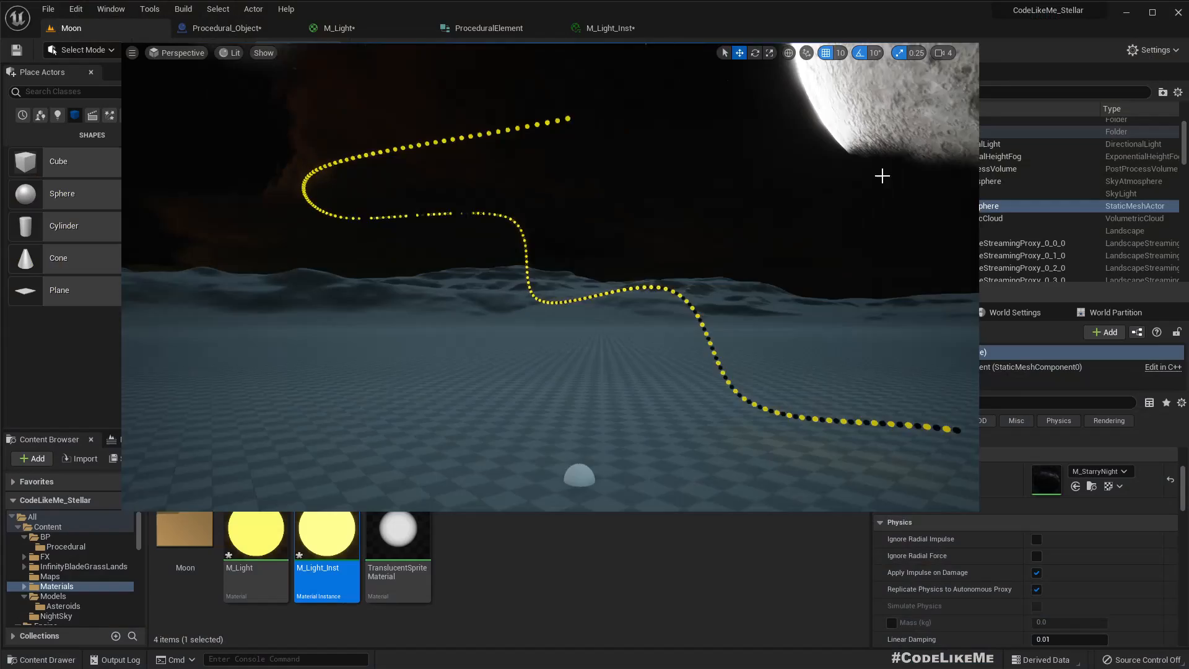
key(F11)
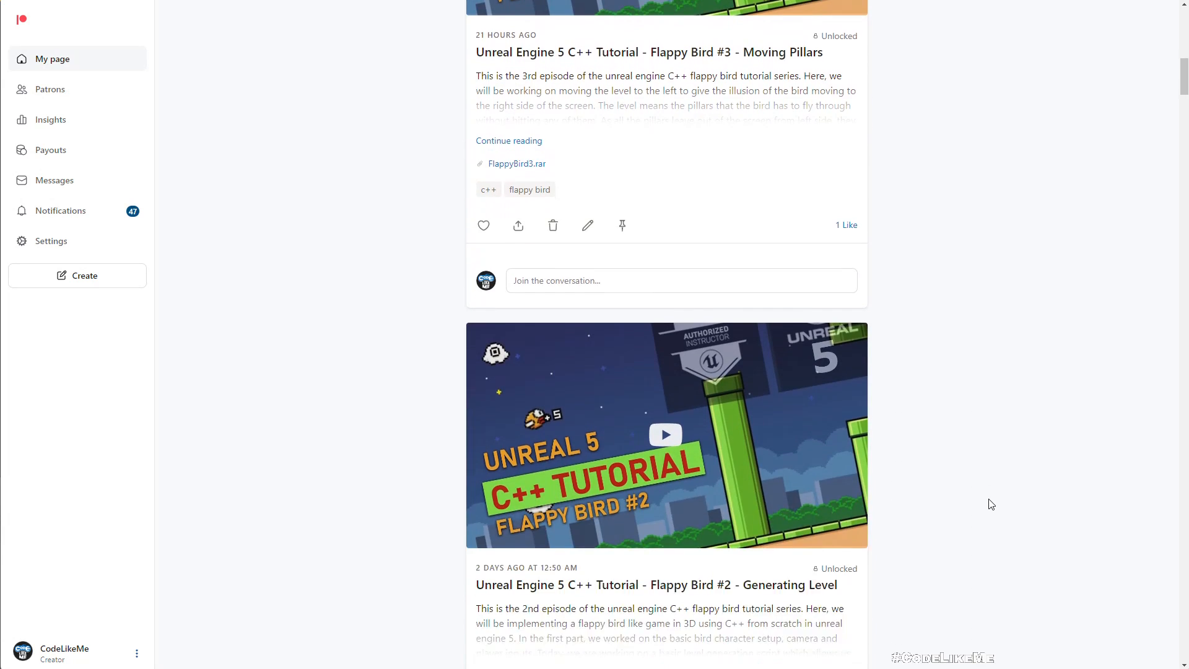
- Scroll down the Patreon feed to the earliest AI Driven Cars tutorial posts
scroll(down, 3)
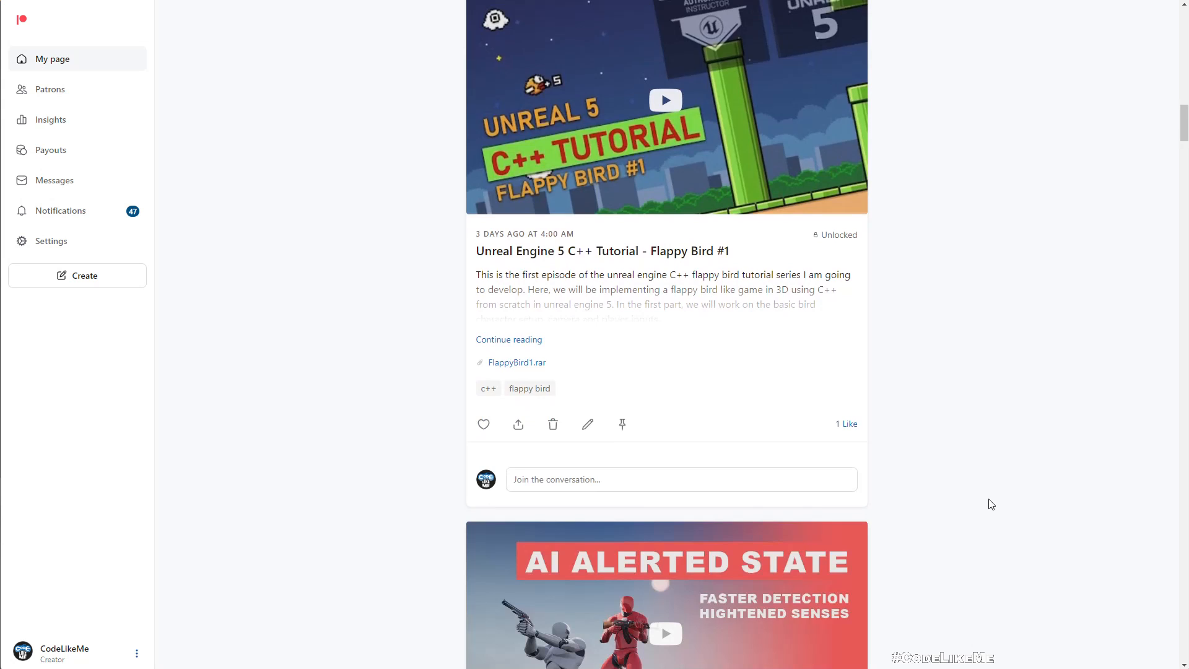
scroll(down, 3)
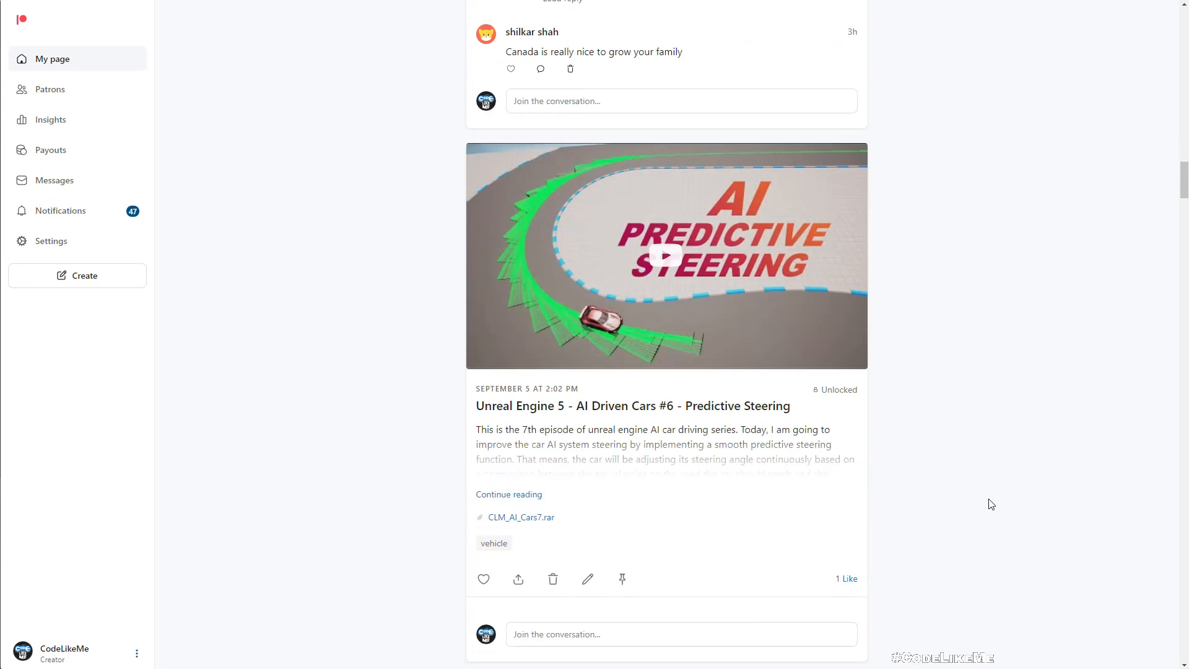
scroll(down, 3)
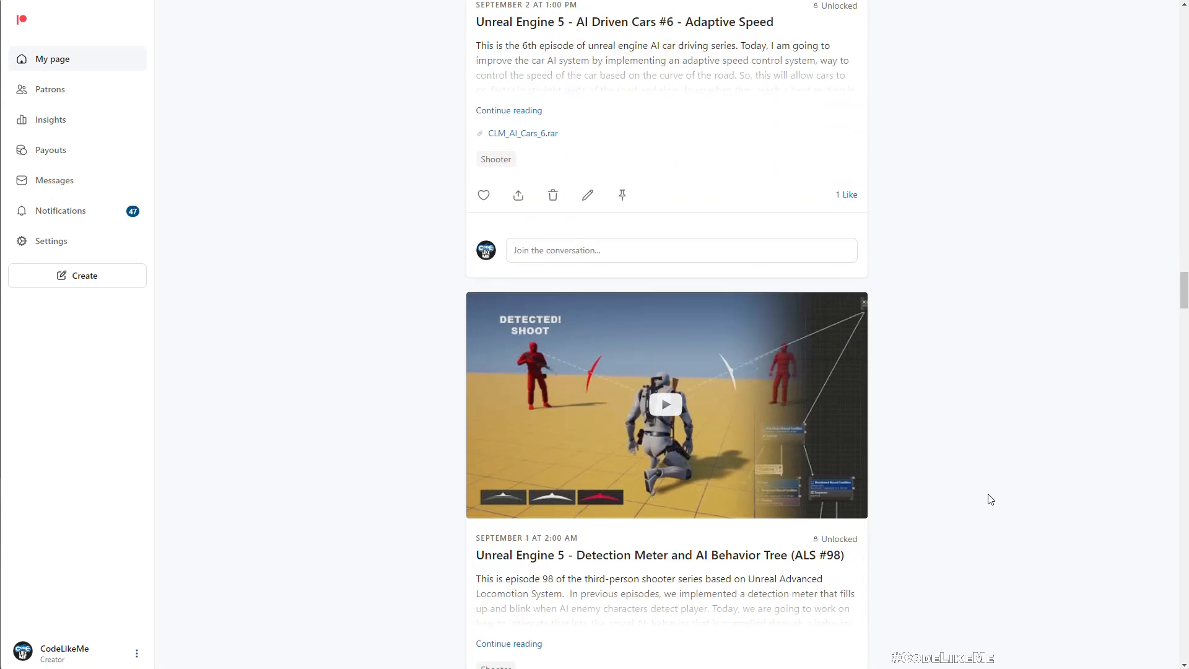
scroll(down, 3)
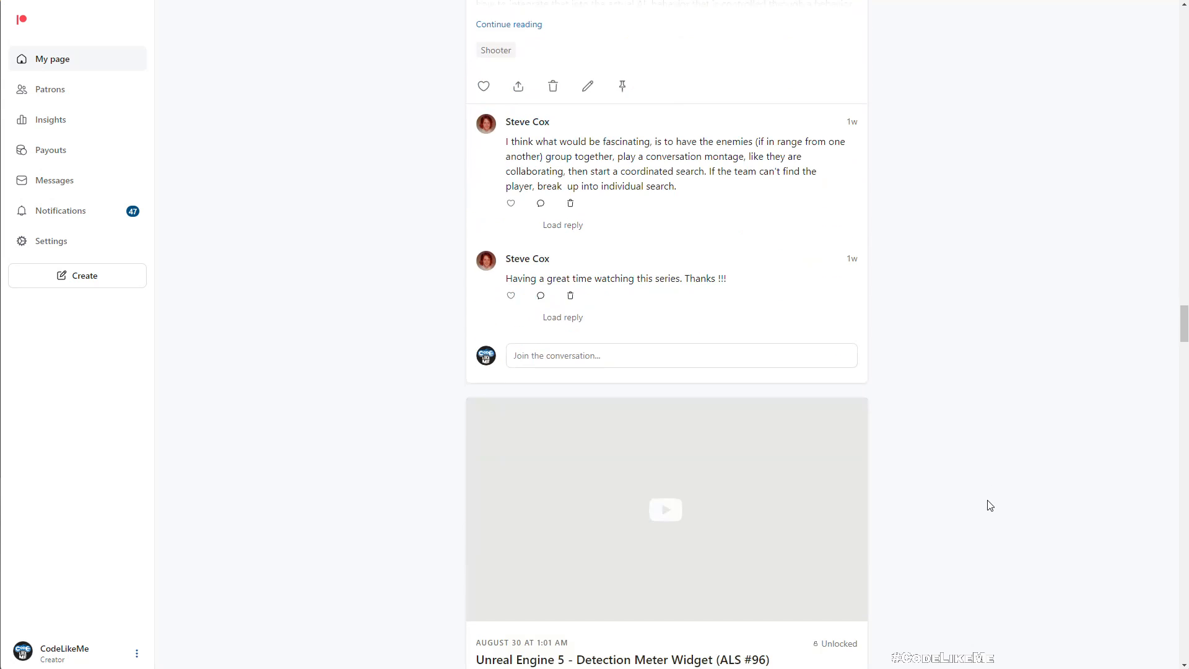
scroll(down, 3)
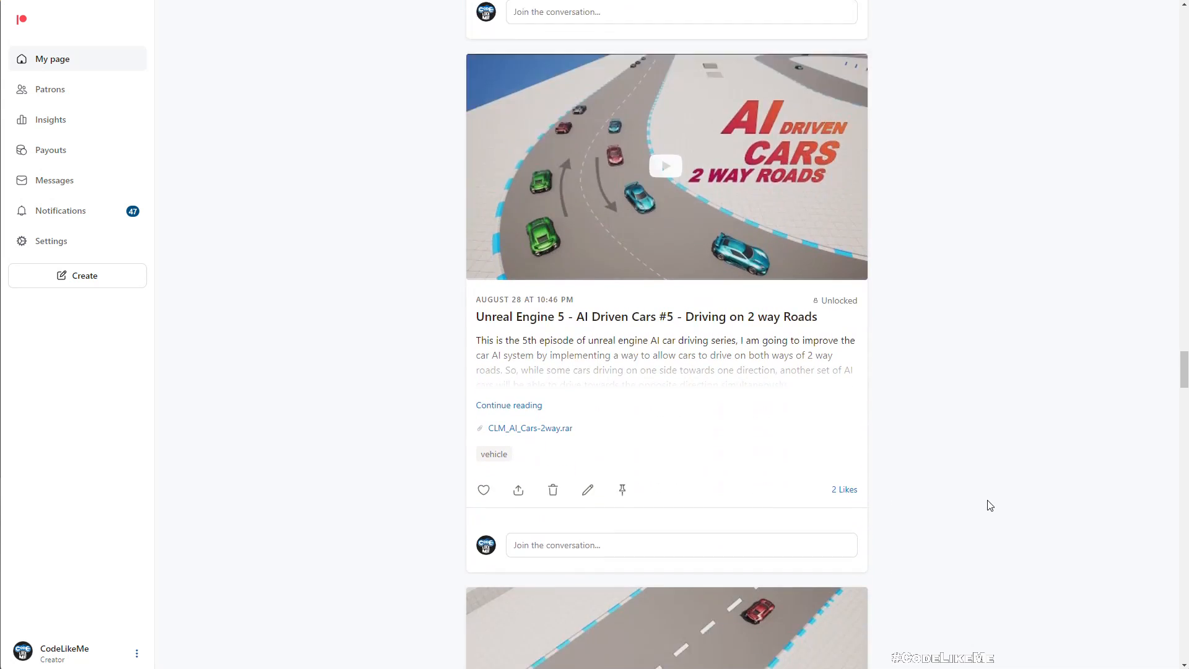
scroll(down, 3)
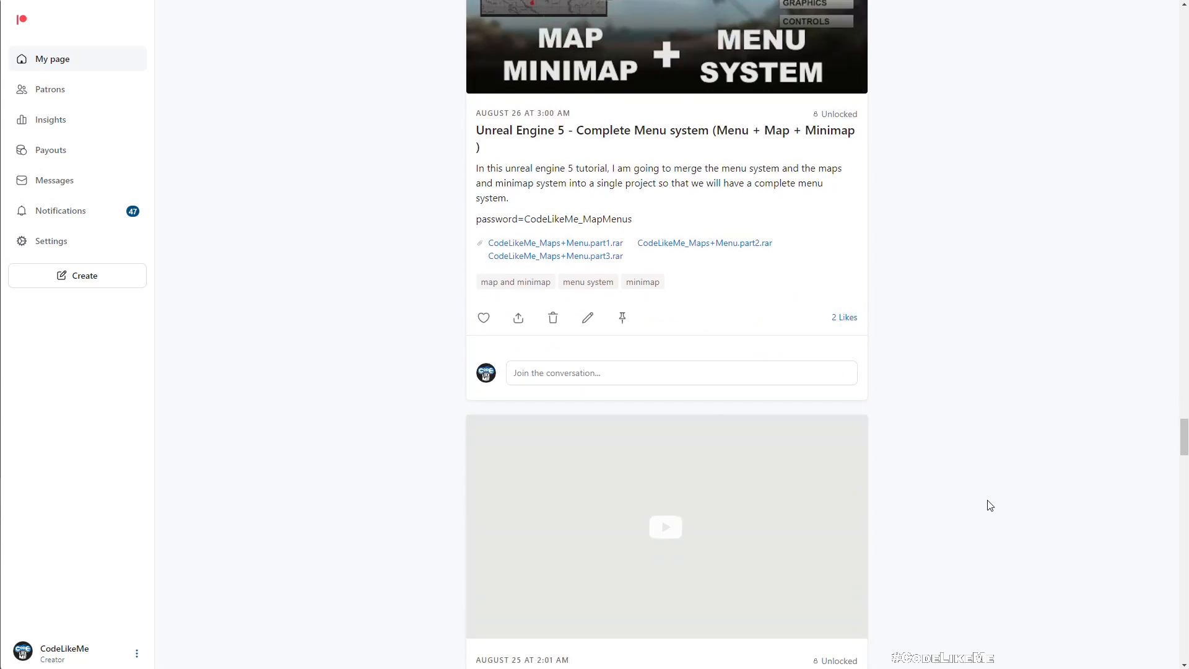
scroll(down, 3)
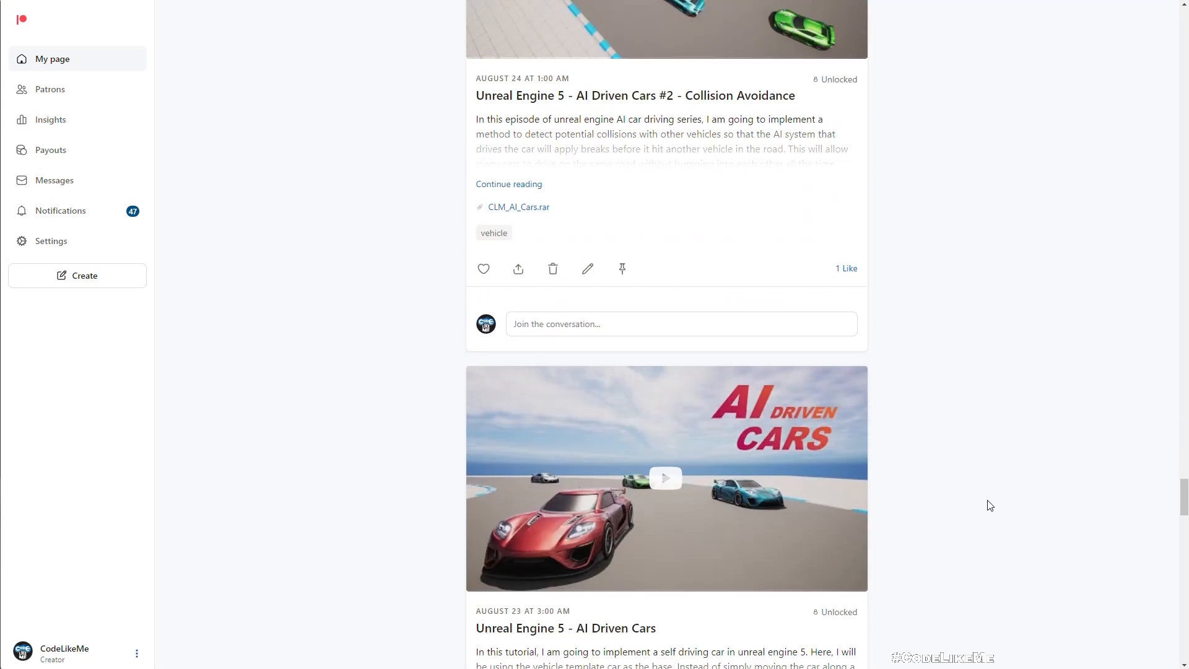